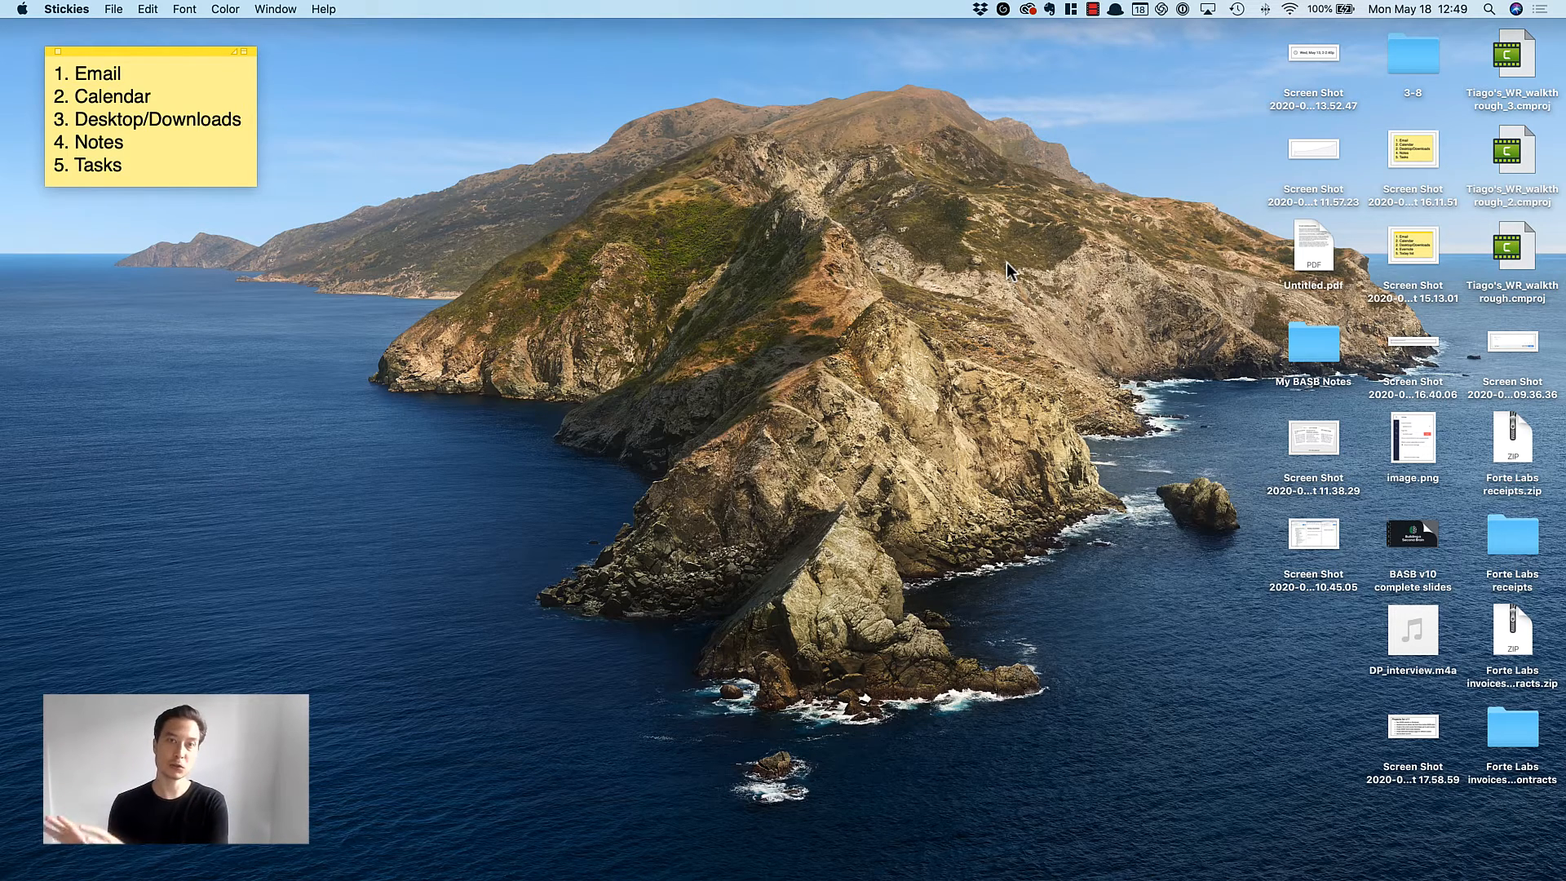
- Highlight 'Desktop/Downloads', item 3 of the daily checklist sticky note
click(243, 119)
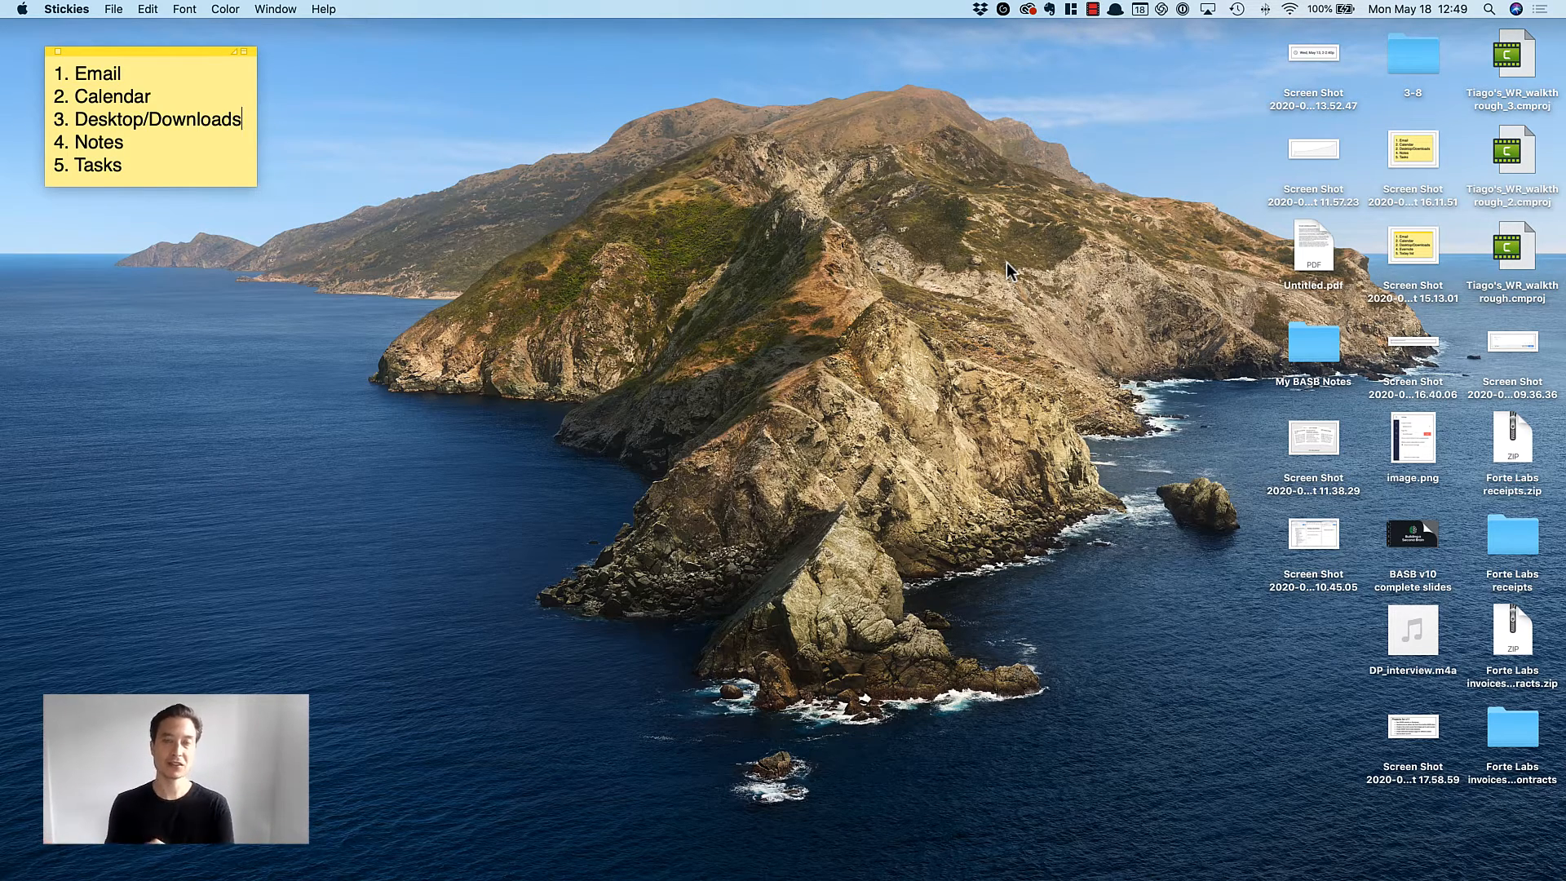
mouse_move(214, 191)
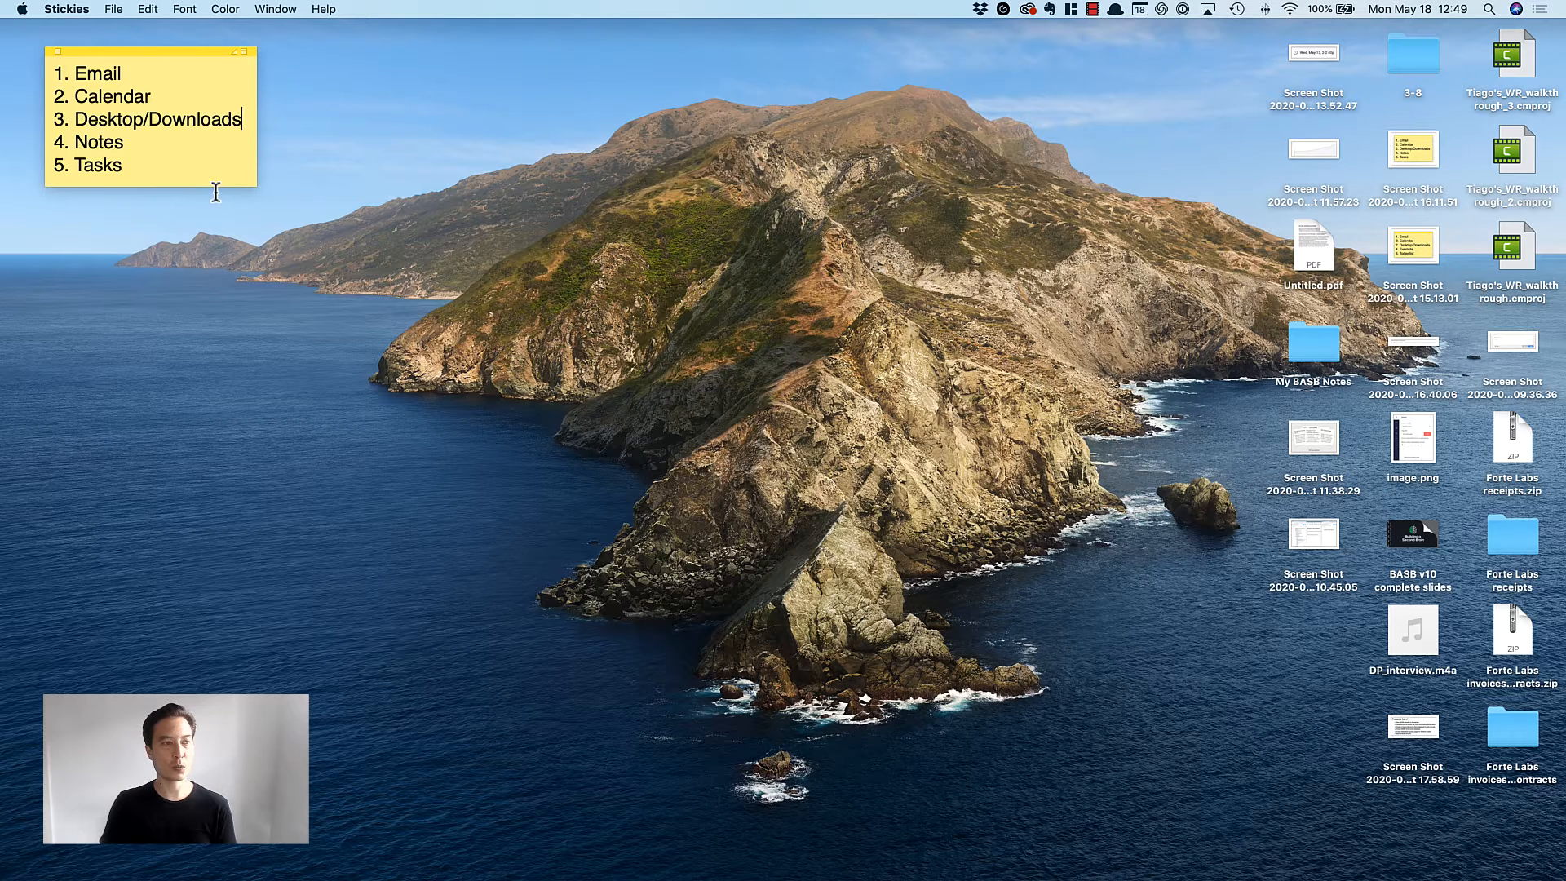
double_click(155, 119)
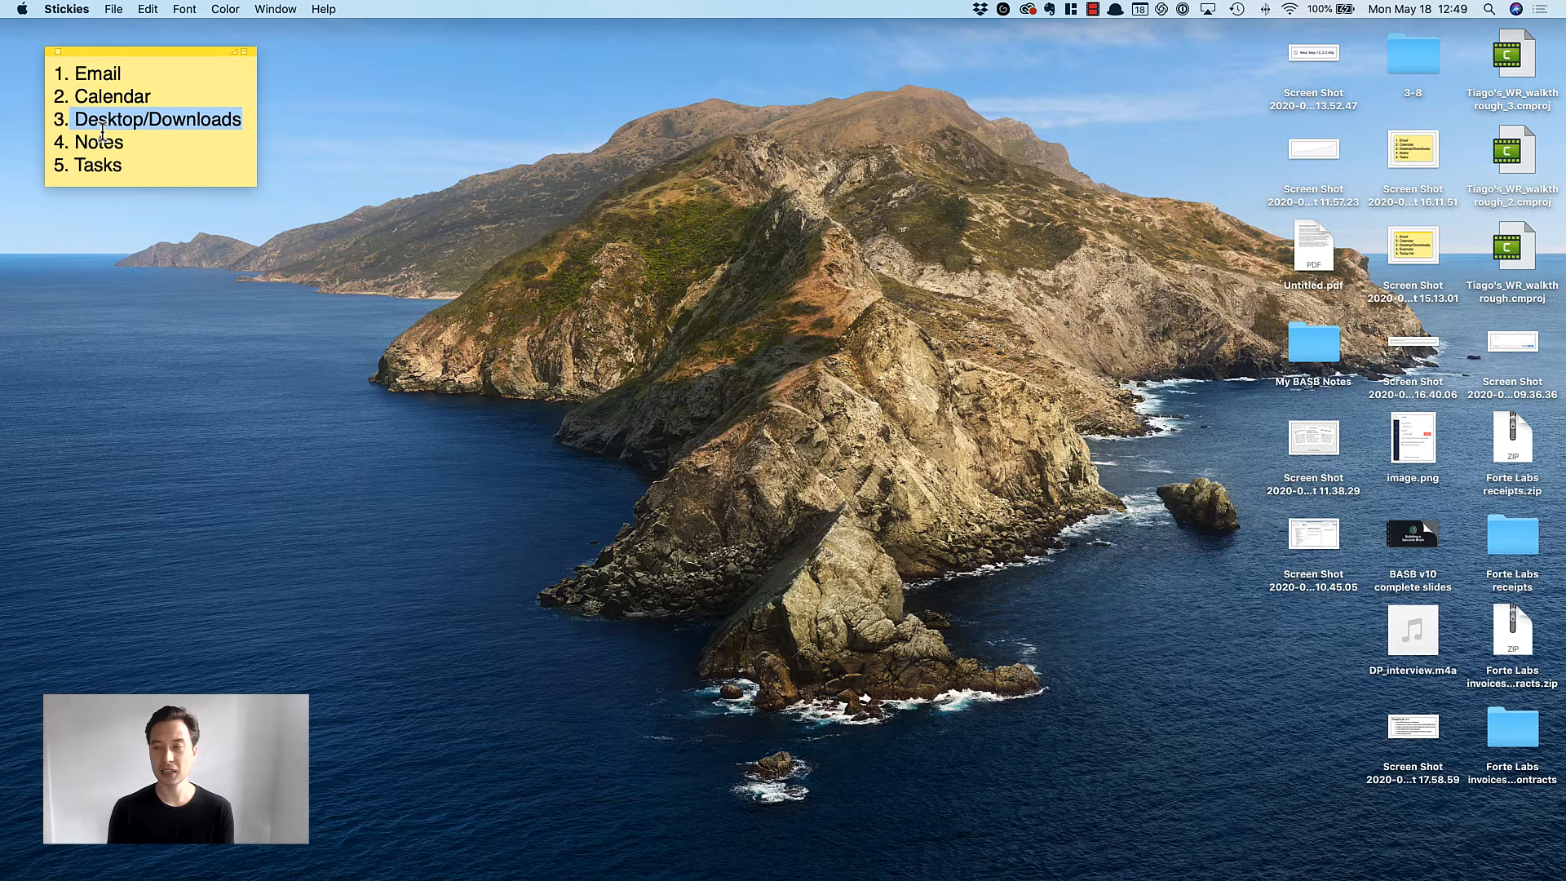
mouse_move(1116, 283)
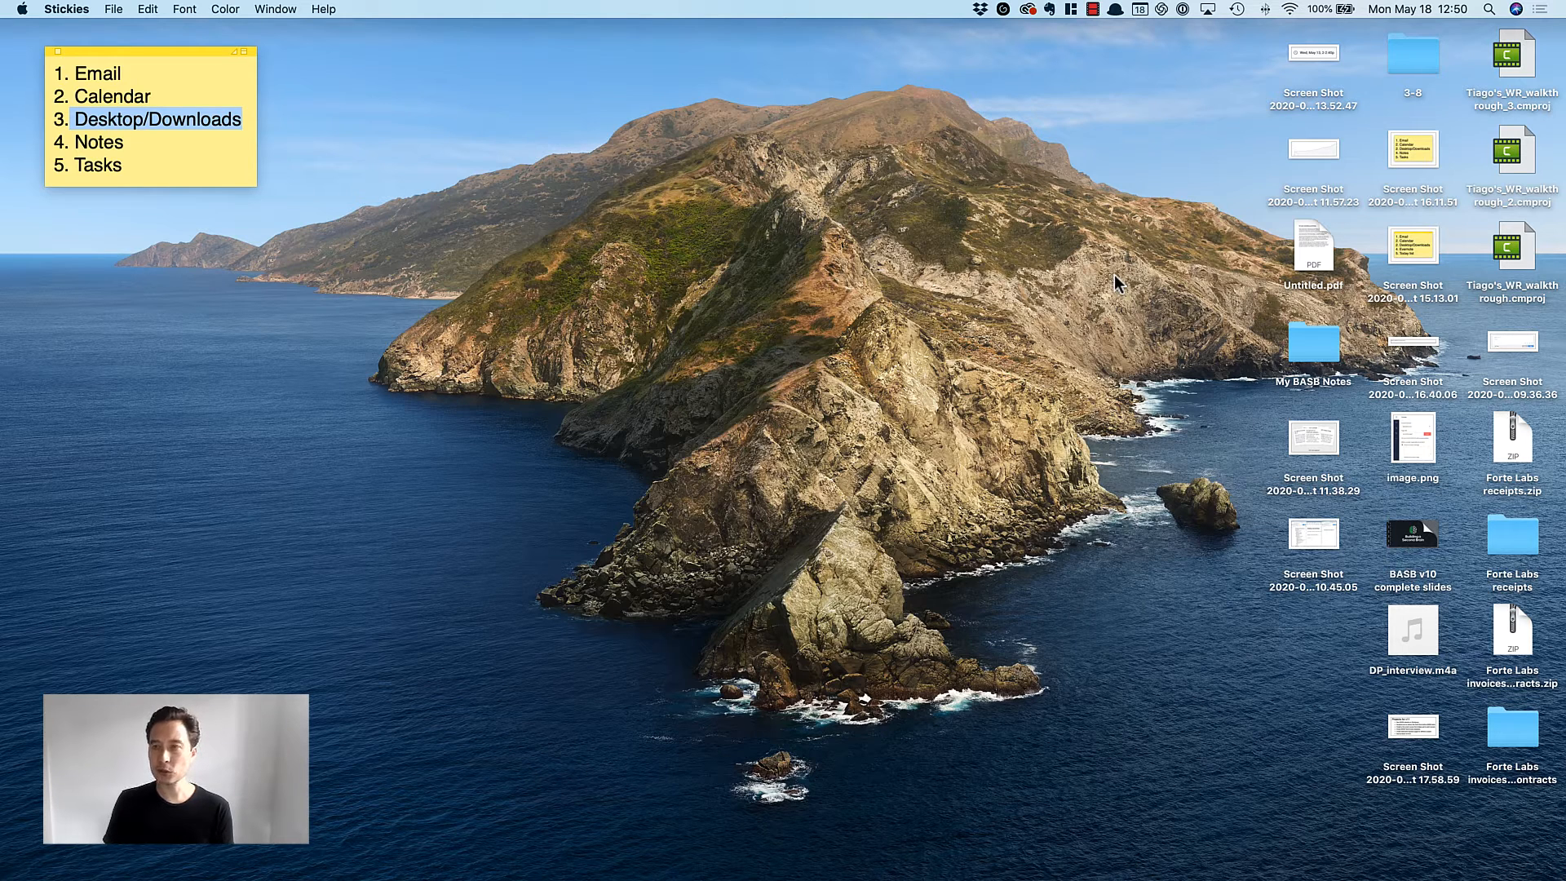
mouse_move(1078, 397)
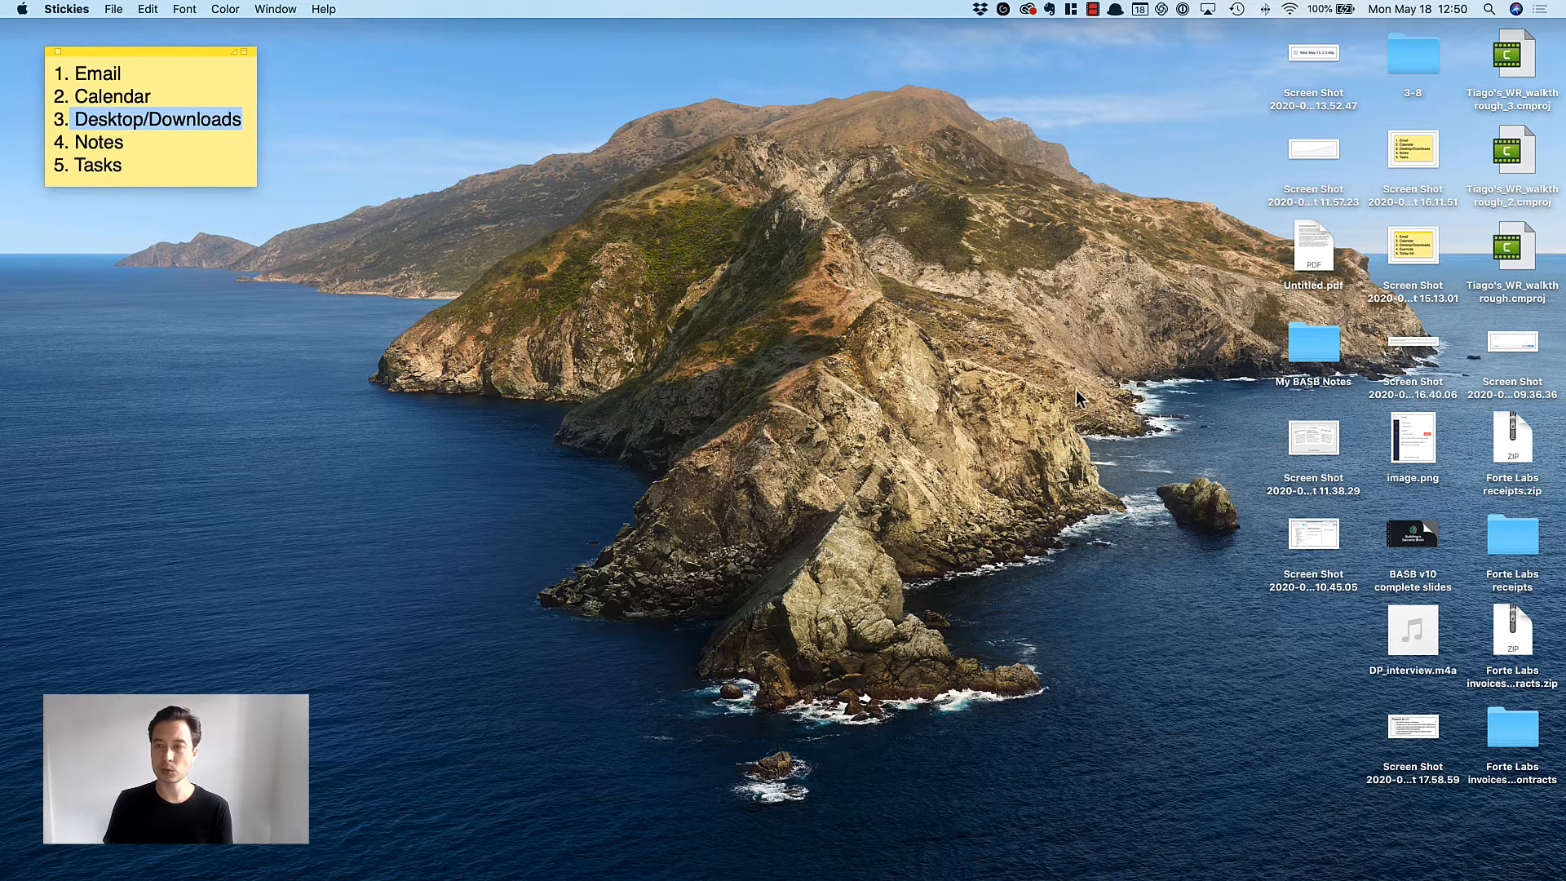
mouse_move(1274, 133)
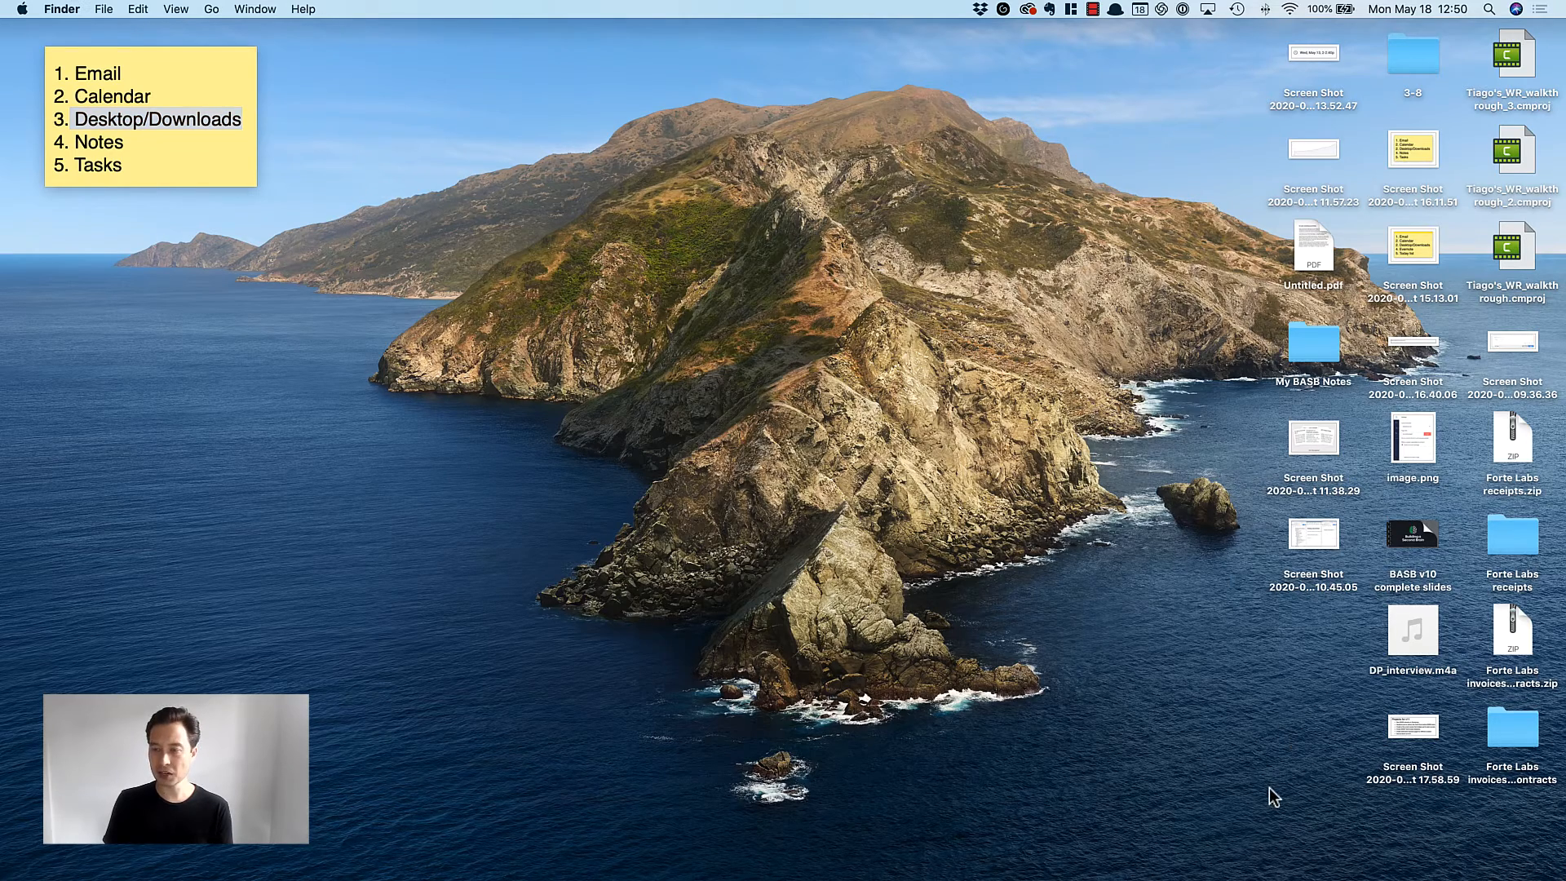
mouse_move(1058, 193)
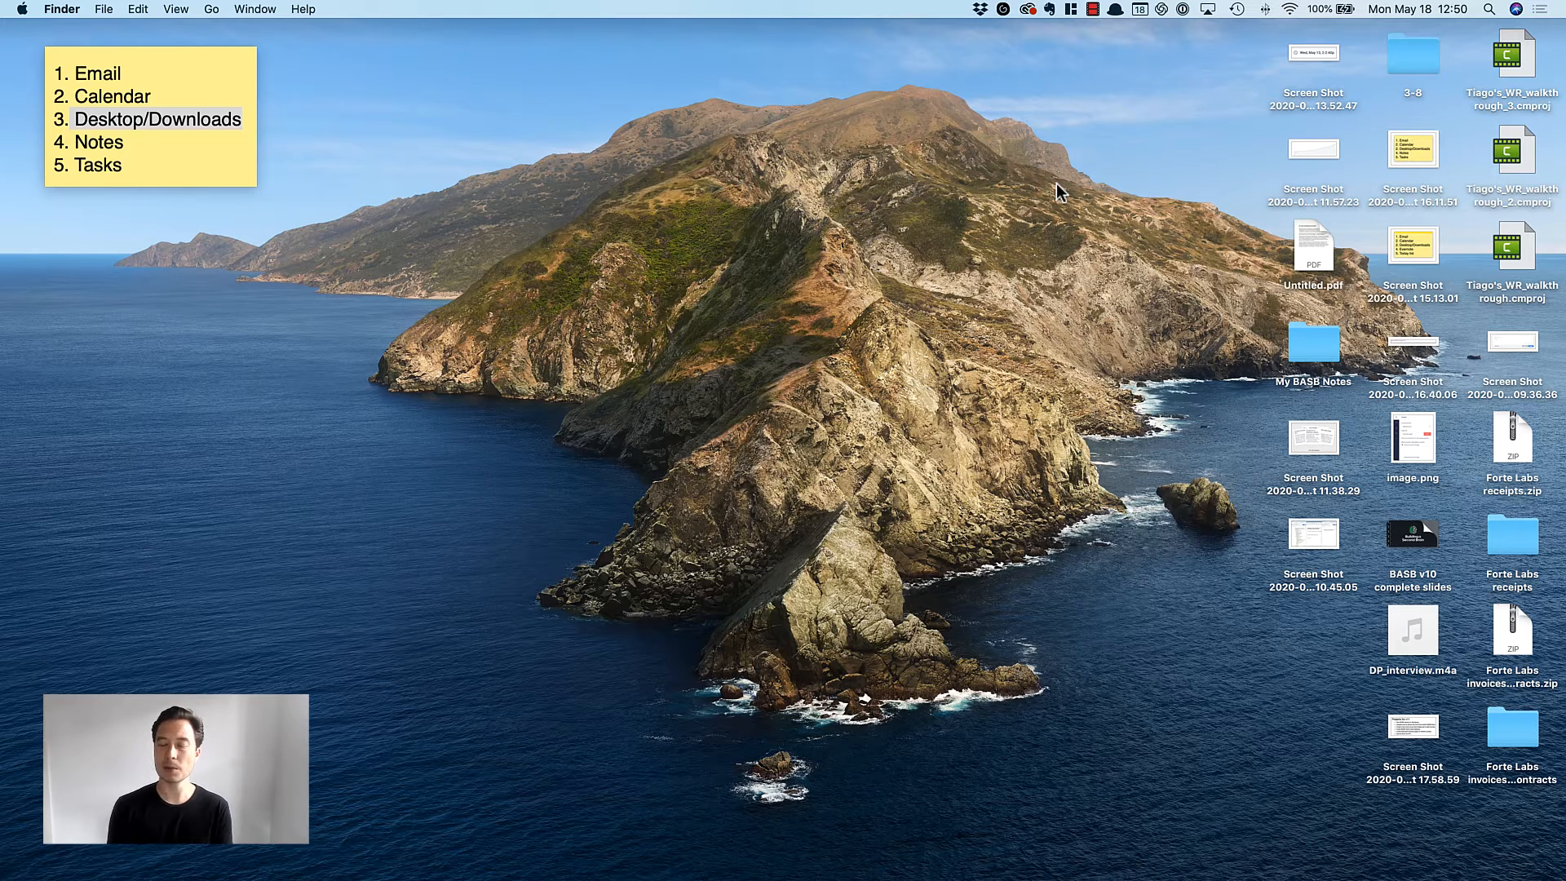
mouse_move(985, 231)
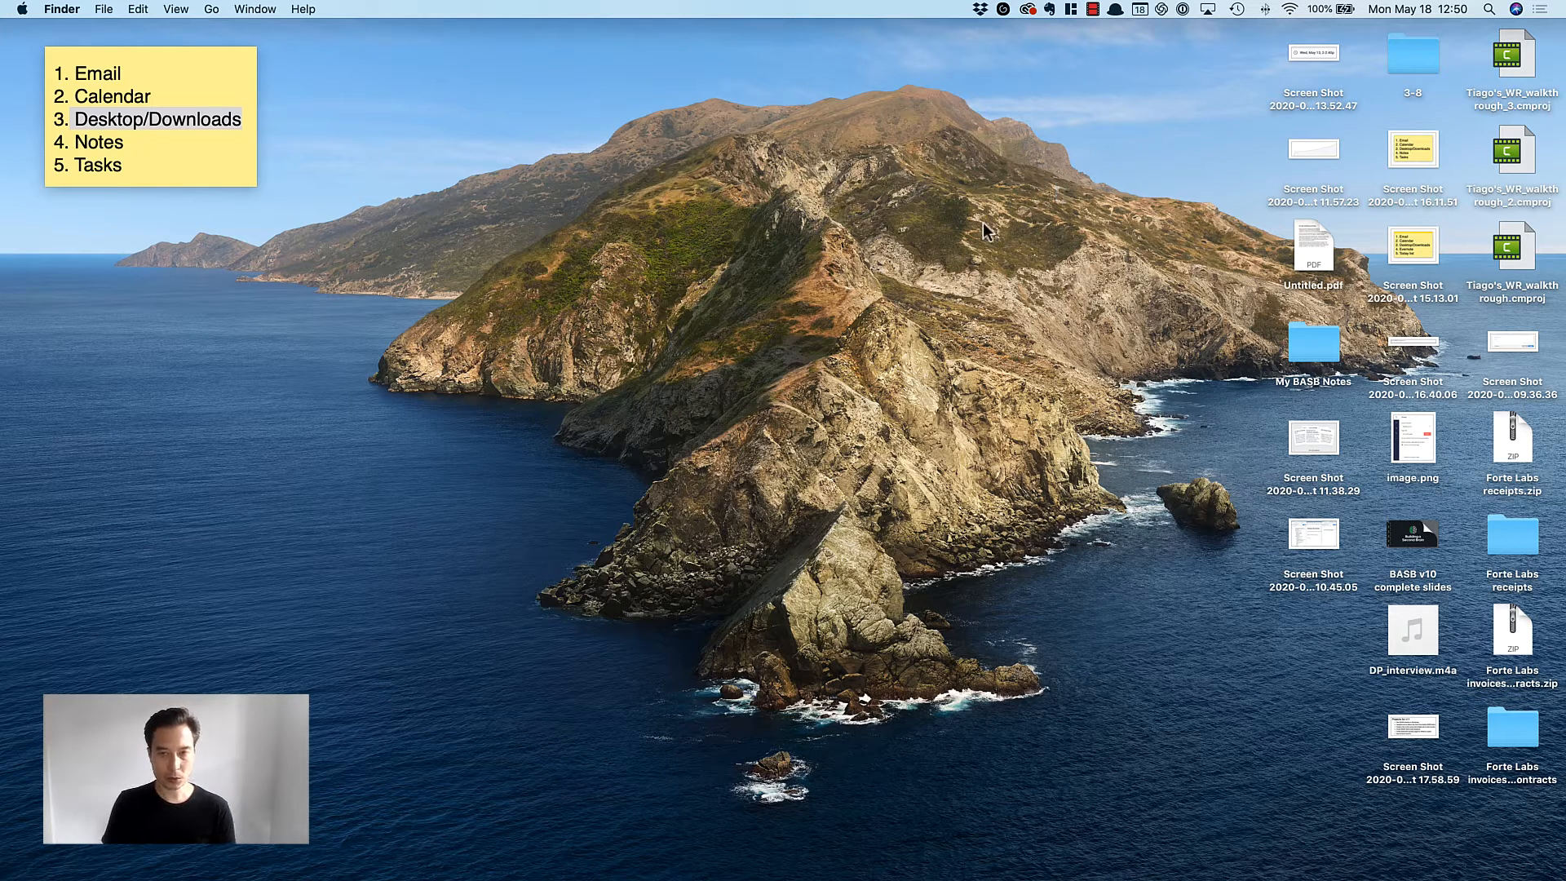
mouse_move(977, 228)
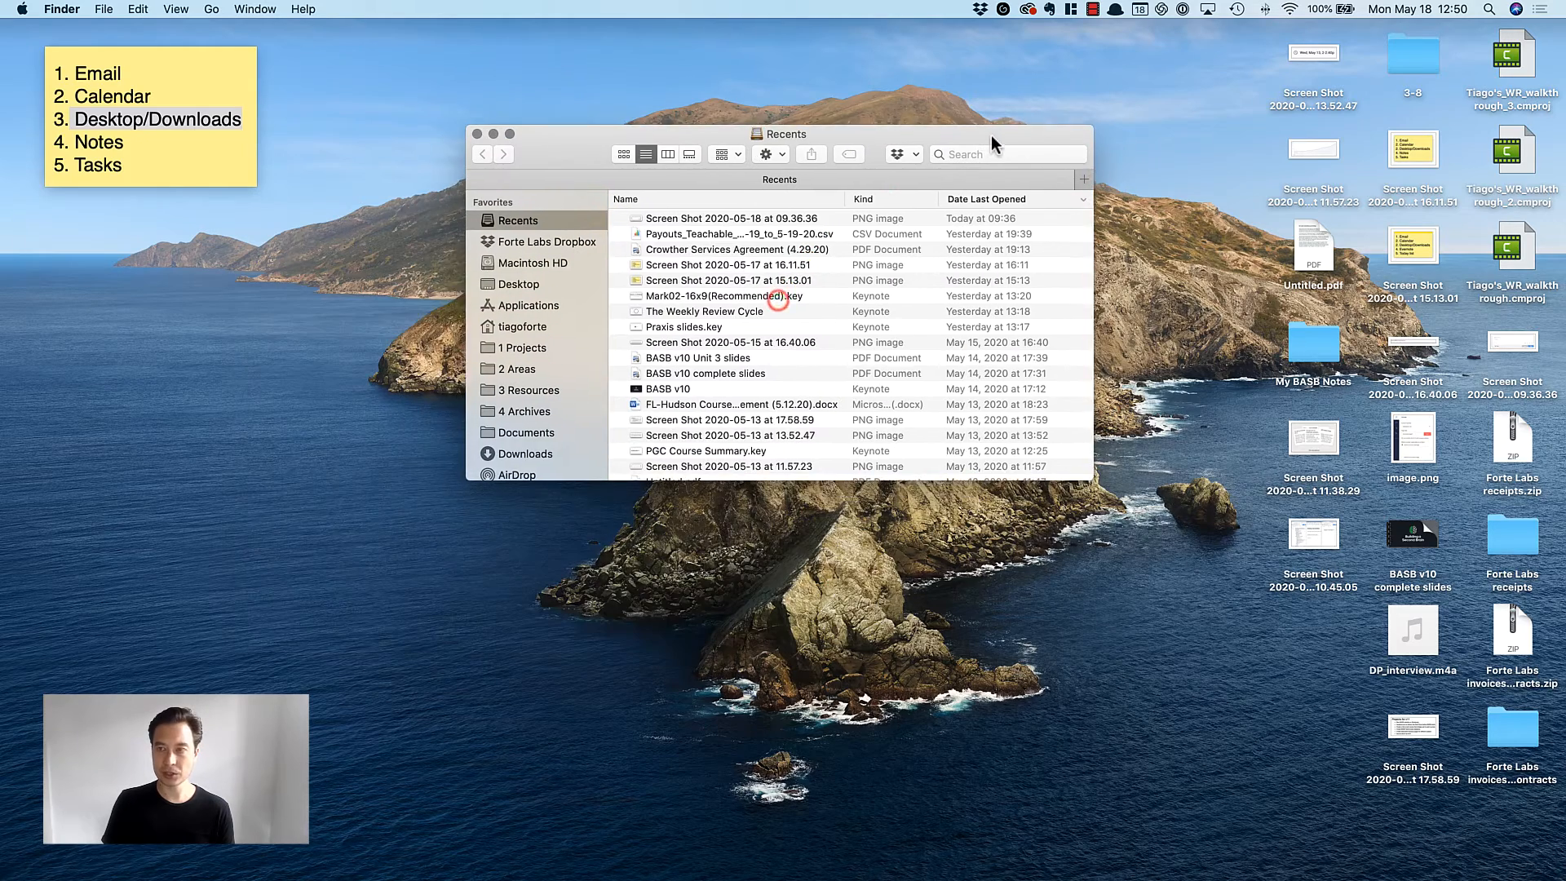
- Move the Finder window aside and browse 1 Projects, 3 Resources, 4 Archives, then Documents
drag(784, 133, 724, 143)
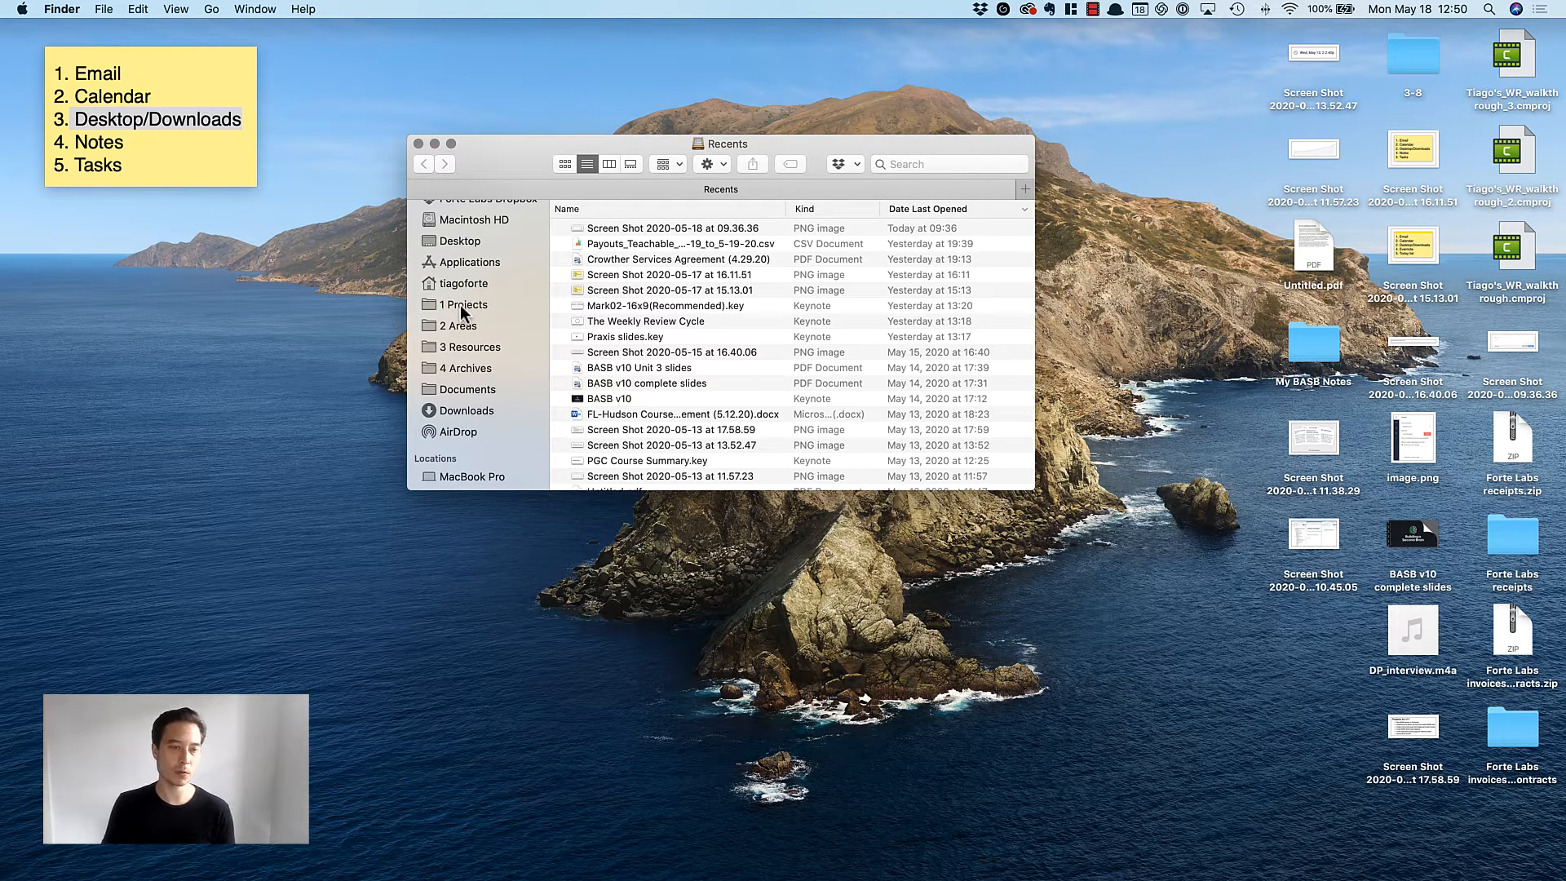
click(463, 304)
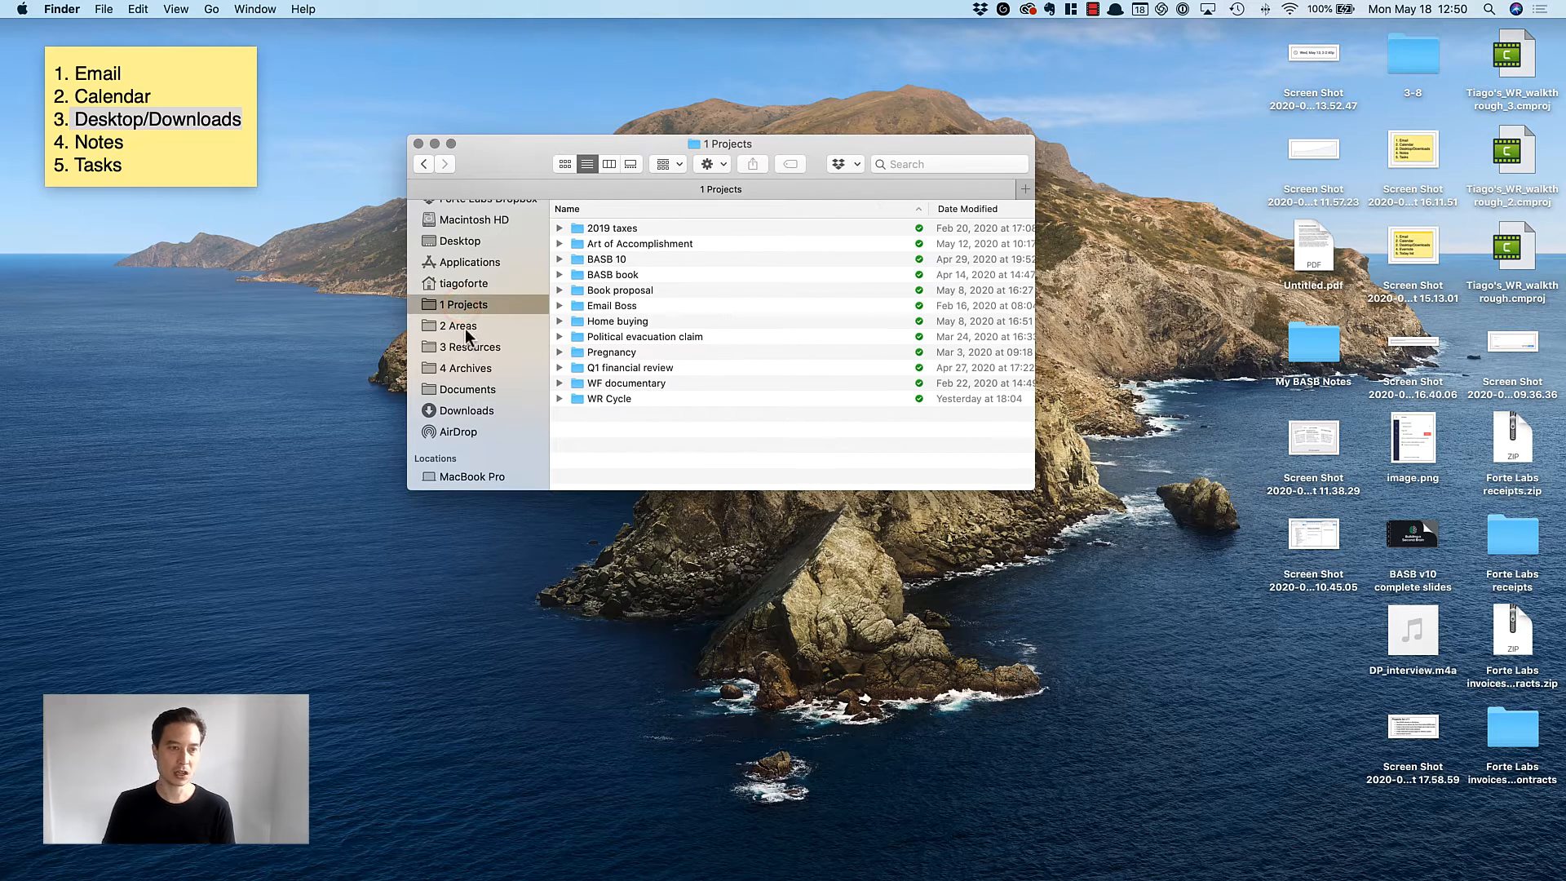
click(473, 347)
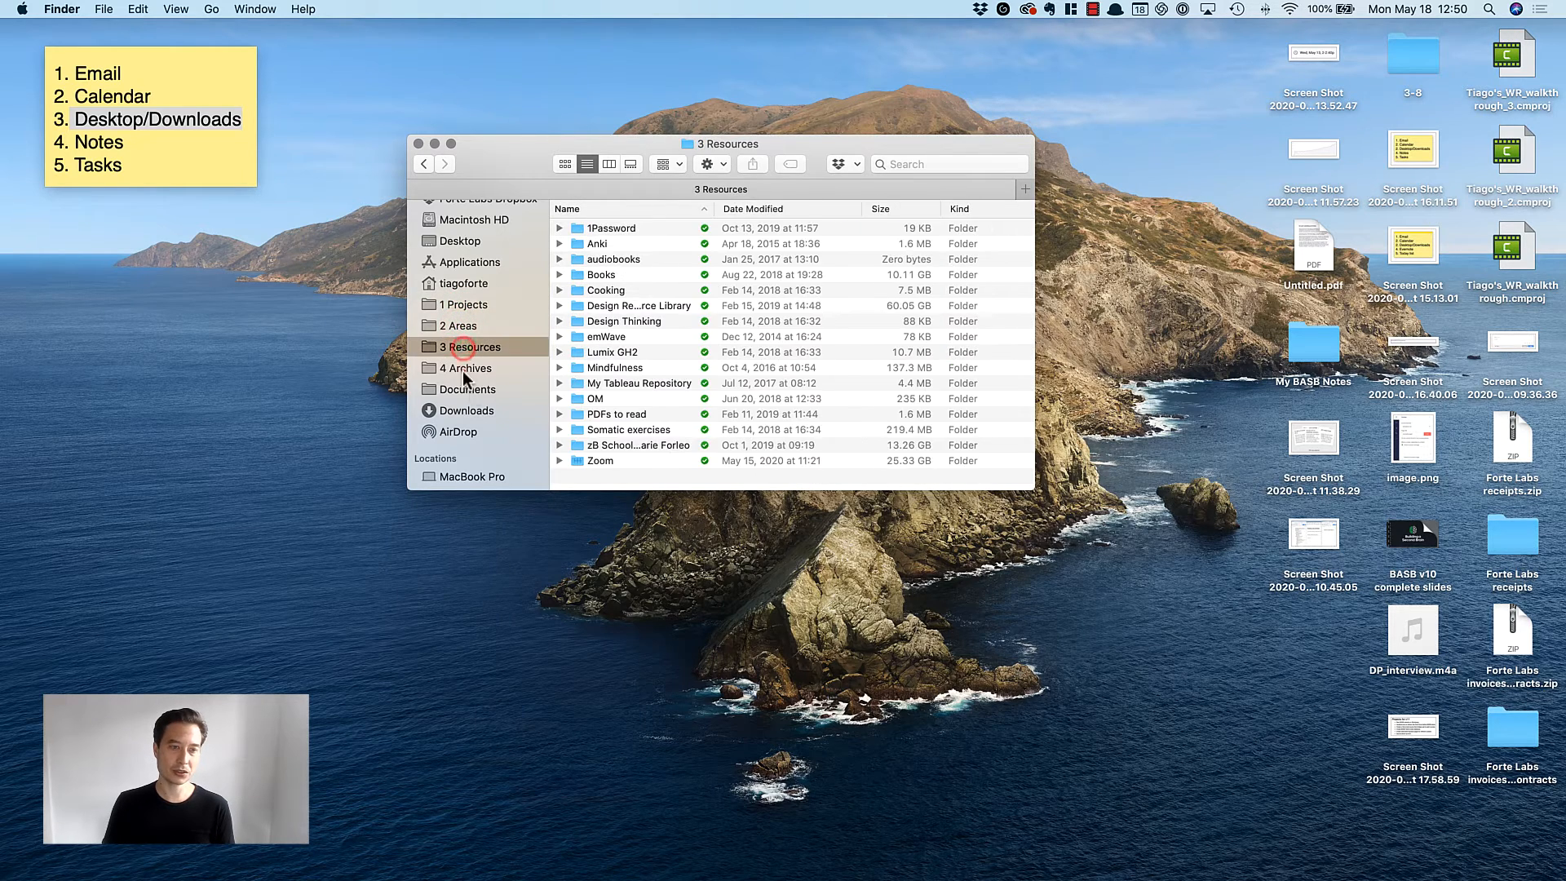
click(468, 368)
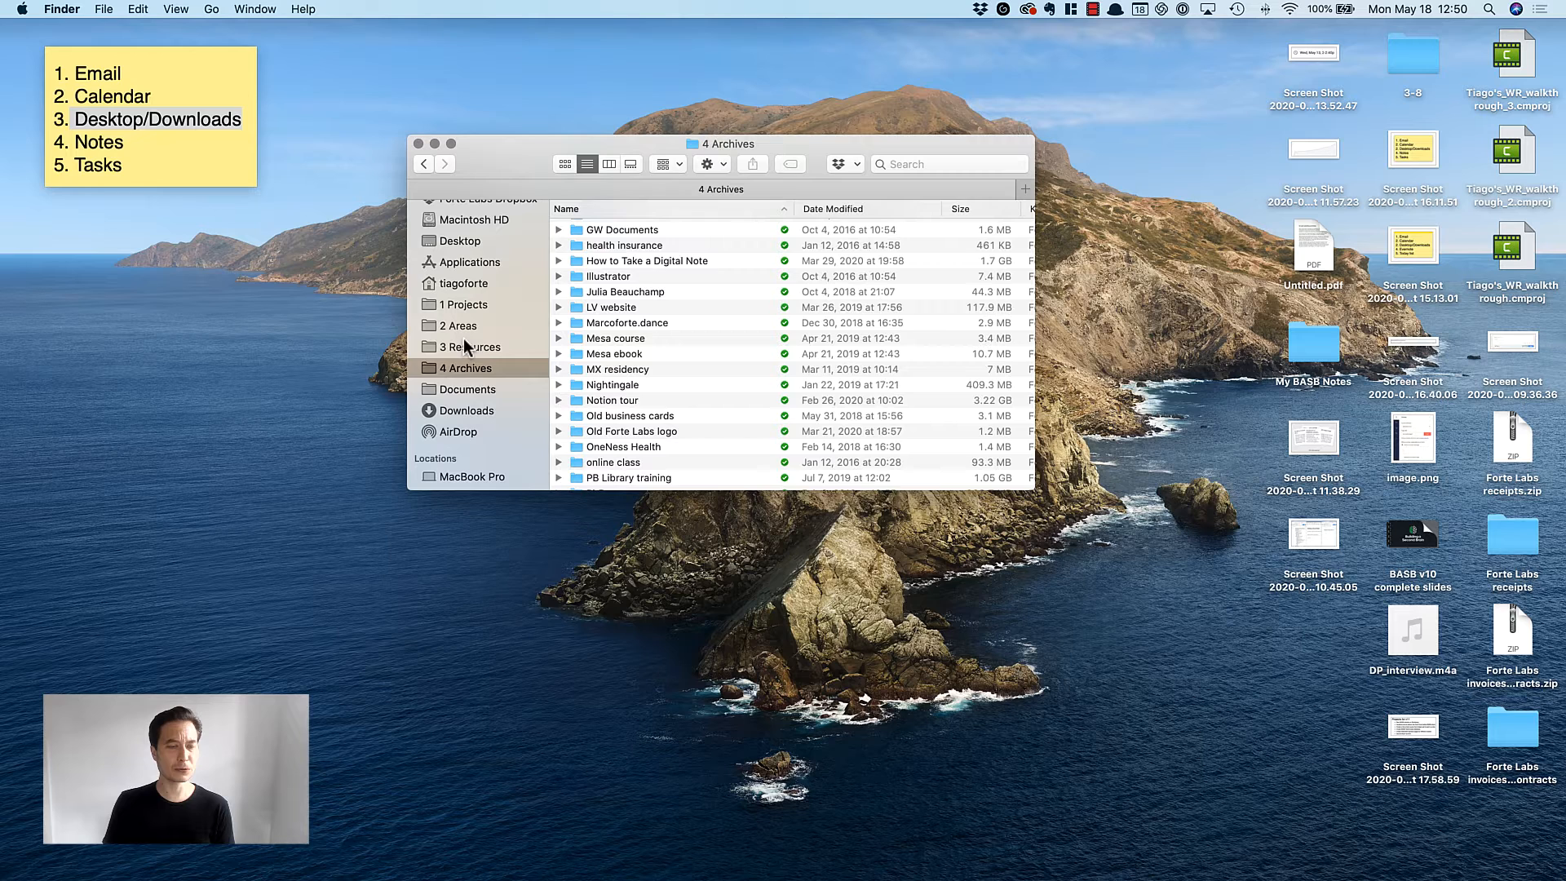
click(467, 388)
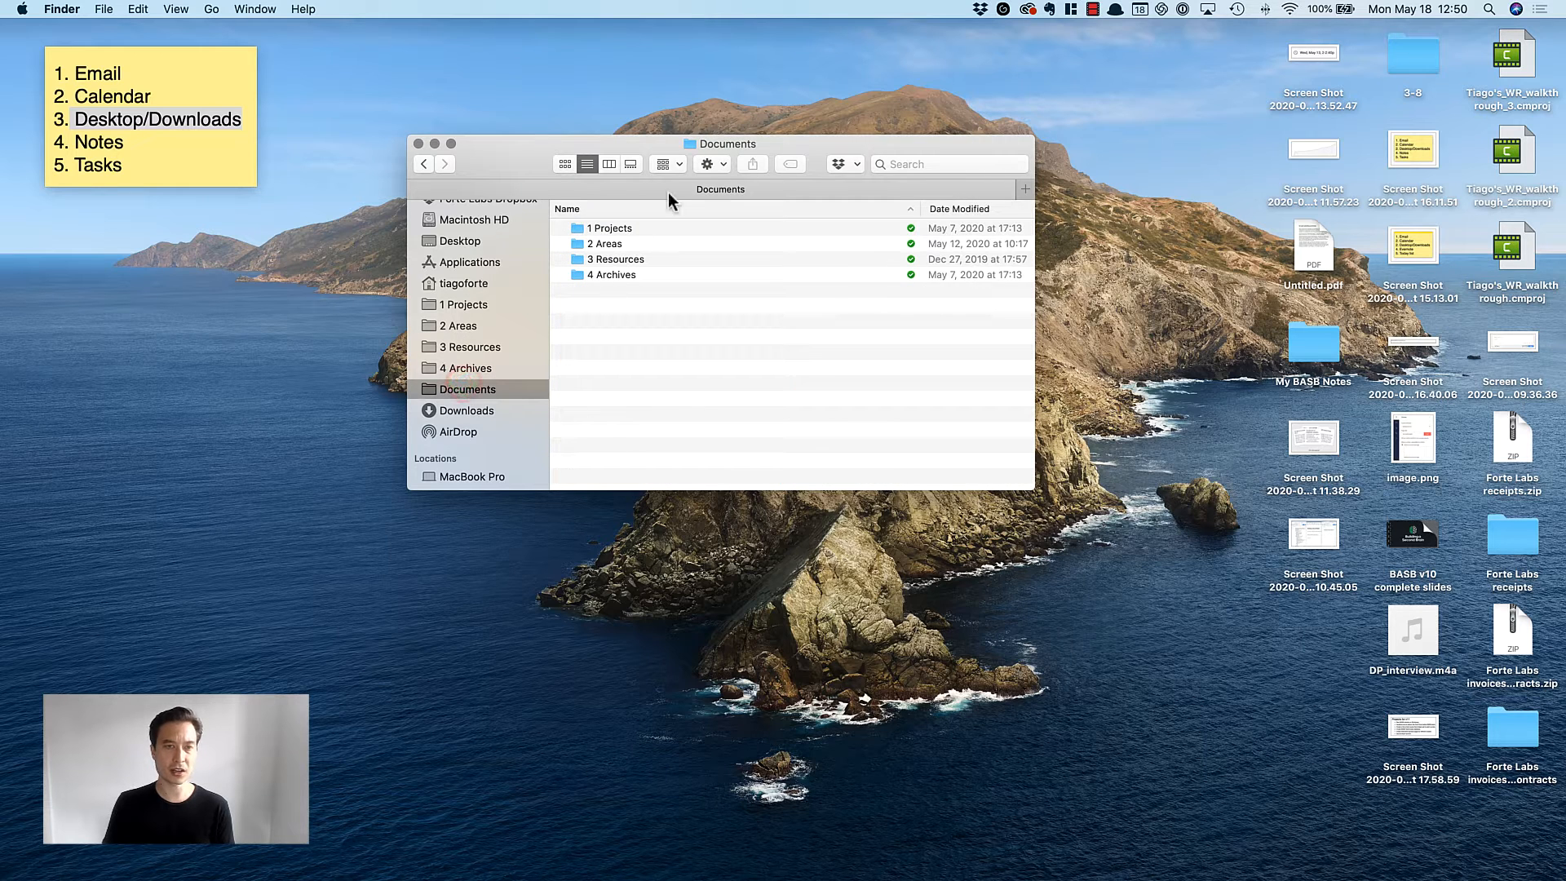
mouse_move(602, 240)
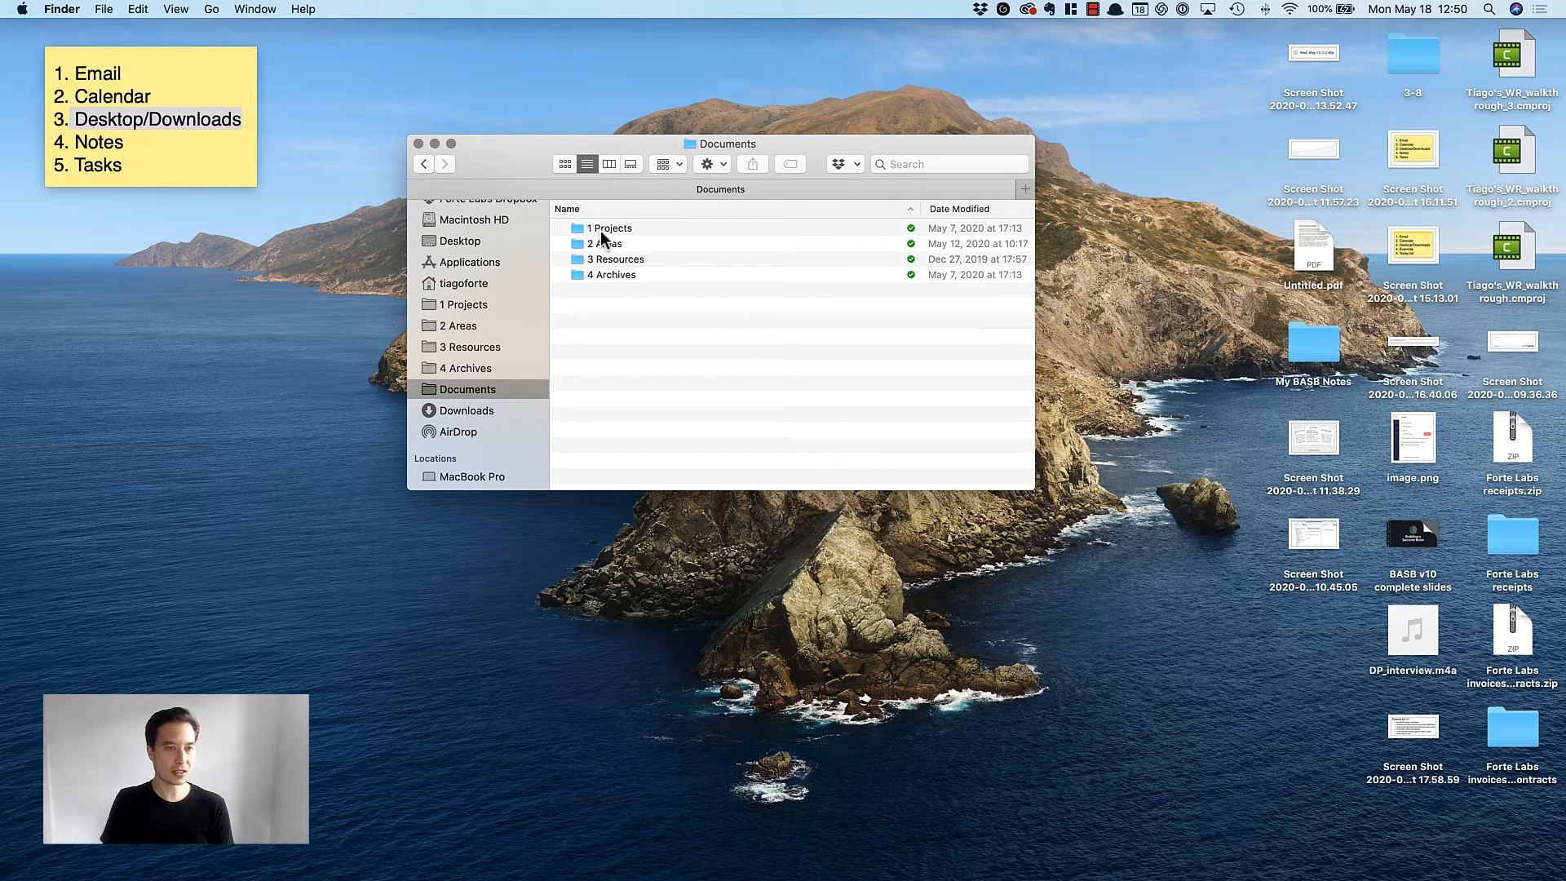
mouse_move(622, 285)
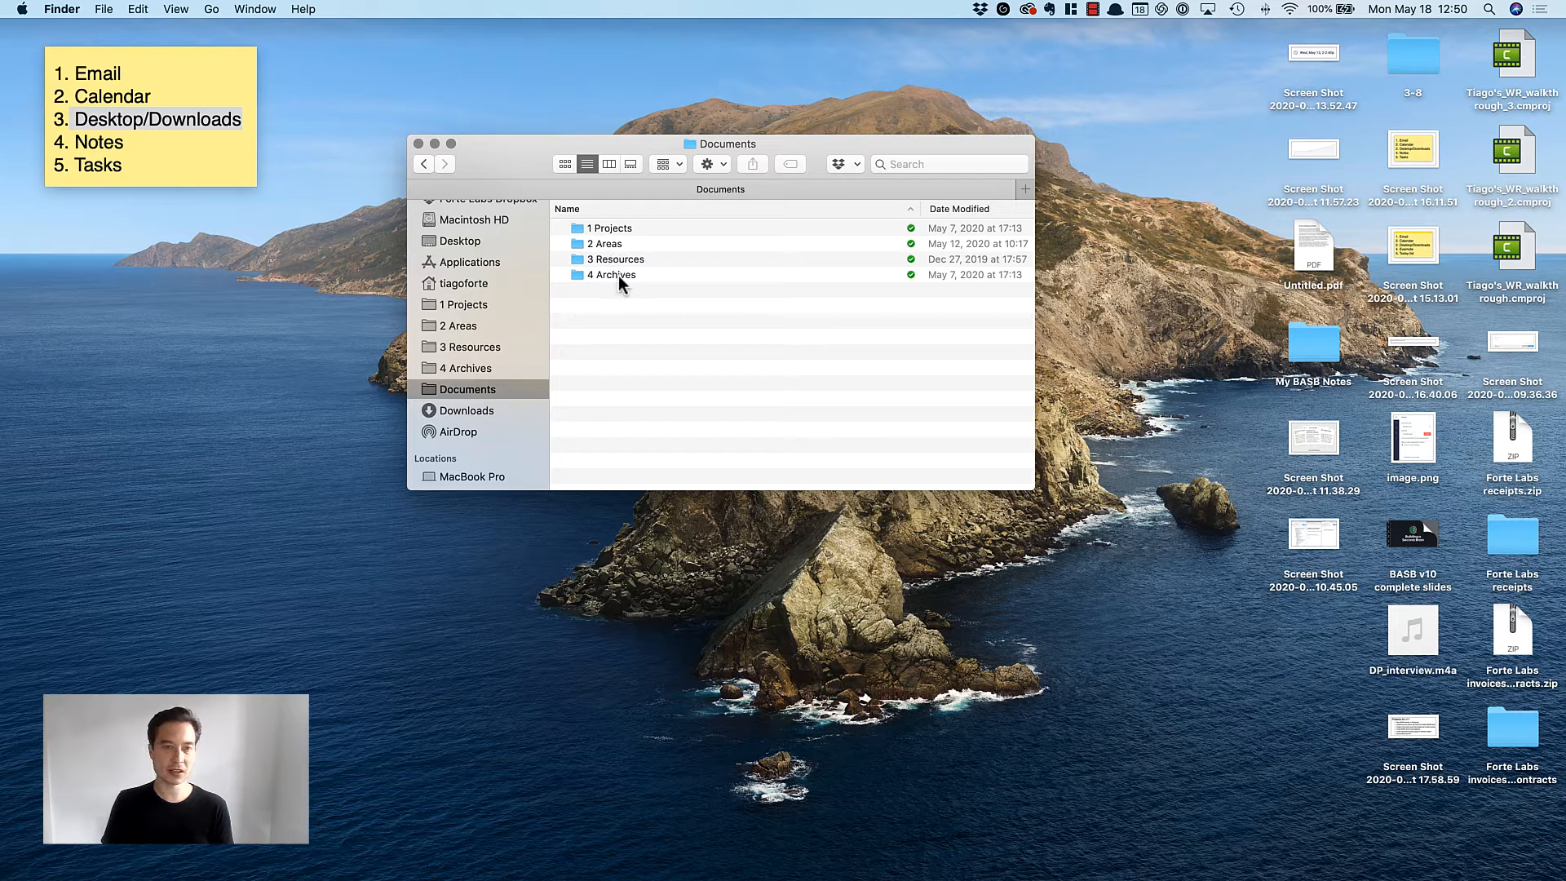
mouse_move(618, 235)
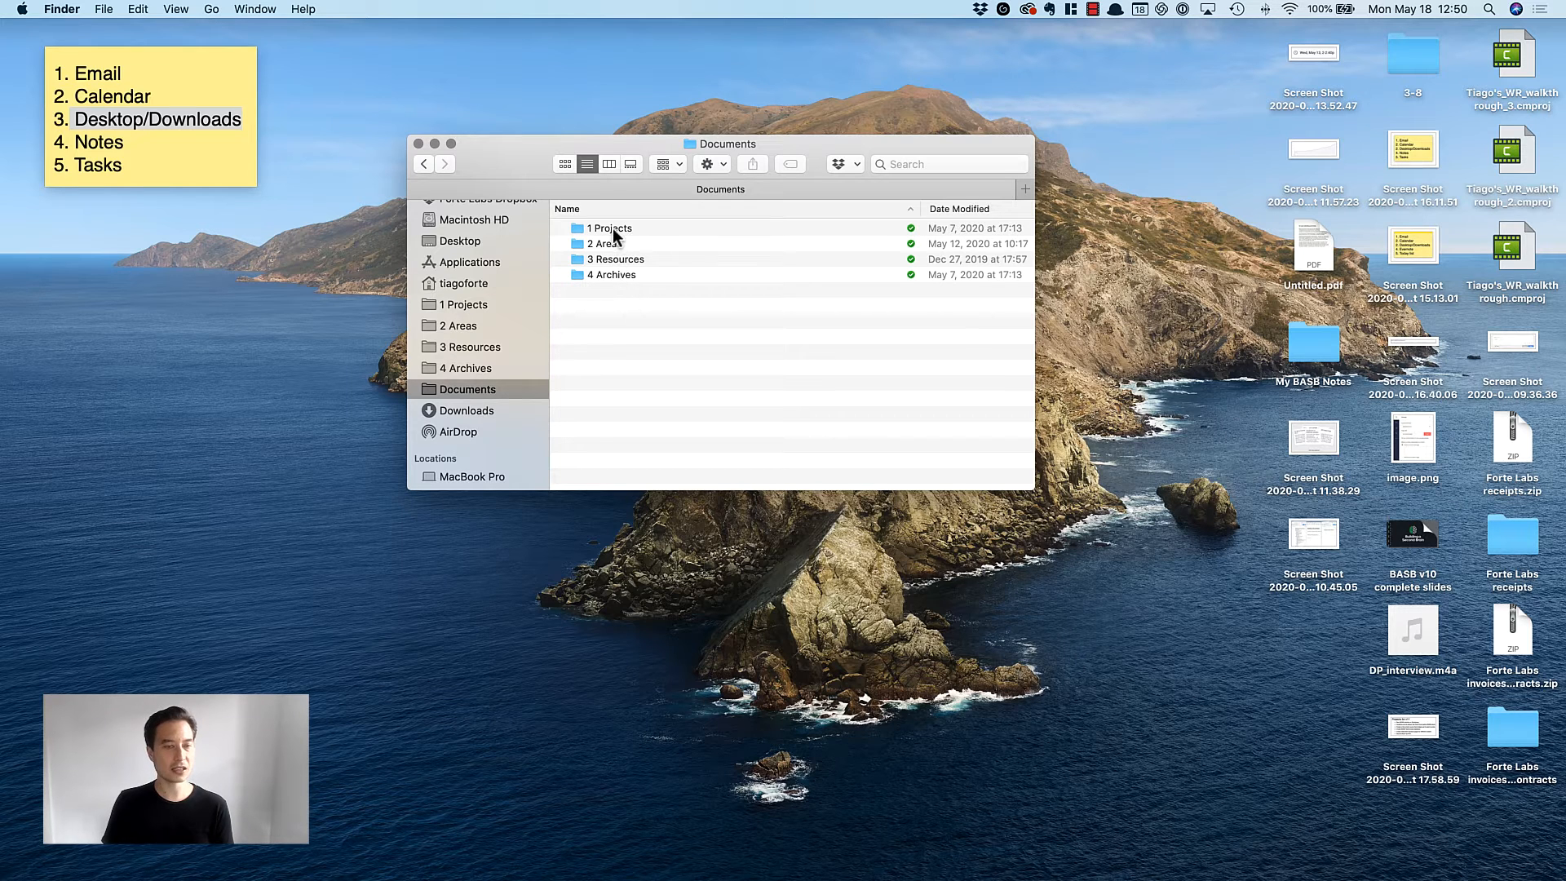
mouse_move(639, 346)
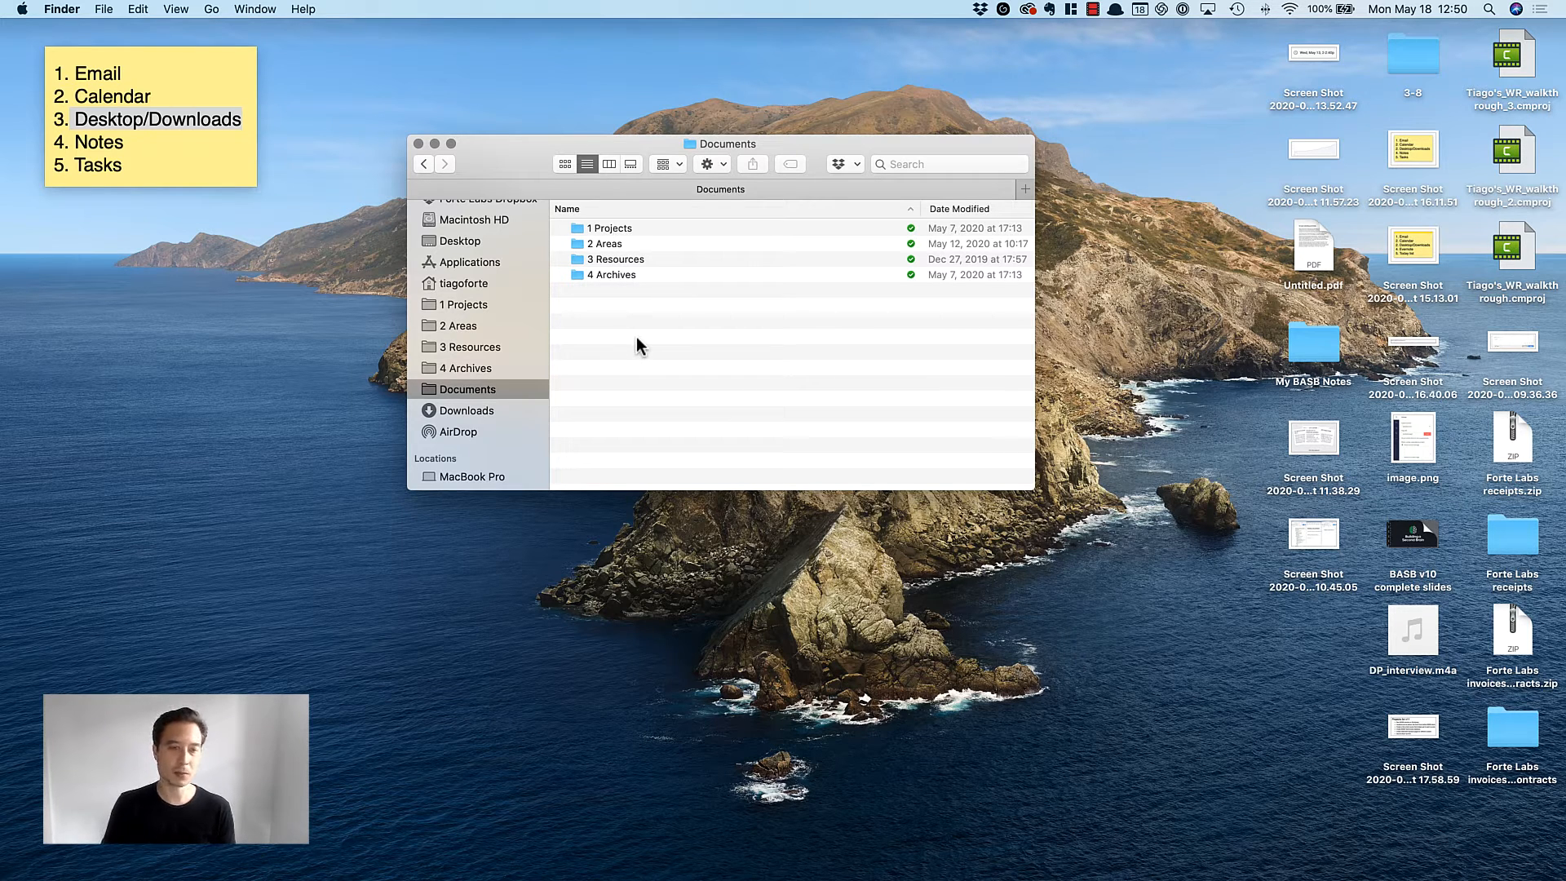
mouse_move(836, 432)
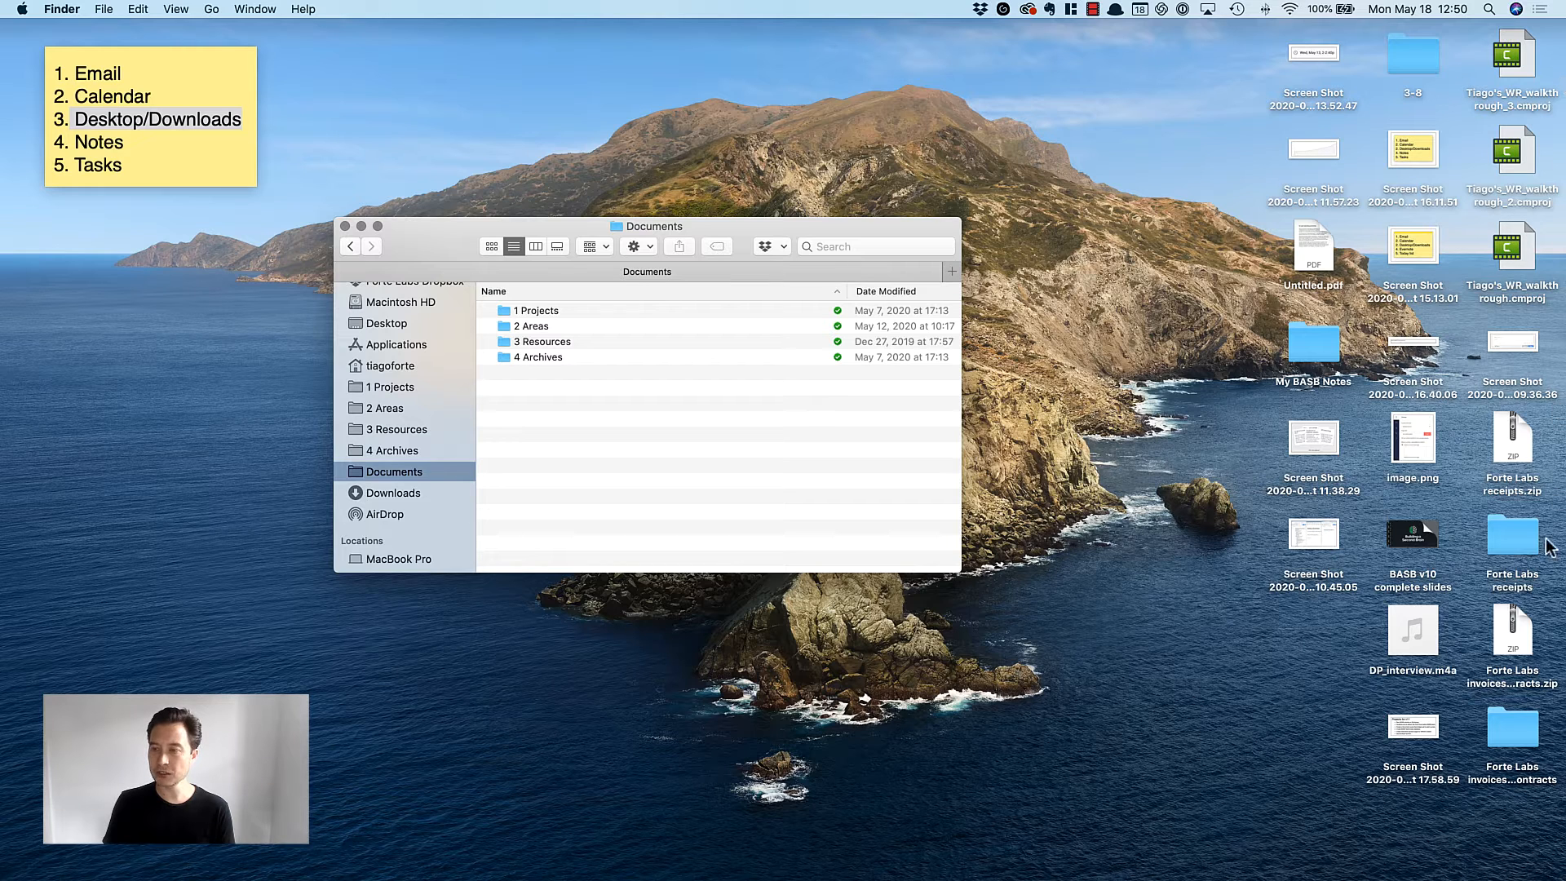
mouse_move(1311, 556)
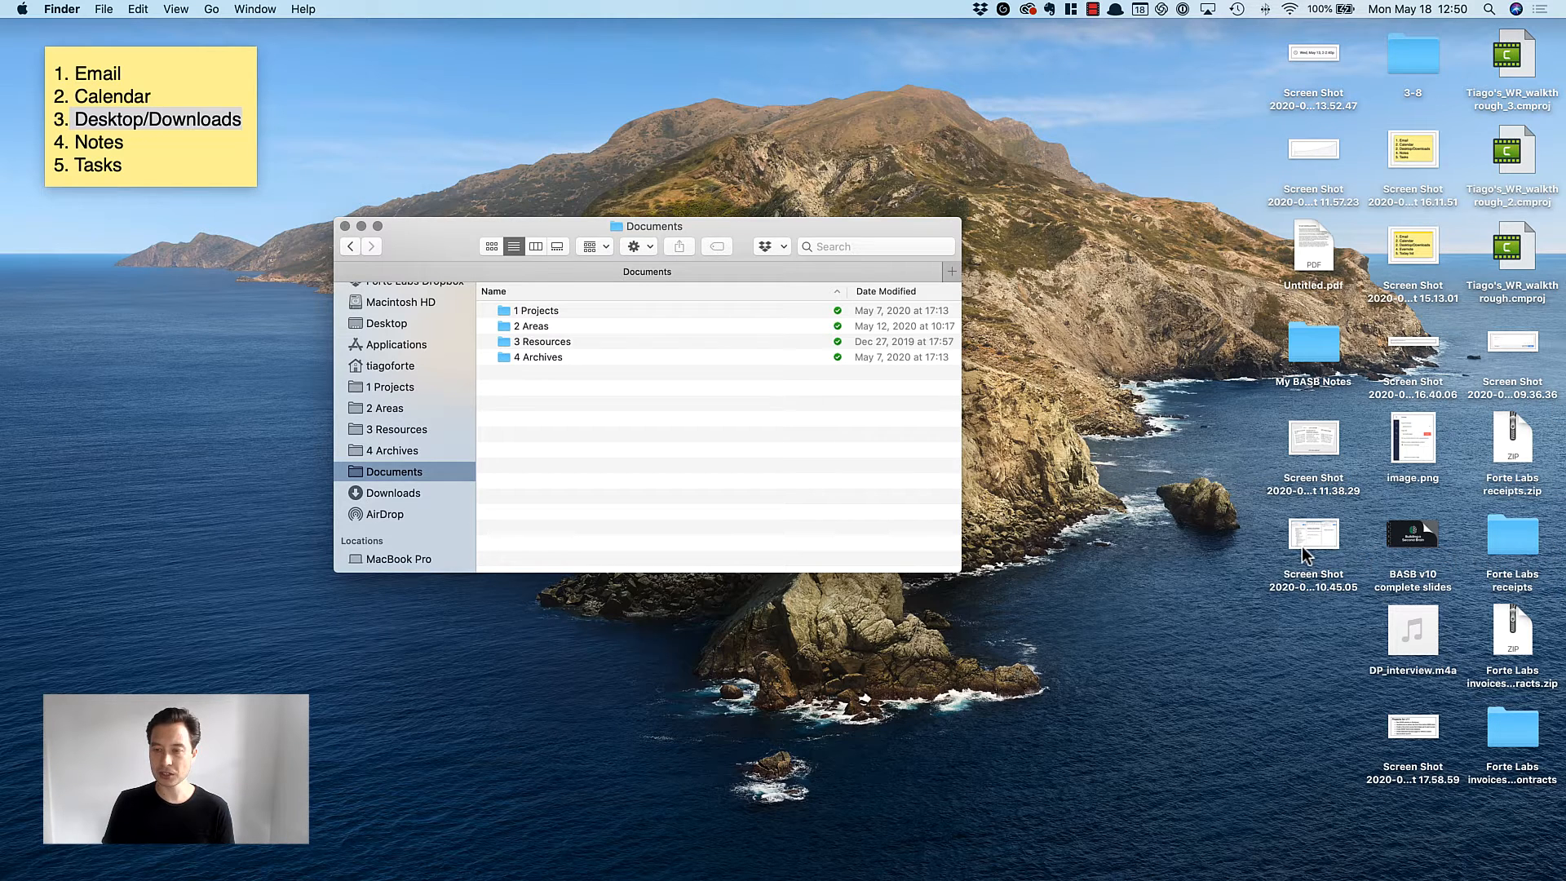
- Preview the desktop screenshot 2020-05-12 at 10.45.05, then move it to Trash
click(1313, 535)
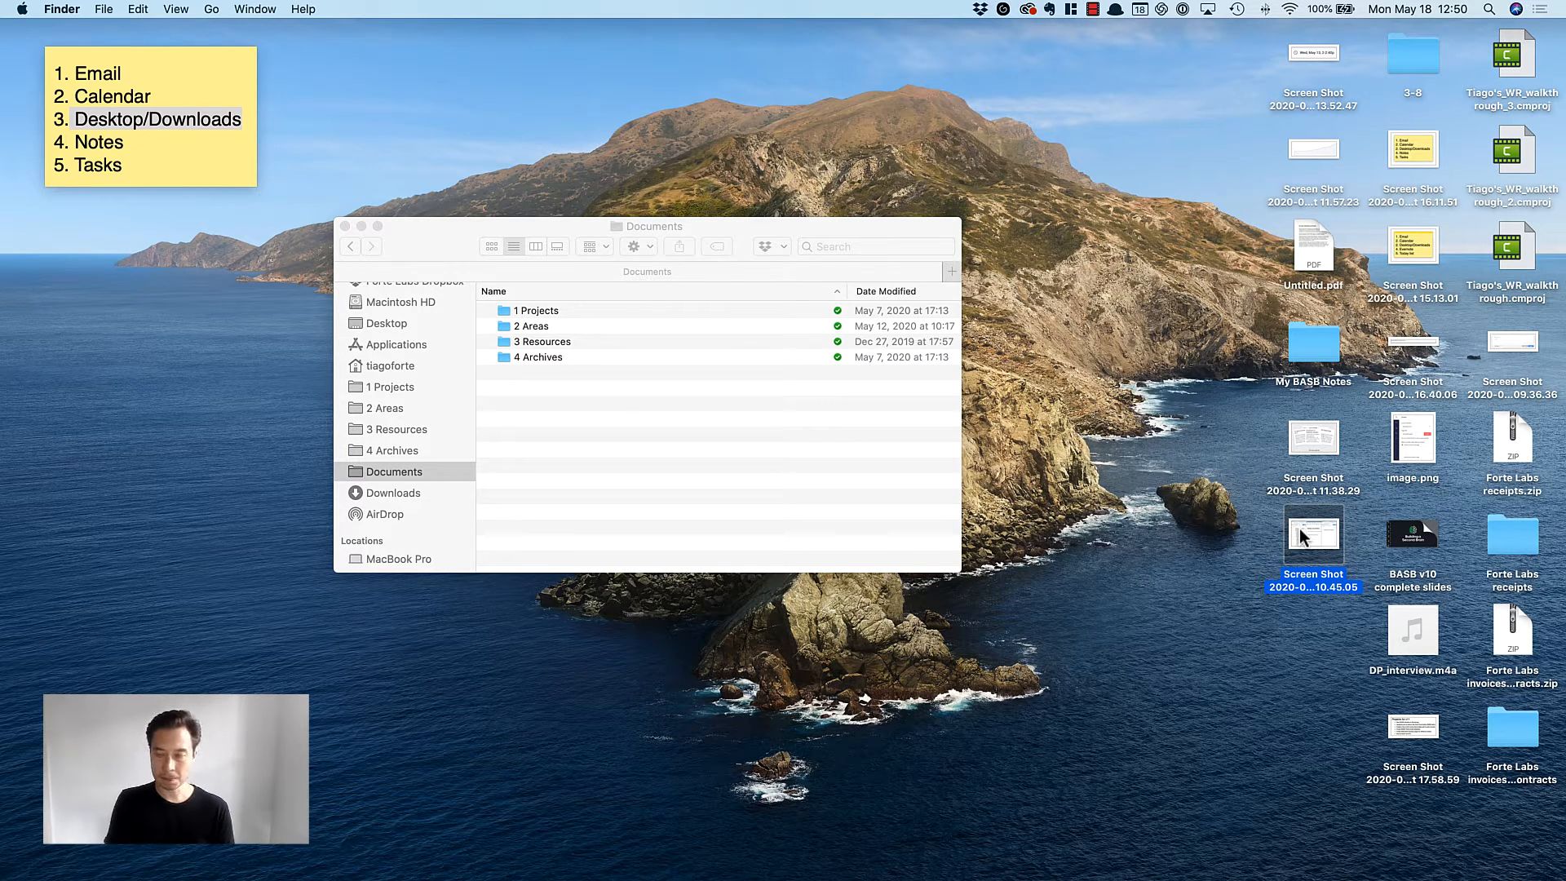
double_click(1313, 532)
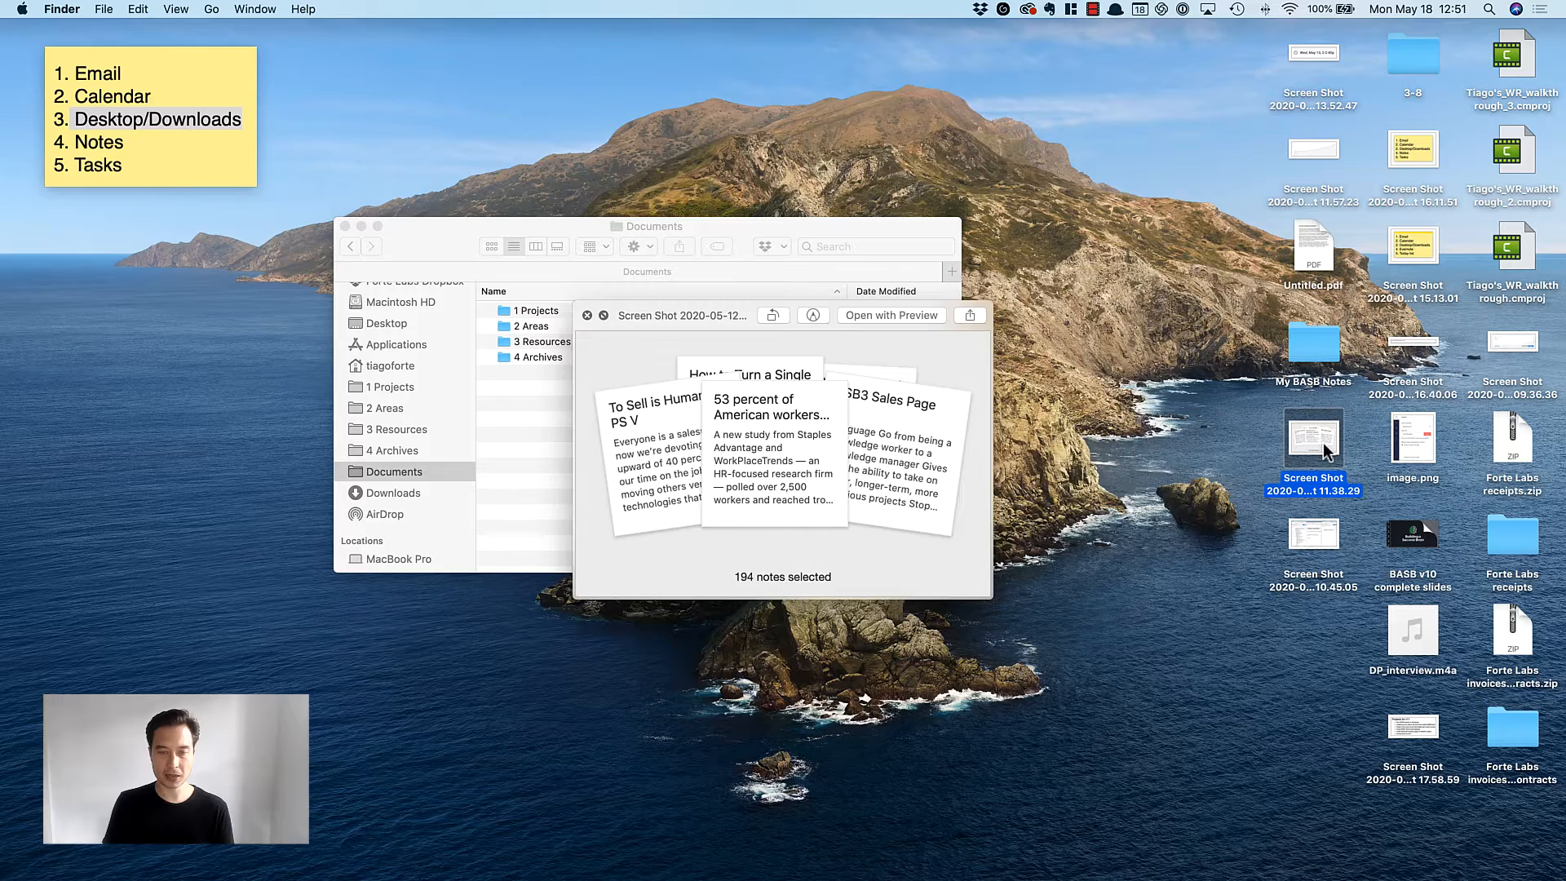
click(1314, 533)
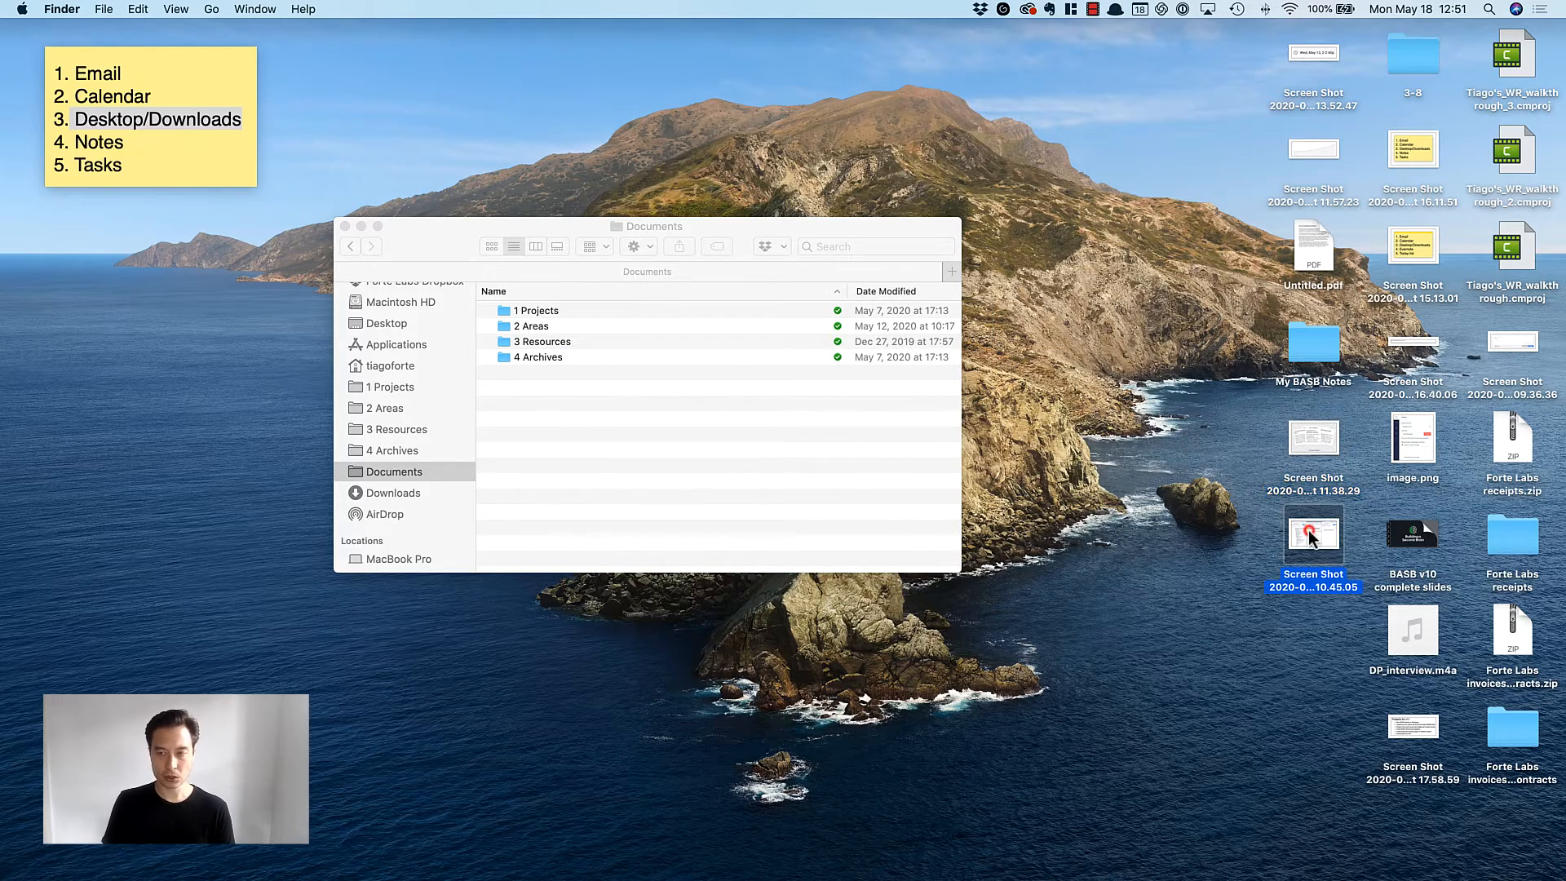
double_click(1313, 535)
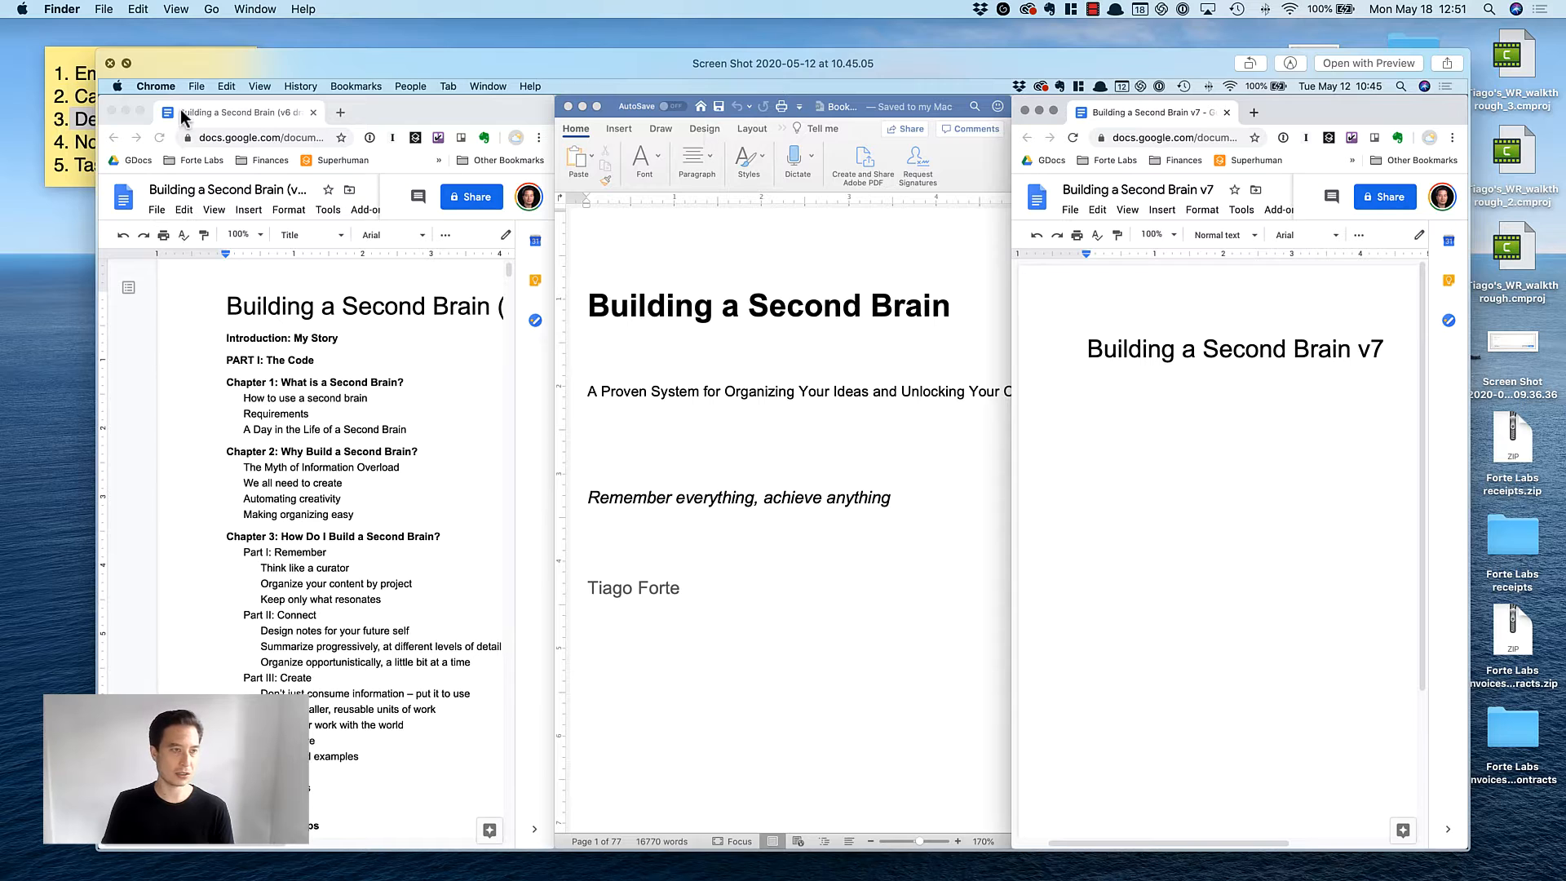
mouse_move(749, 580)
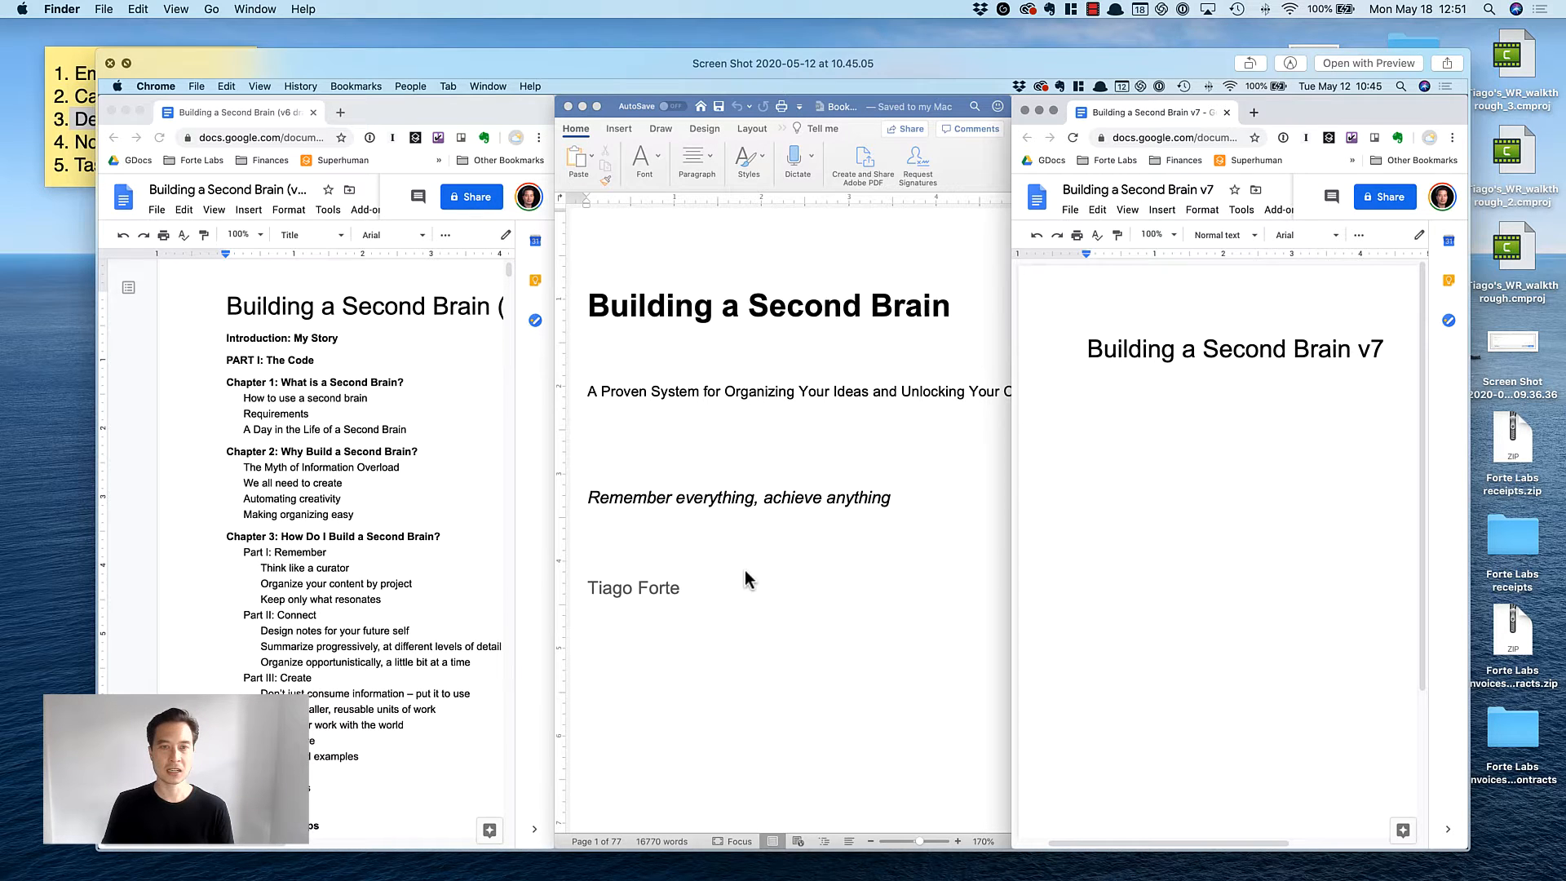
mouse_move(1126, 542)
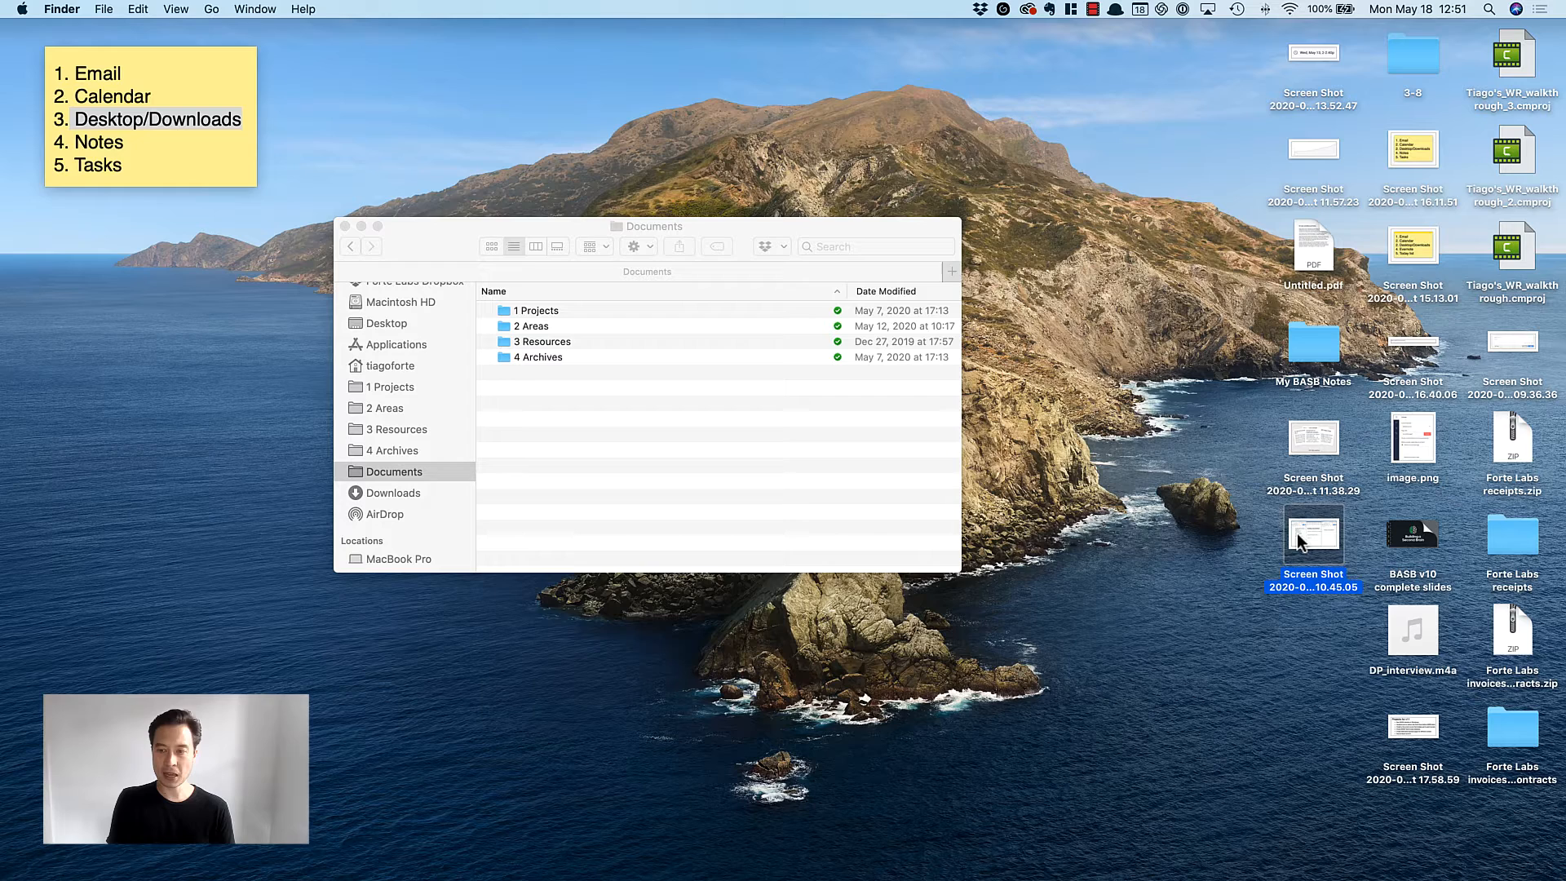
click(1299, 539)
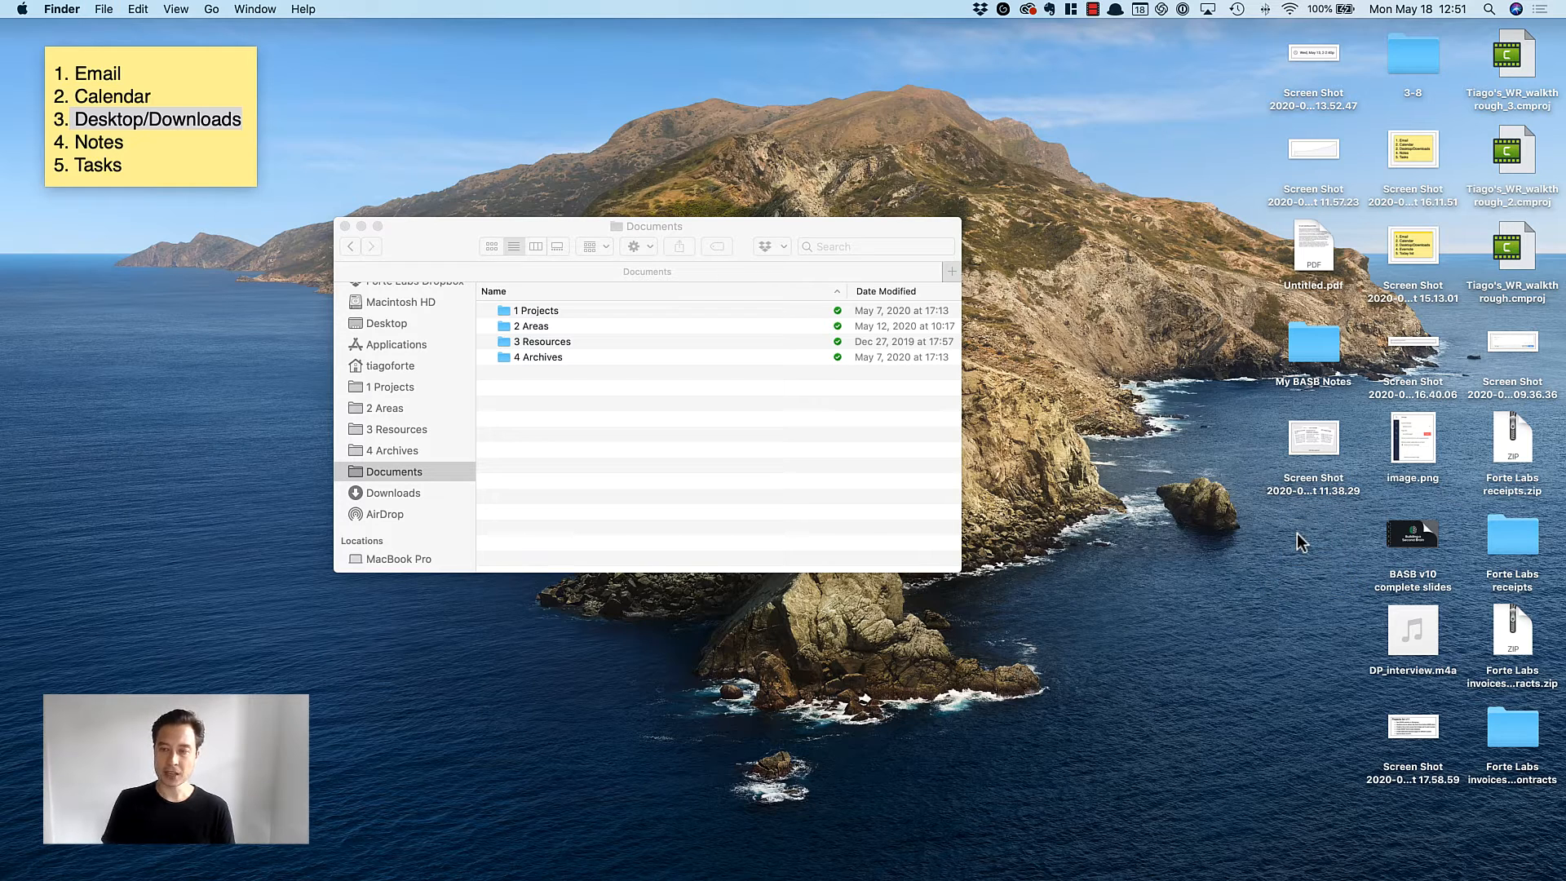
click(1314, 440)
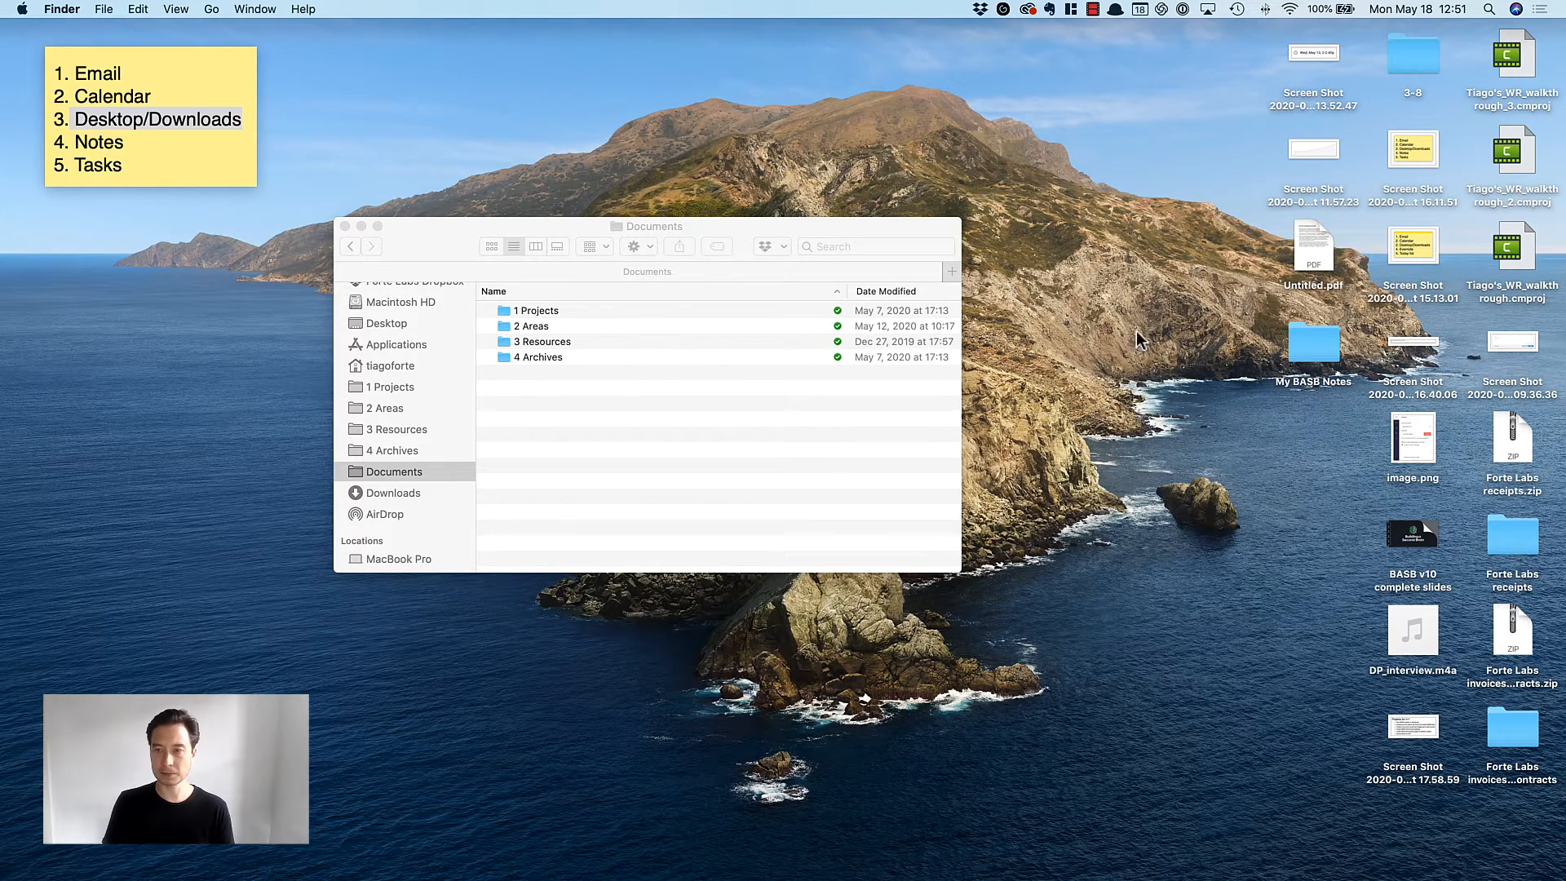
double_click(1314, 345)
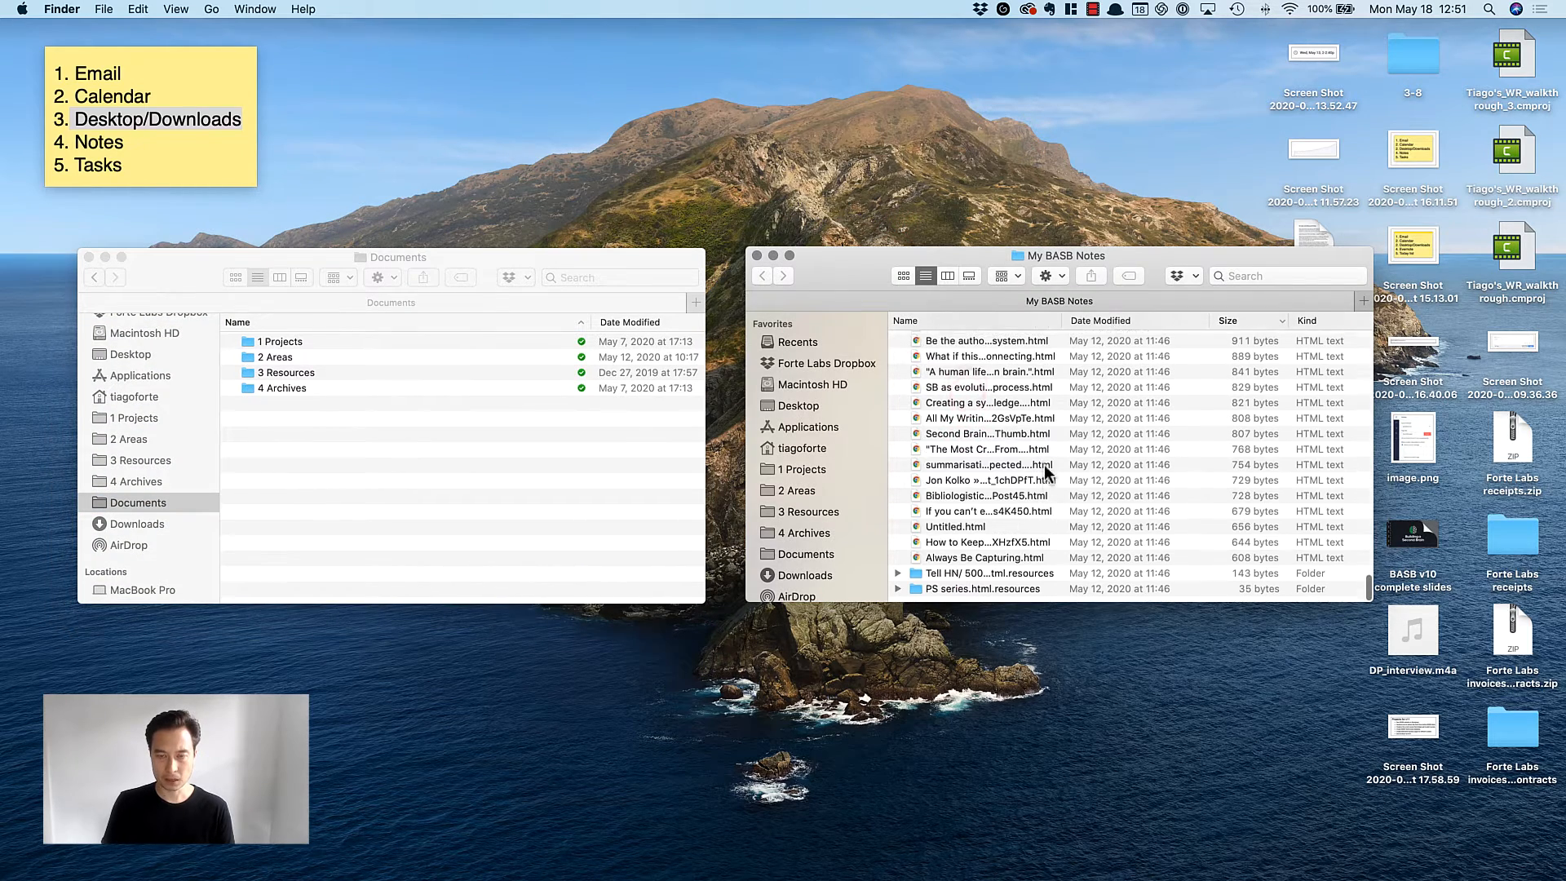
click(989, 440)
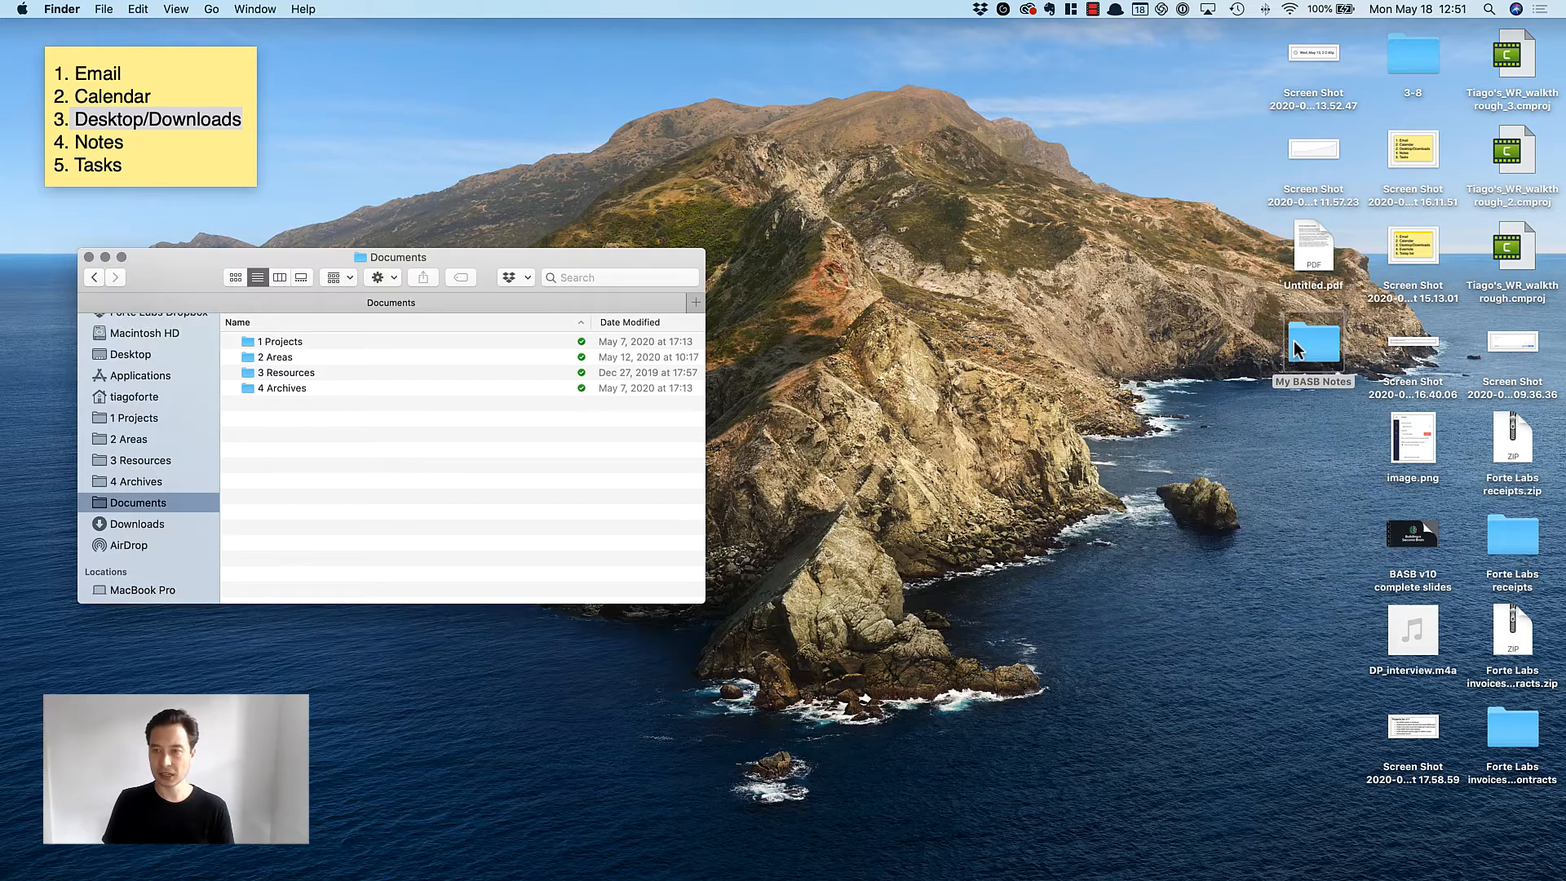
- Preview Untitled.pdf, then trash it with My BASB Notes and the nearby old screenshots
click(1313, 250)
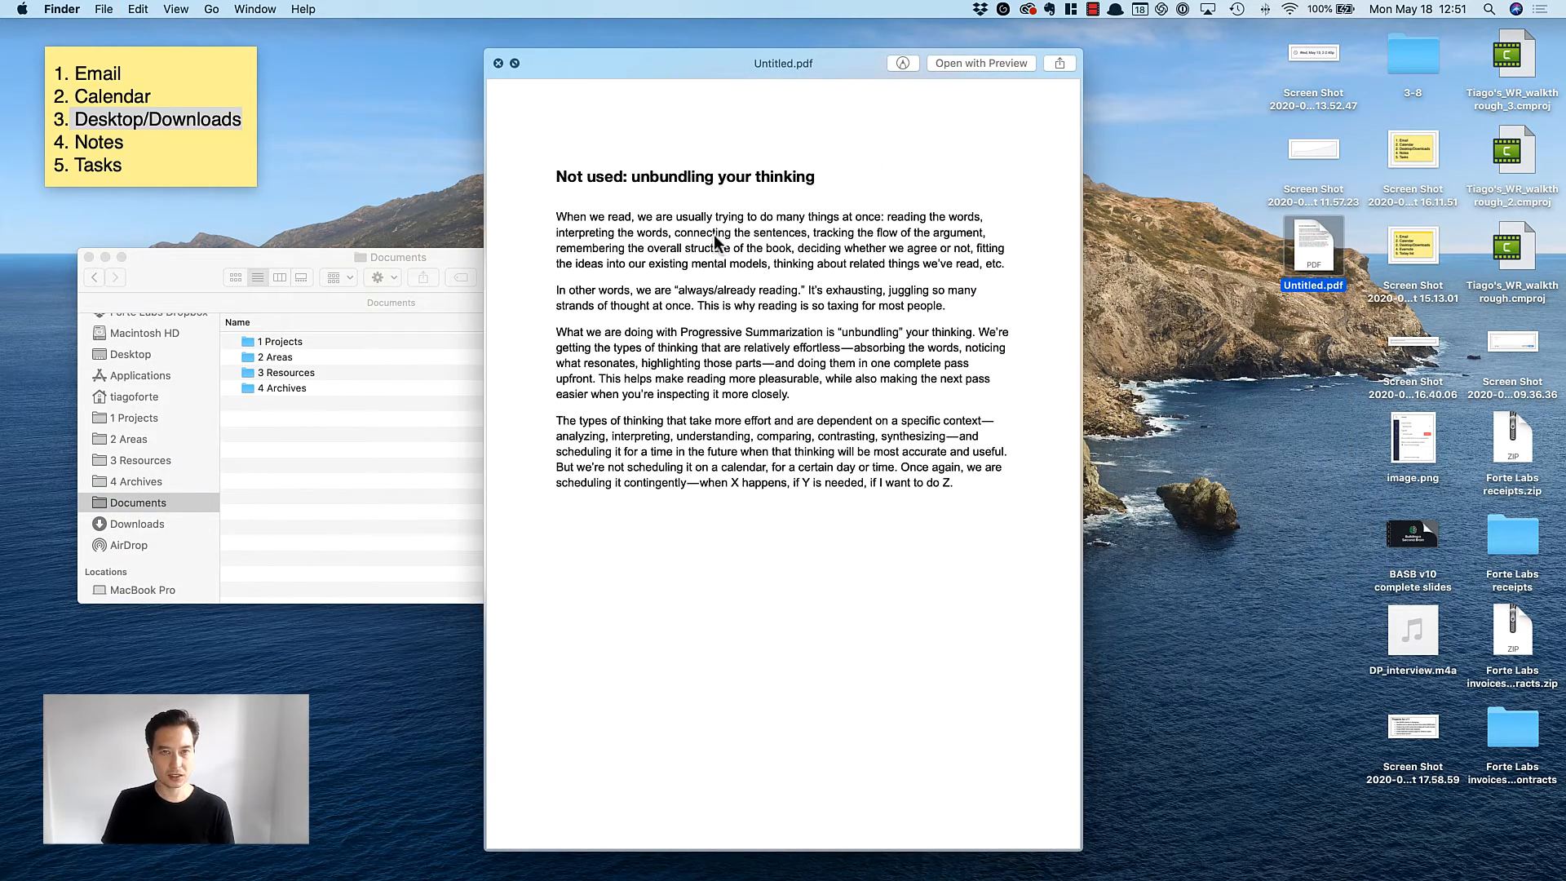
mouse_move(1211, 334)
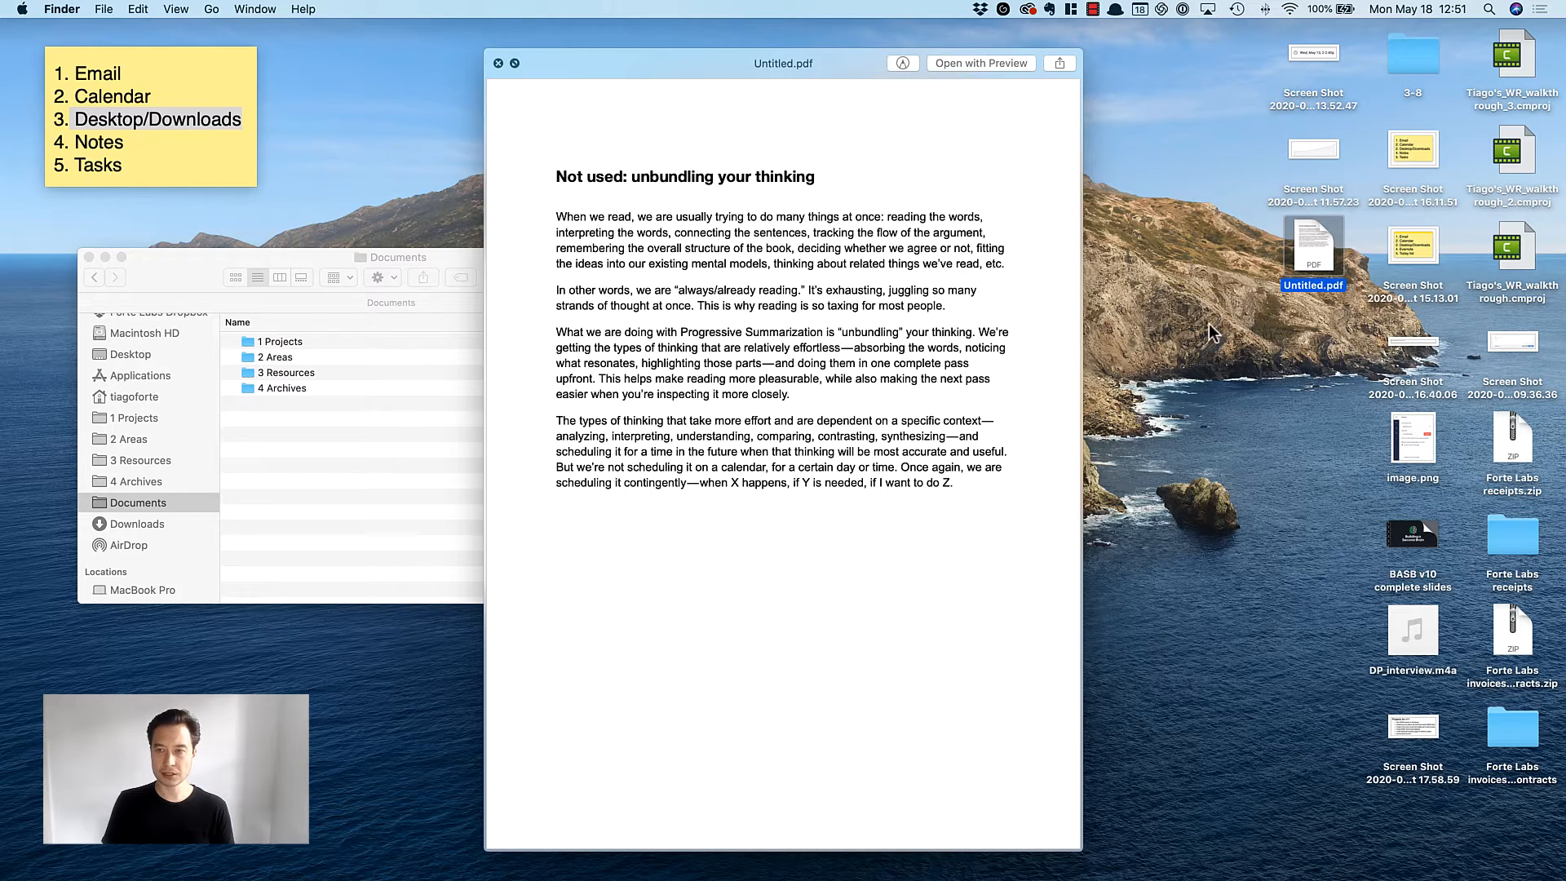
click(498, 62)
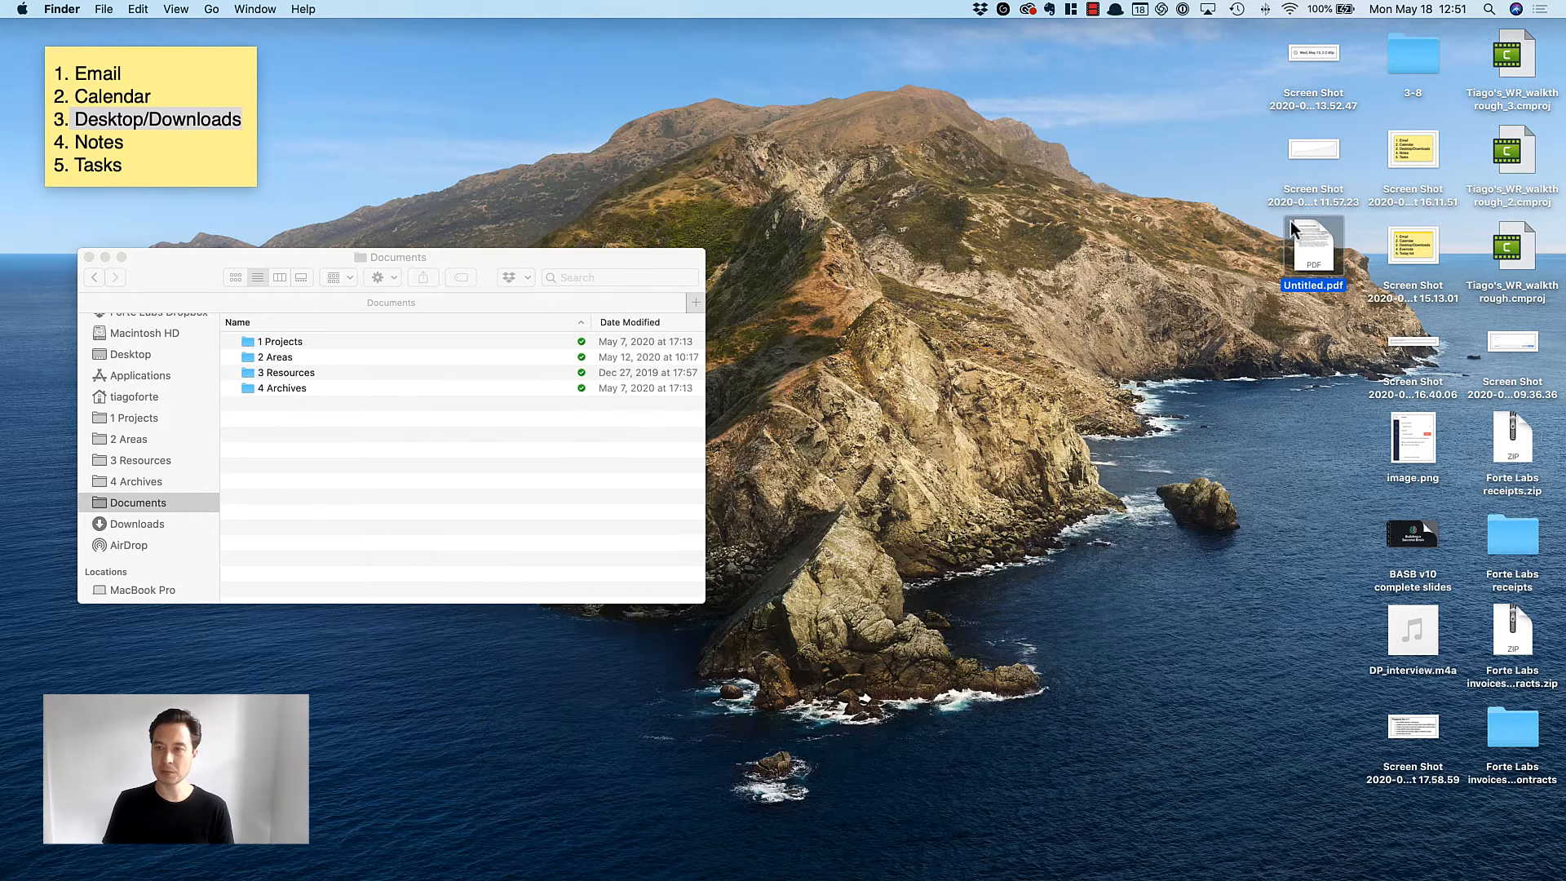
click(1313, 148)
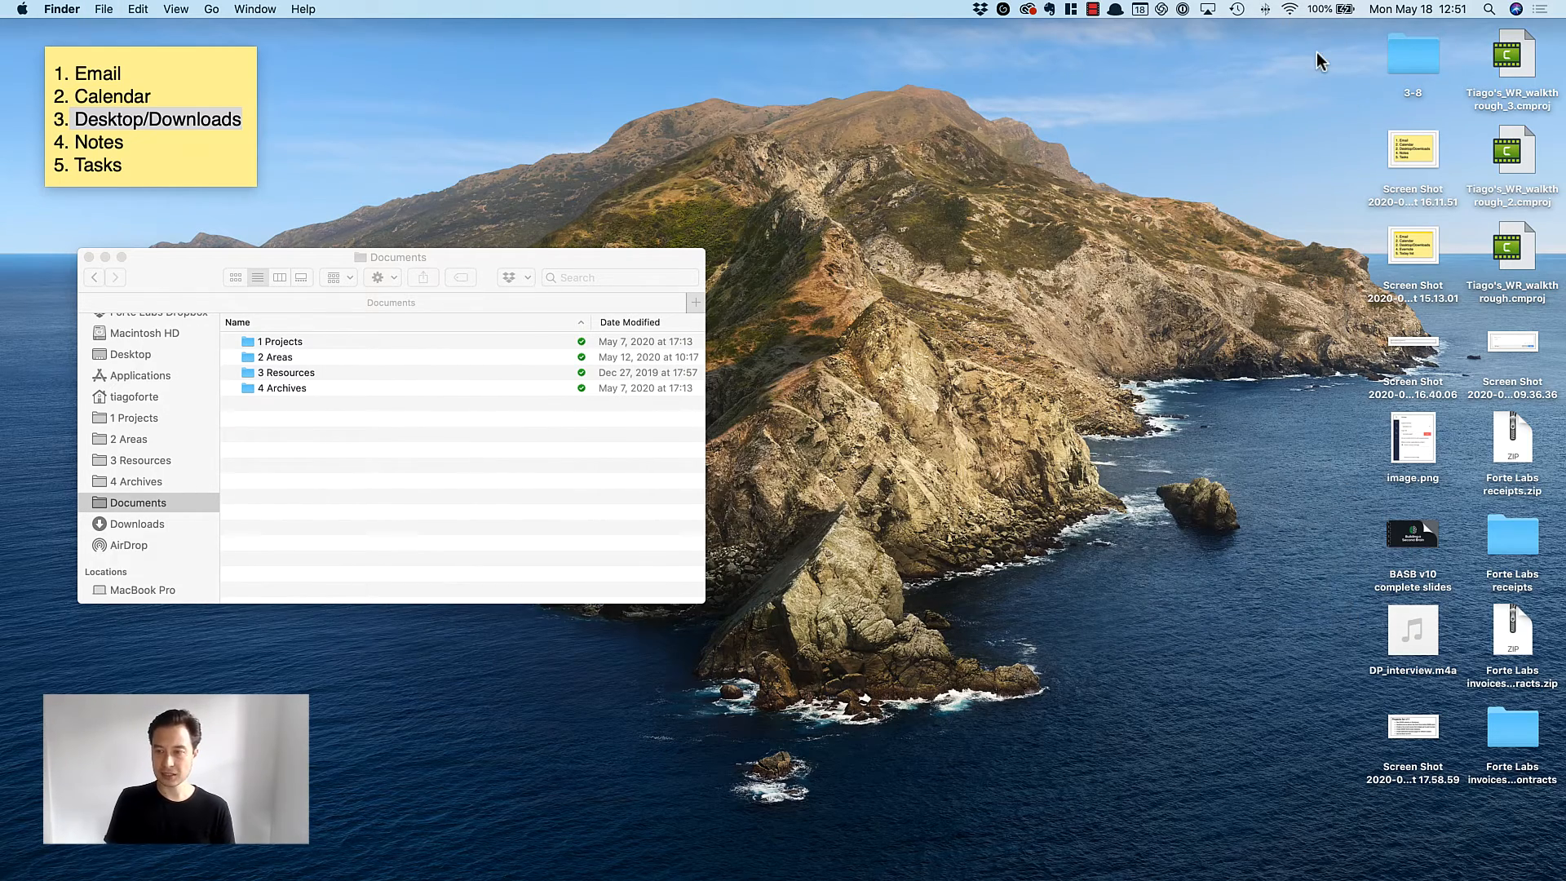
mouse_move(1356, 386)
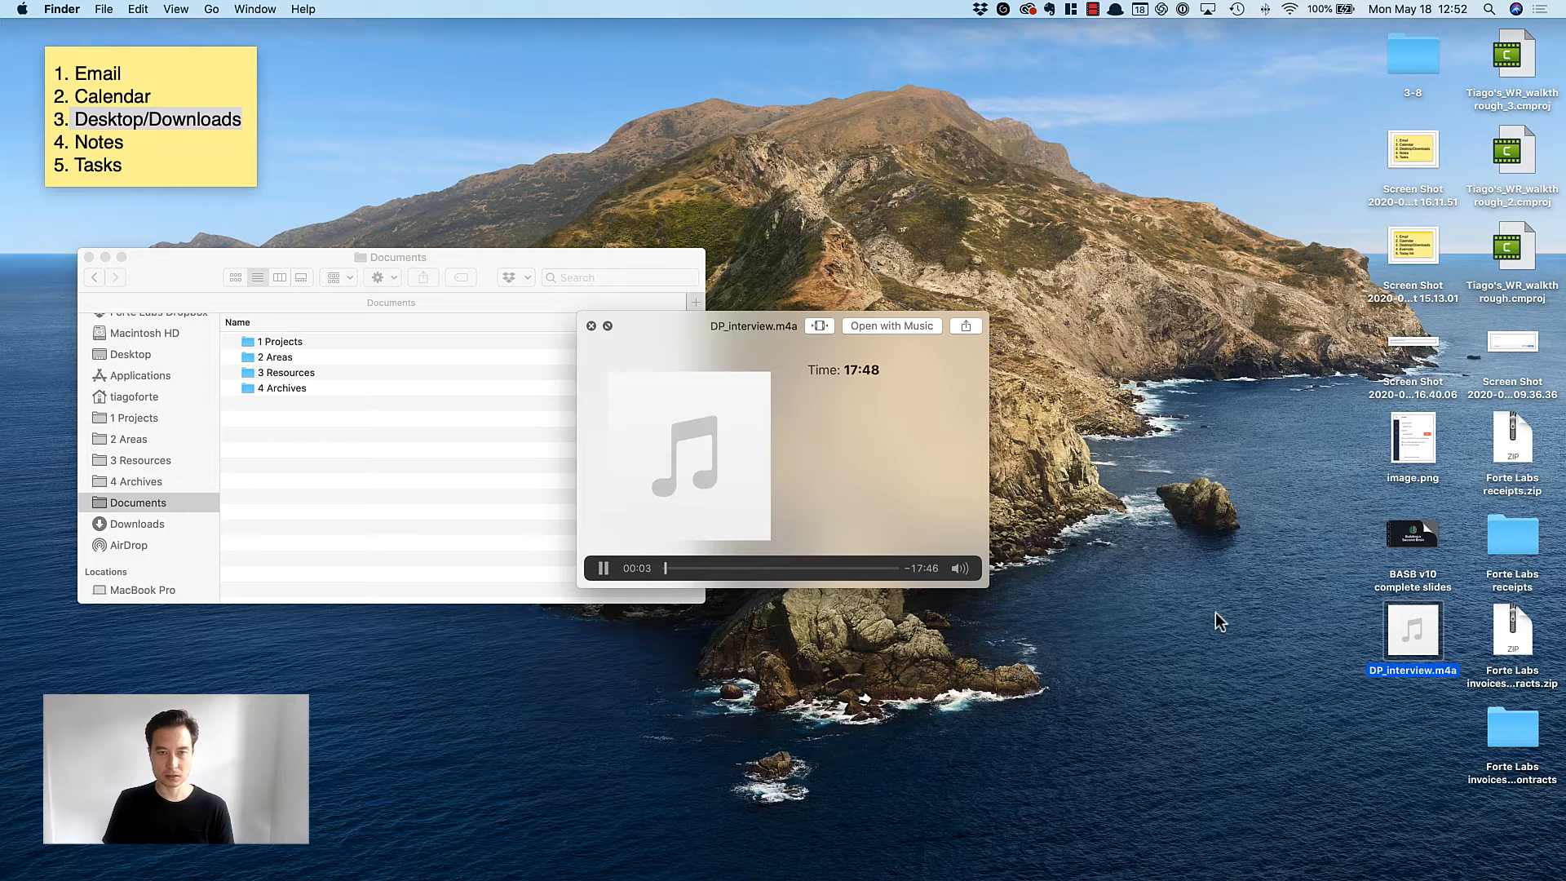
- Drop DP_interview.m4a into 2 Areas > Forte Labs > Forte Academy after previewing it
click(591, 325)
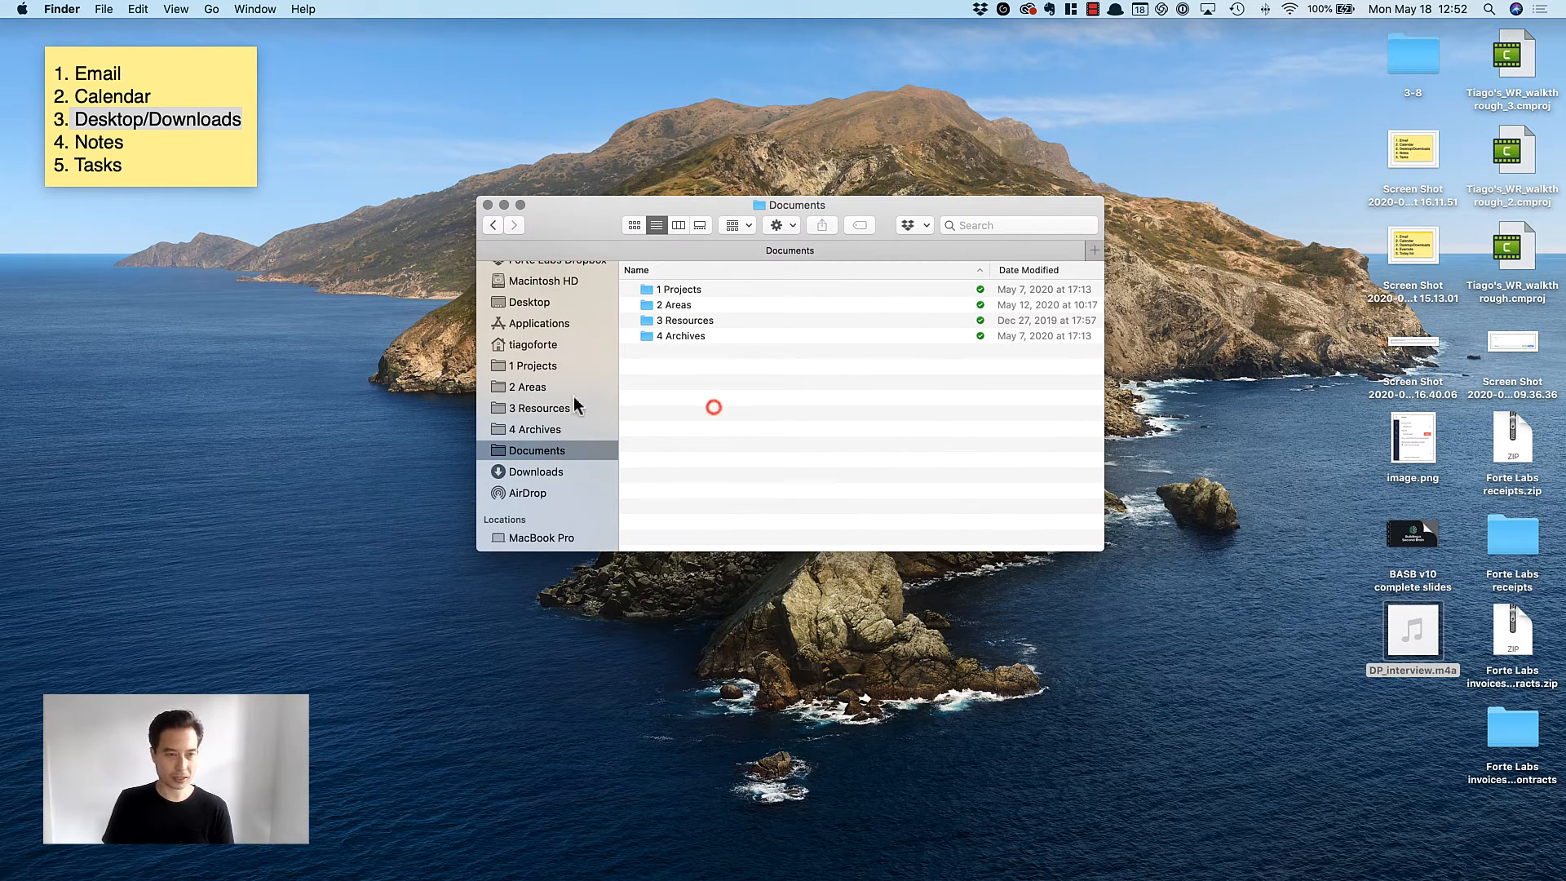
click(539, 366)
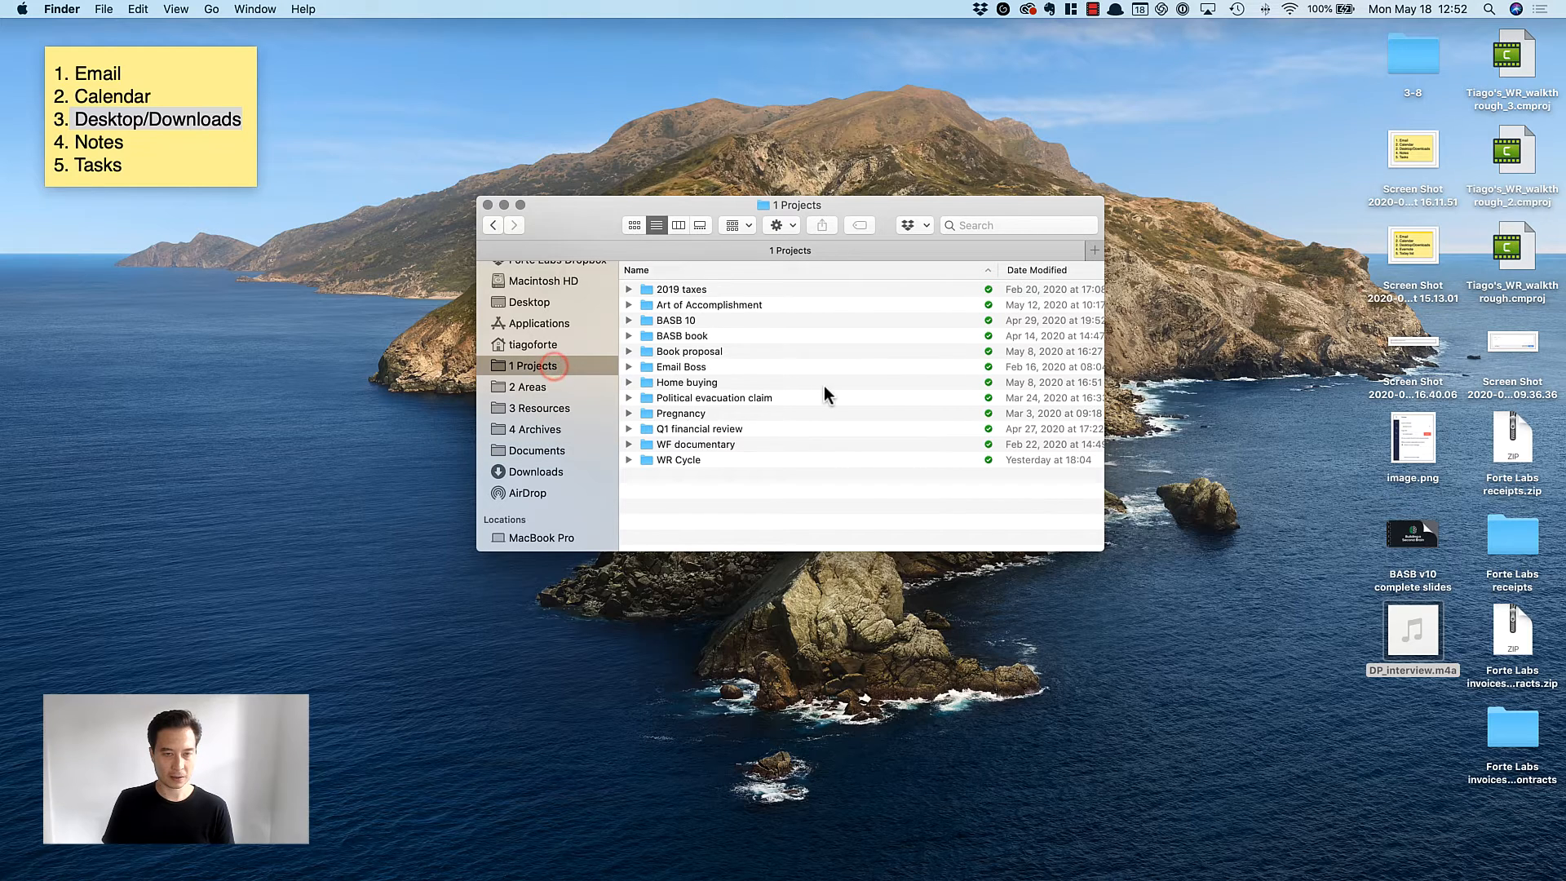
mouse_move(594, 397)
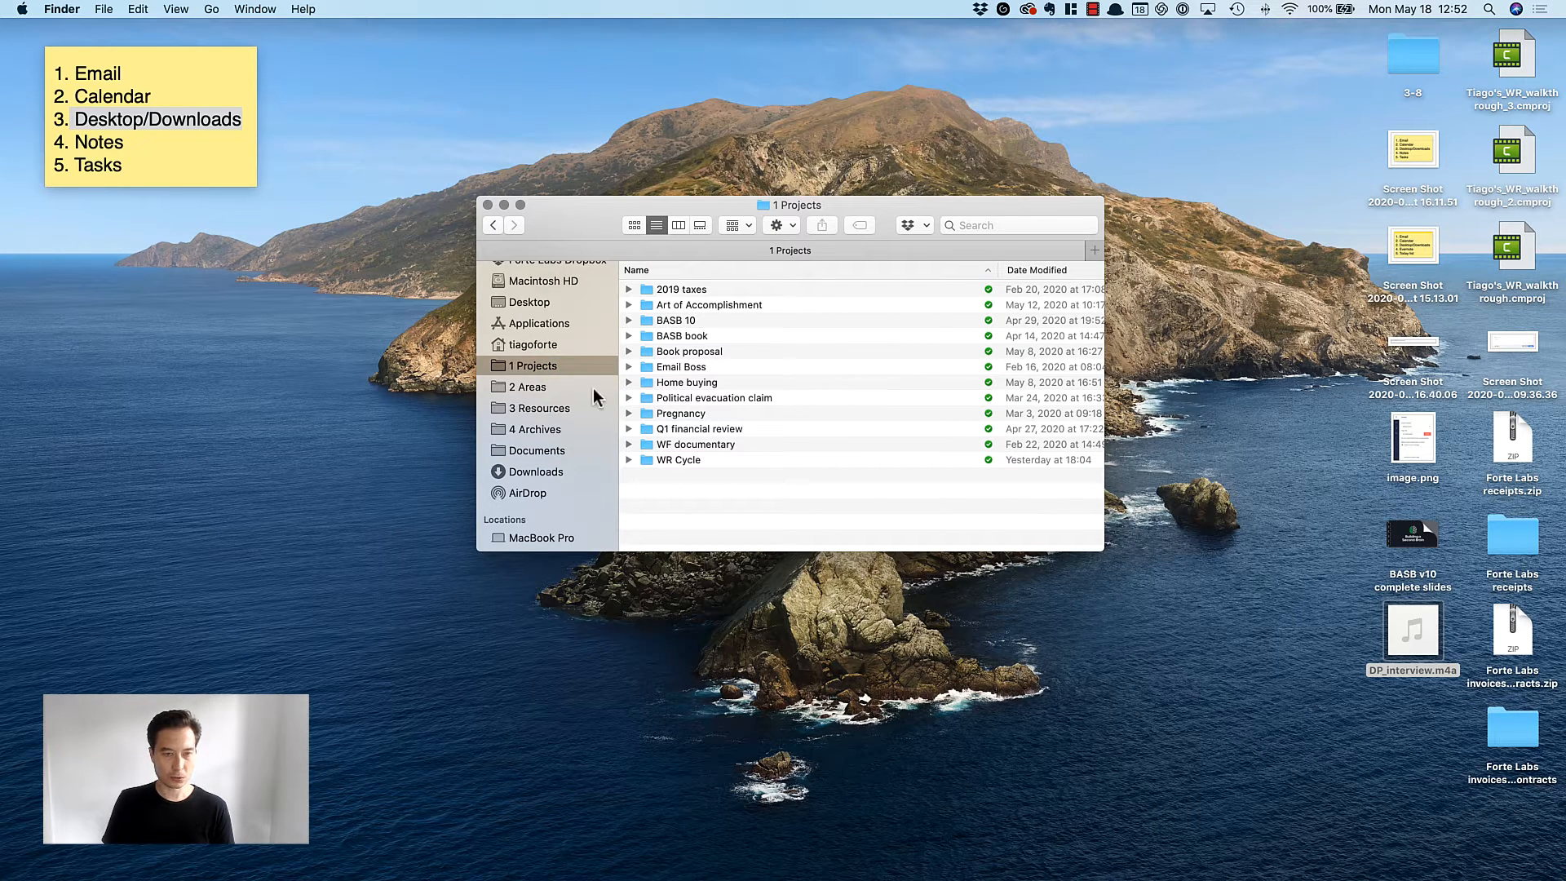
click(527, 387)
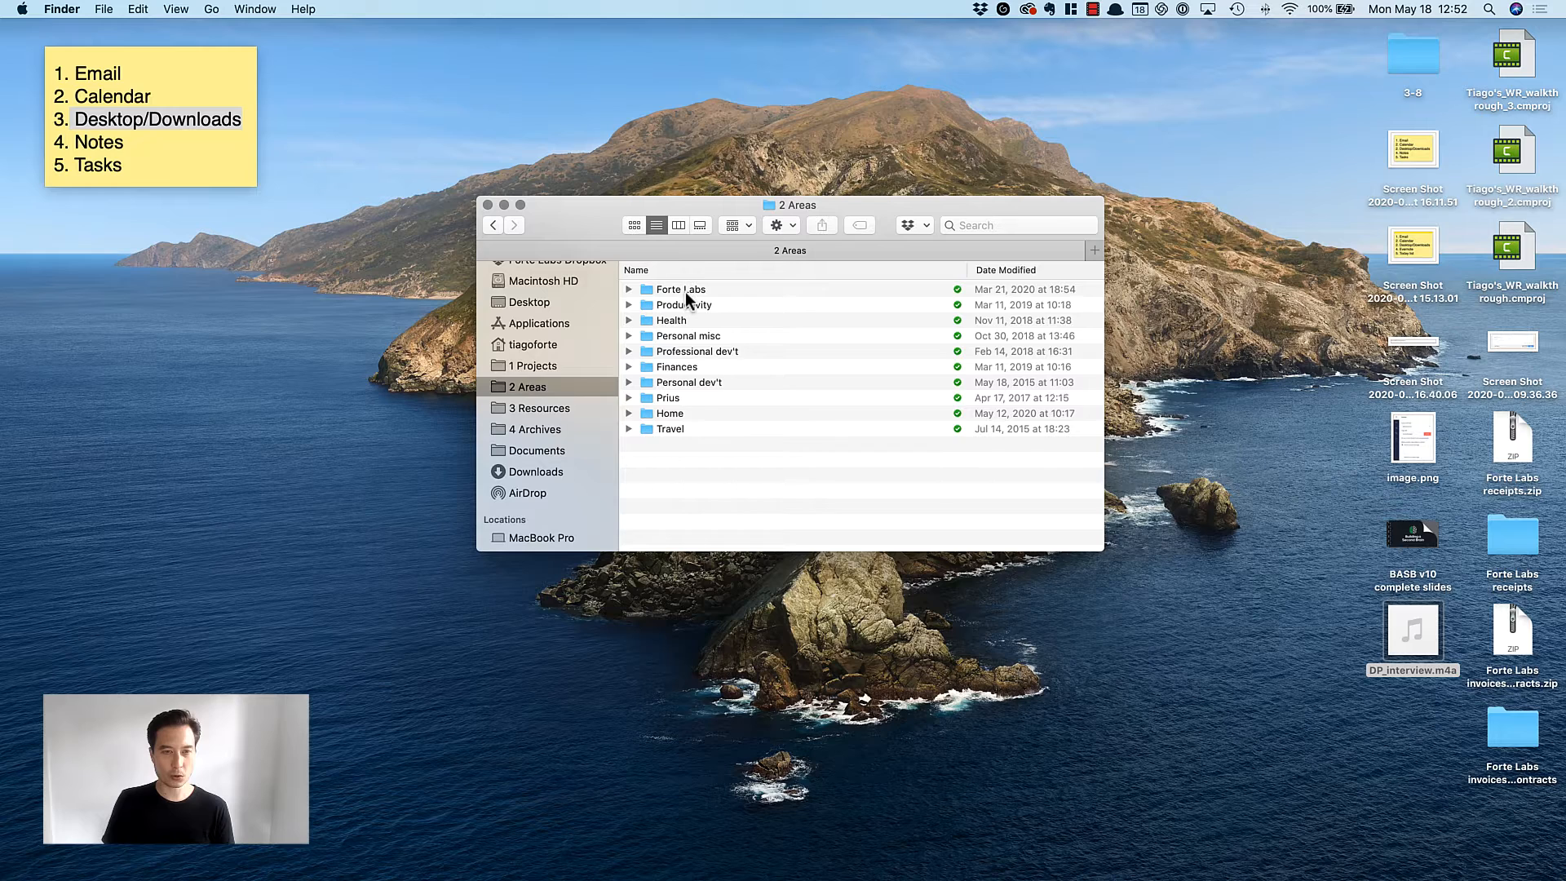
double_click(680, 289)
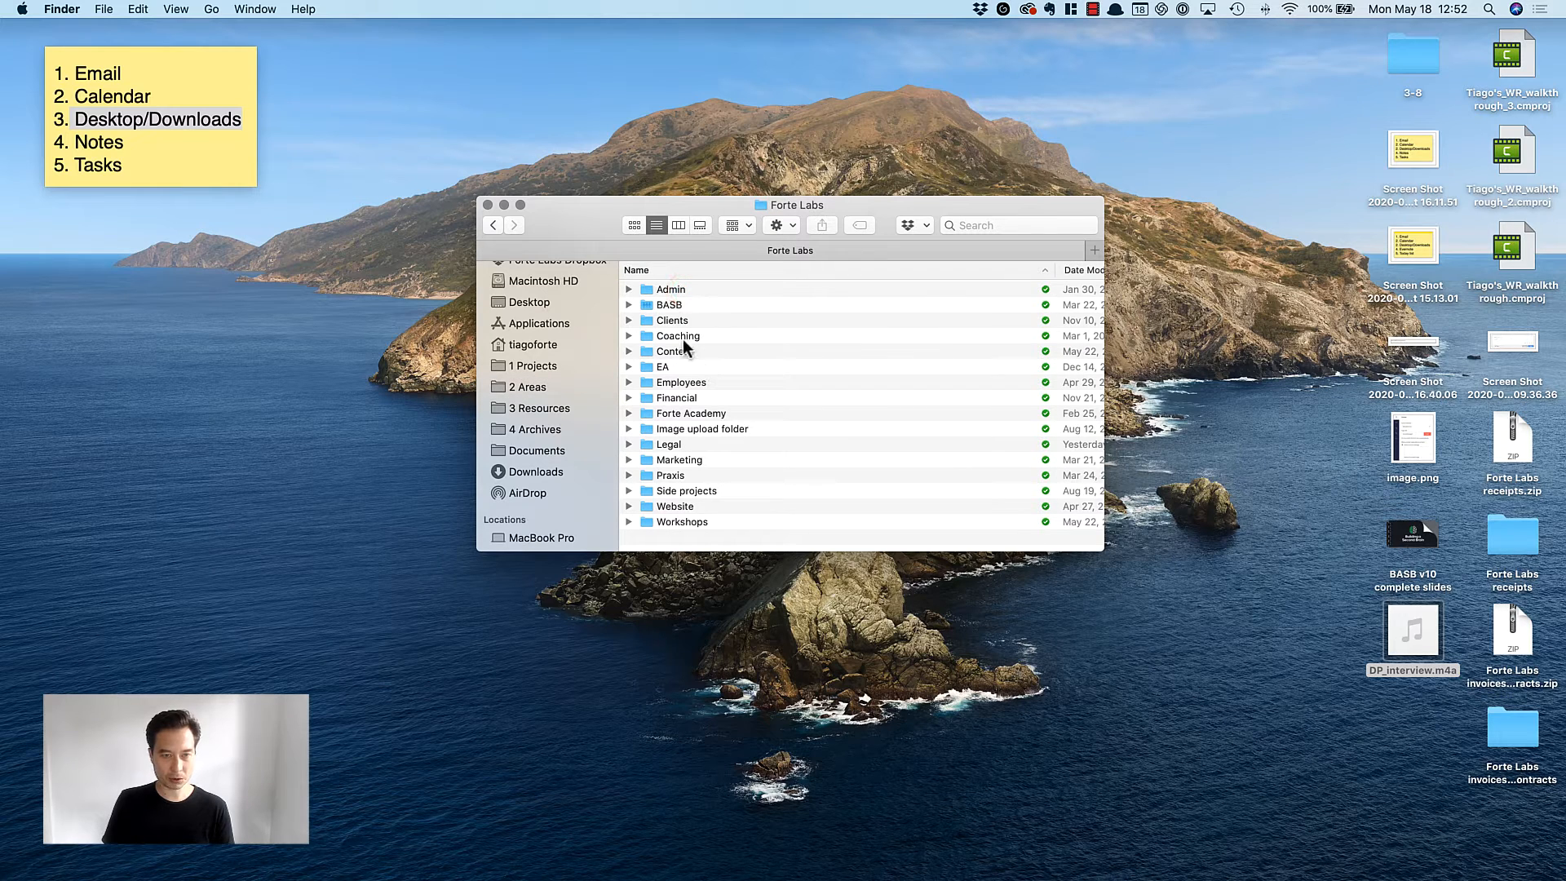
double_click(689, 413)
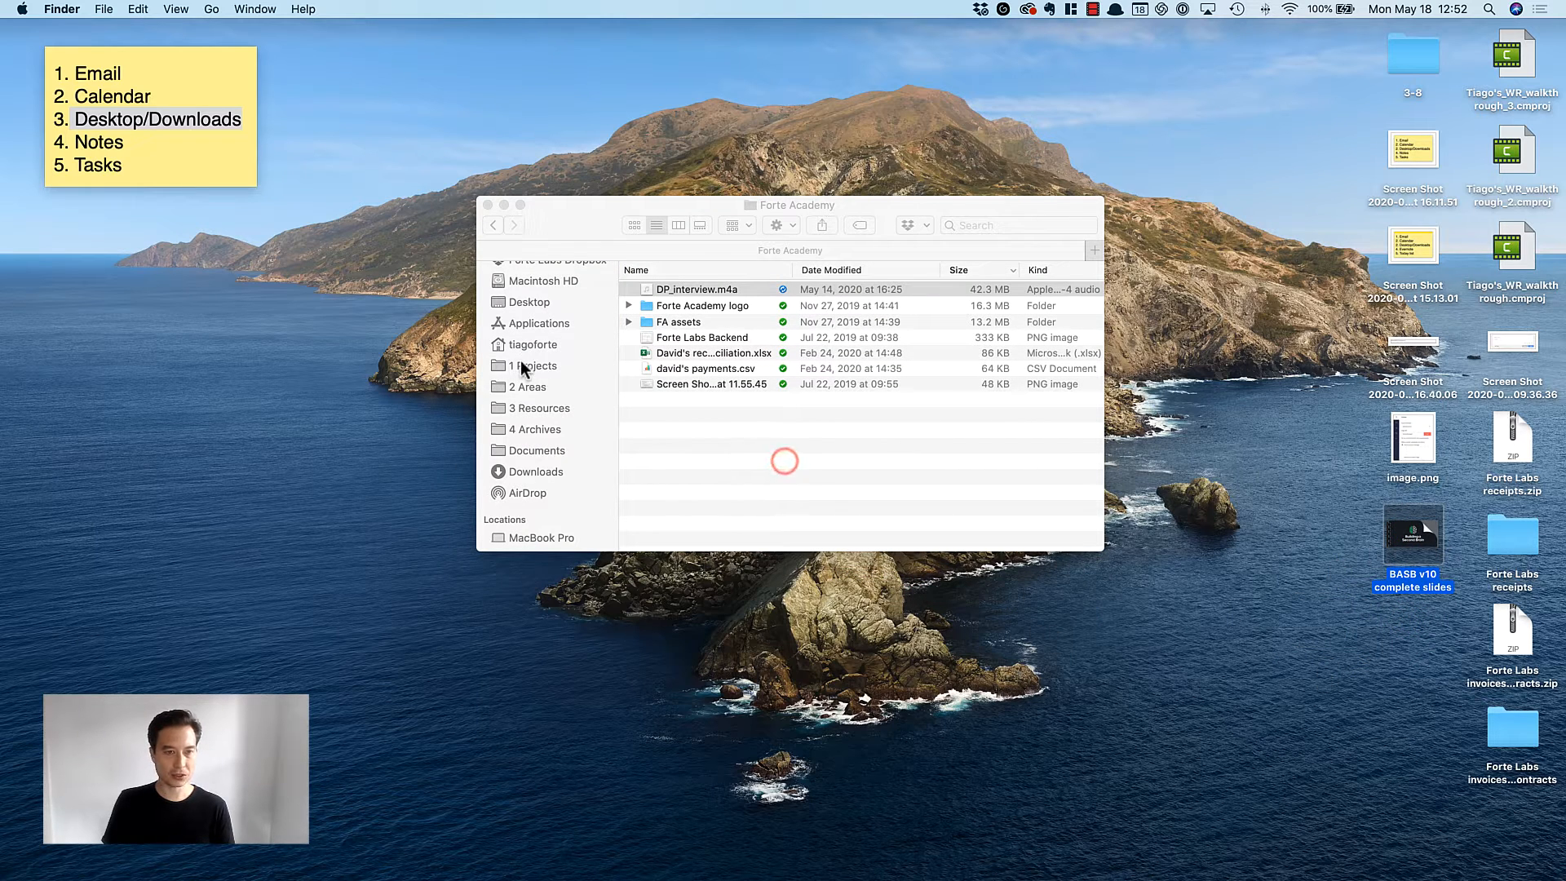
- File the BASB v10 slides in the BASB 10 project and trash image.png and screenshots
click(700, 289)
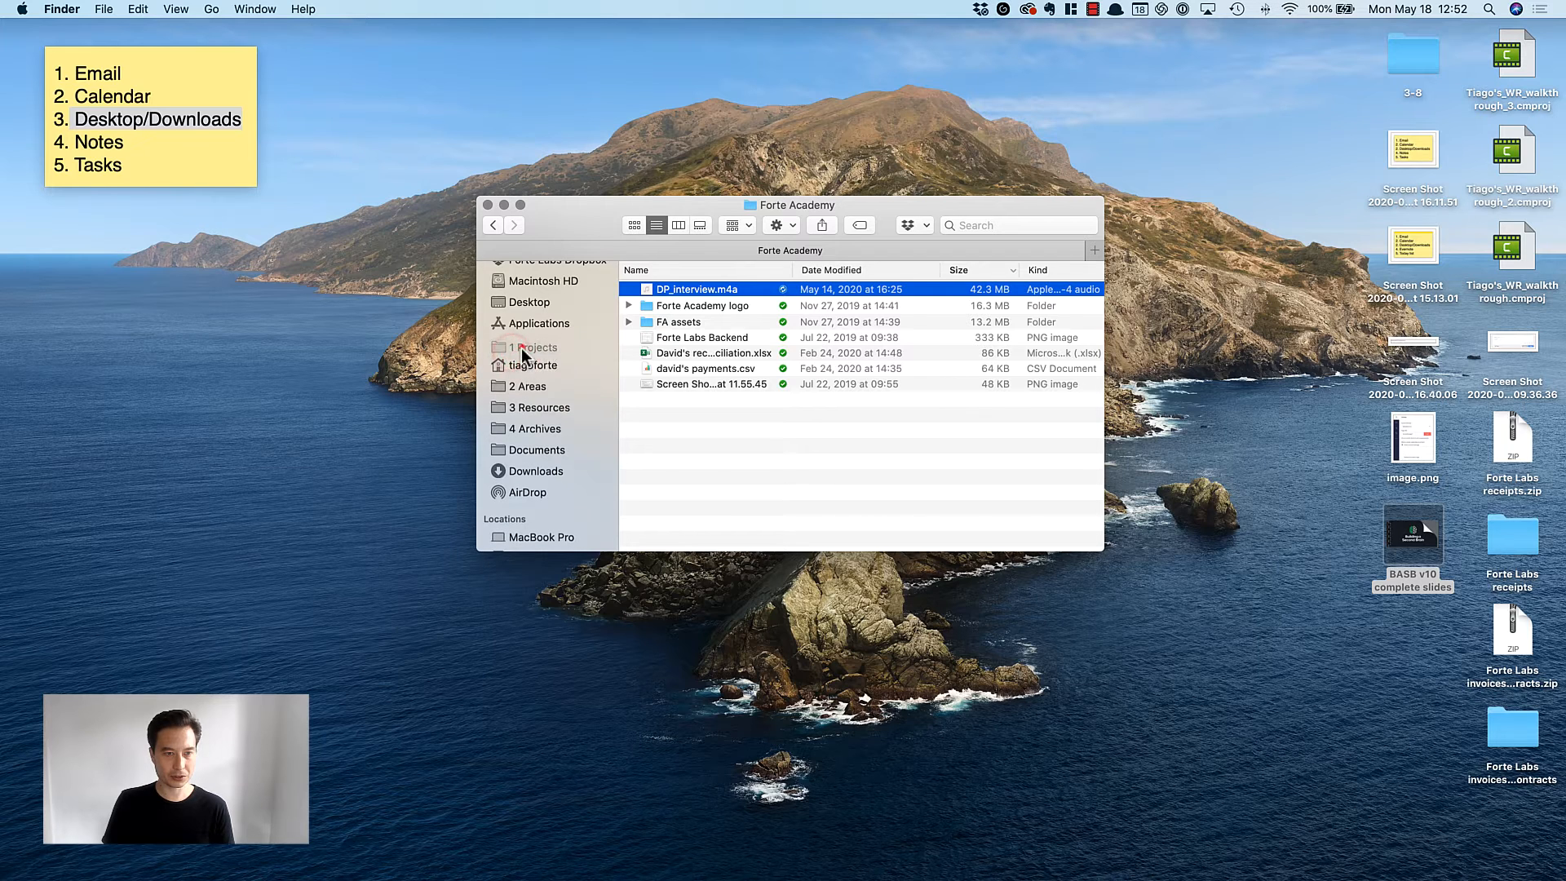
click(535, 365)
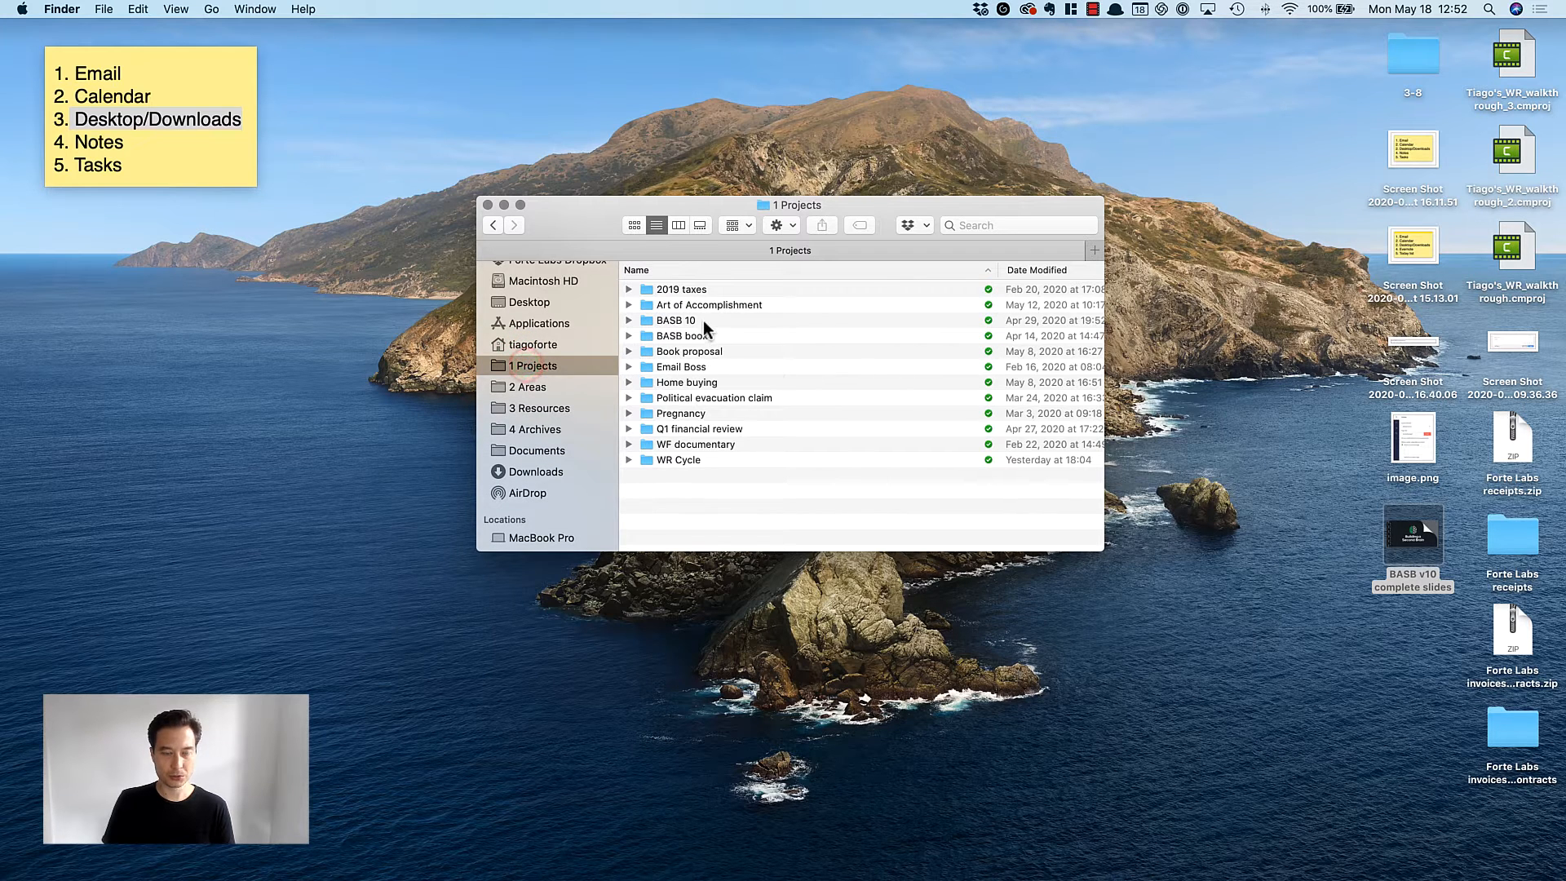
double_click(677, 321)
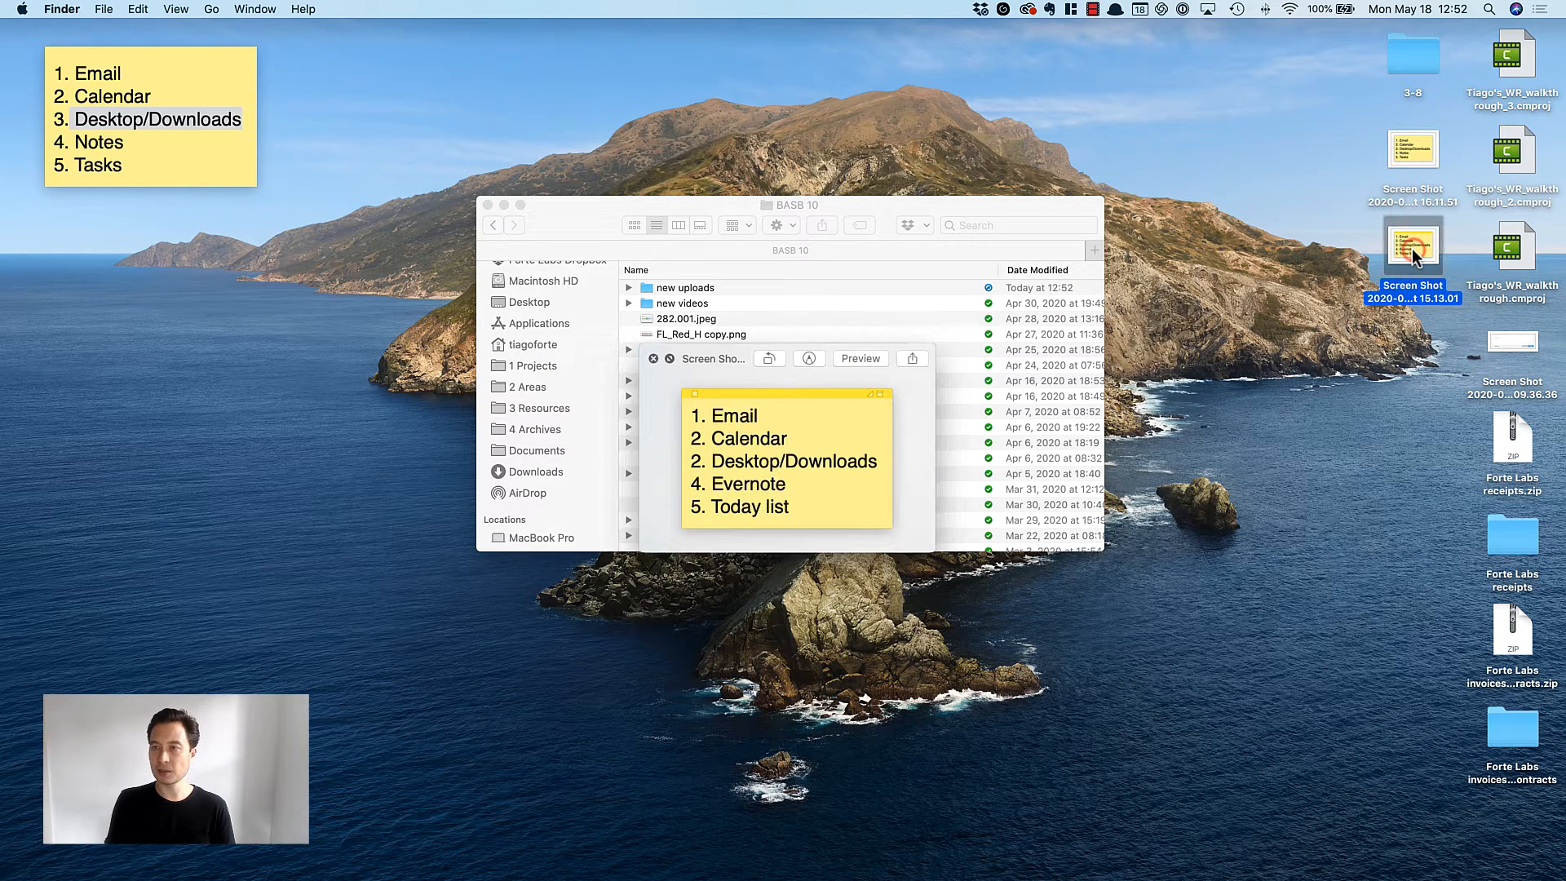
click(653, 357)
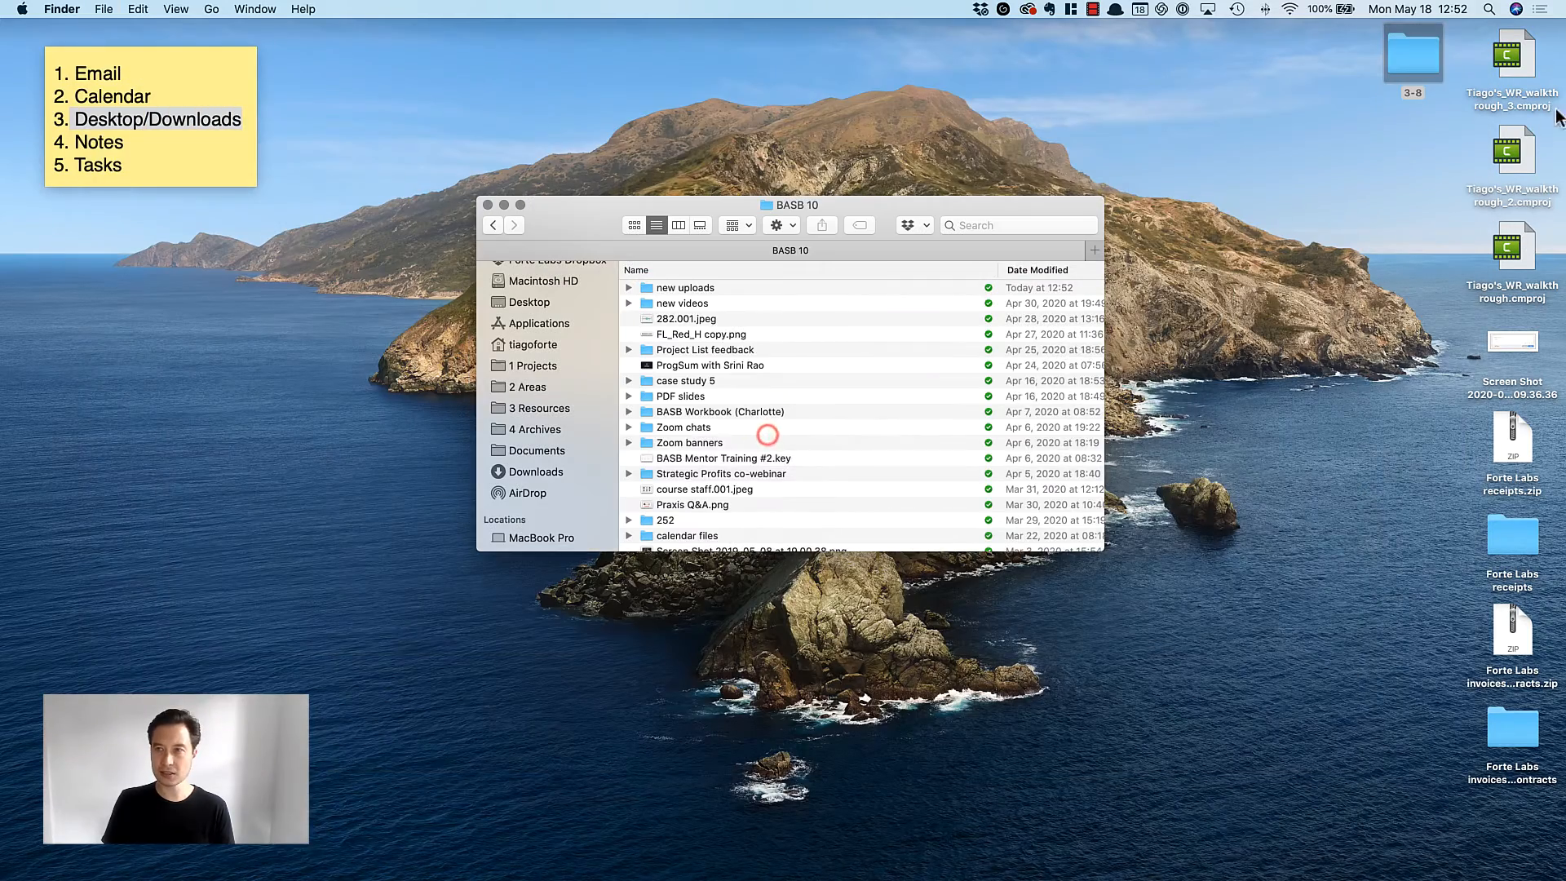
- Review the 3-8 folder, then file it and the Forte Labs receipts/invoices into Projects
click(535, 366)
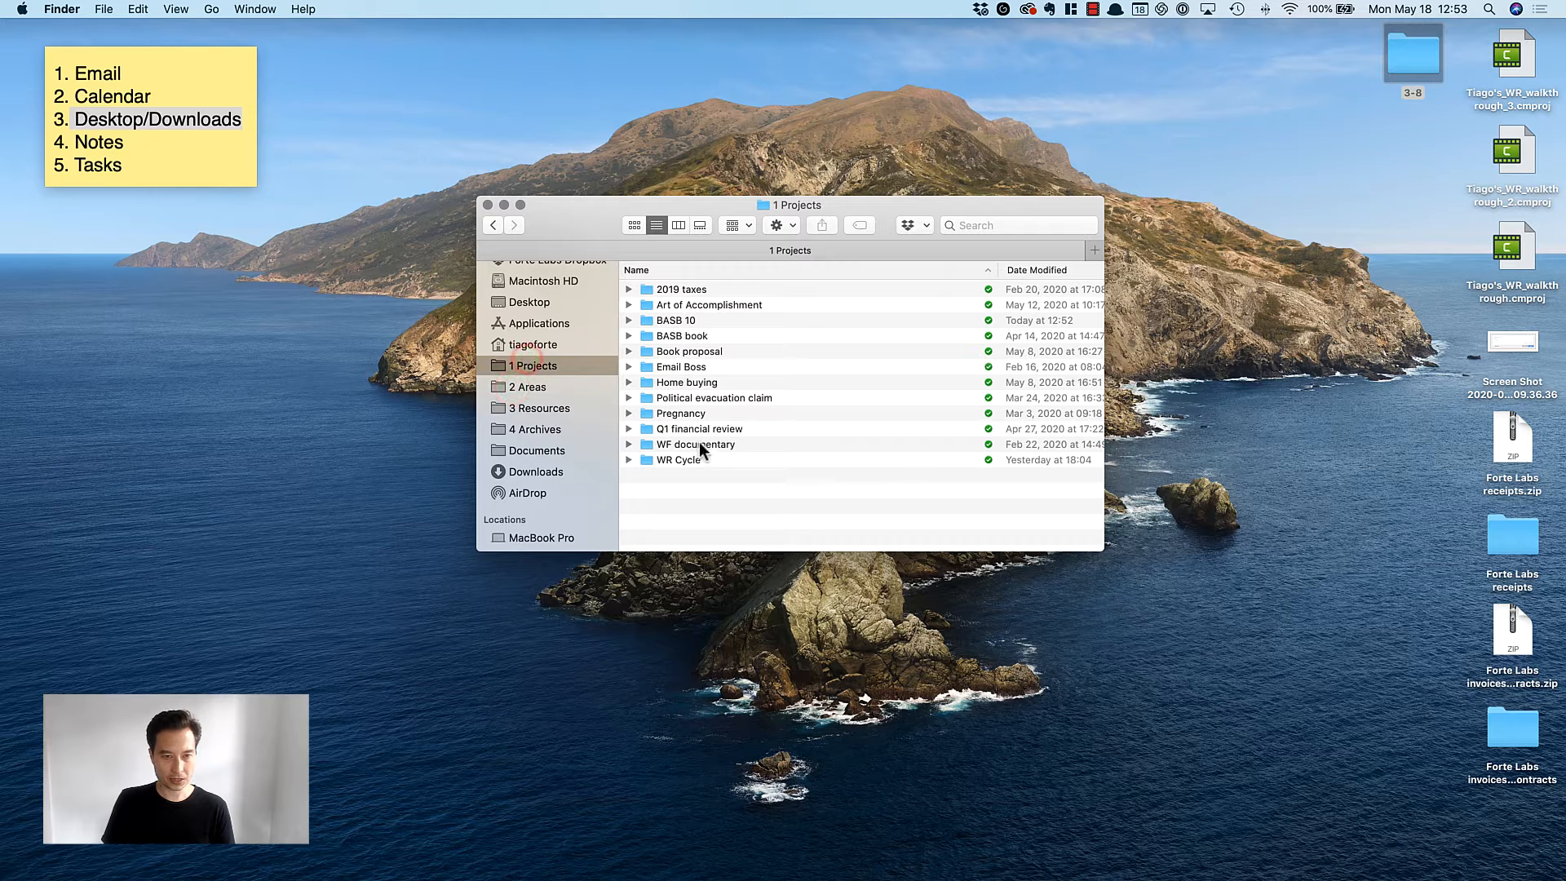
double_click(678, 460)
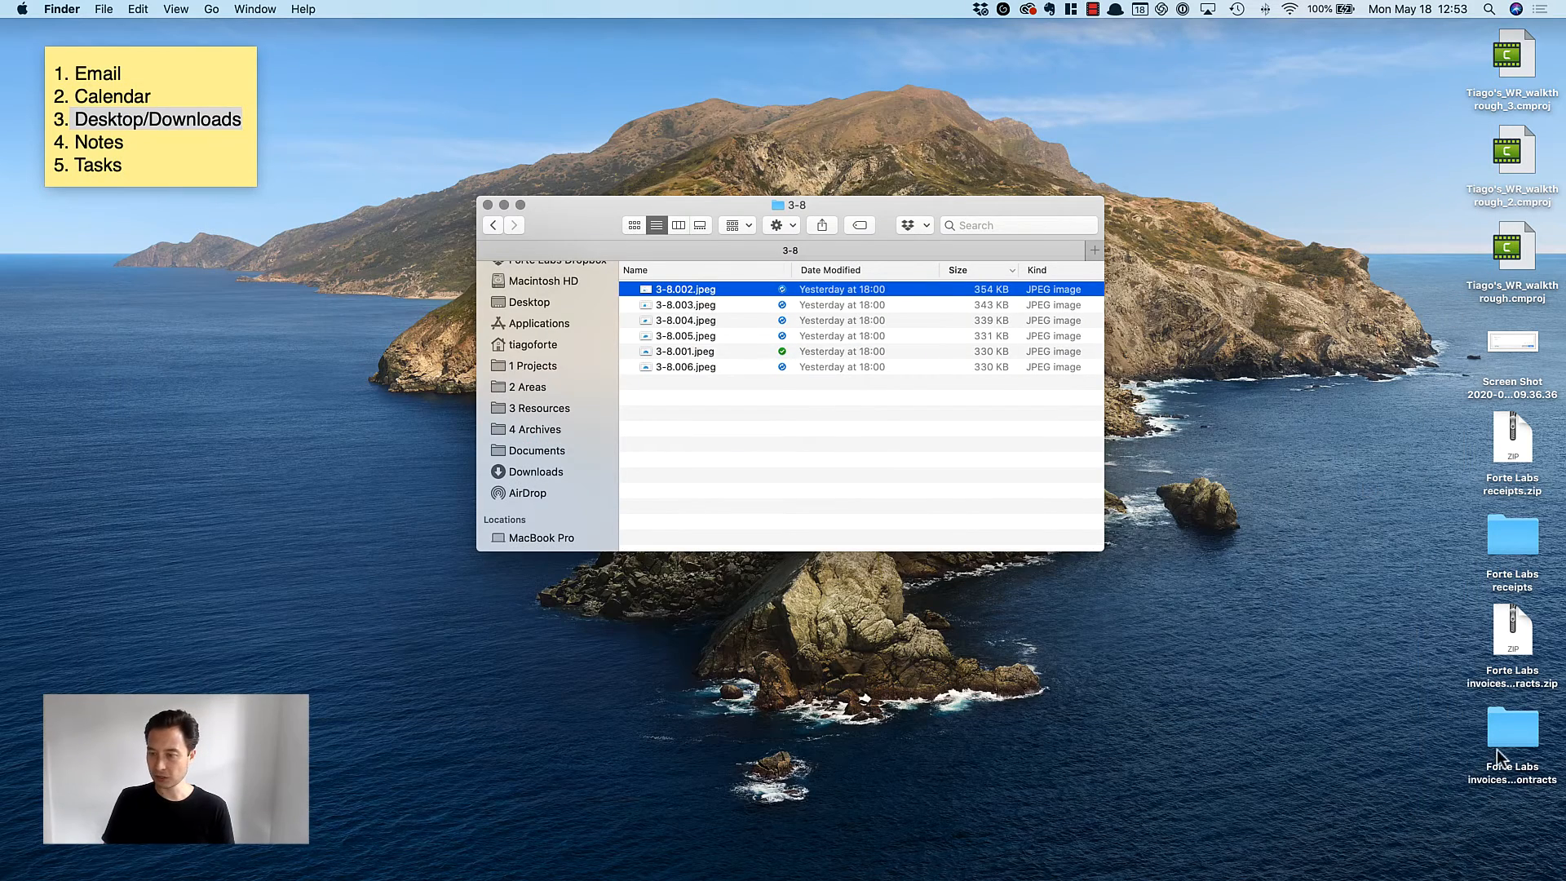
click(1513, 631)
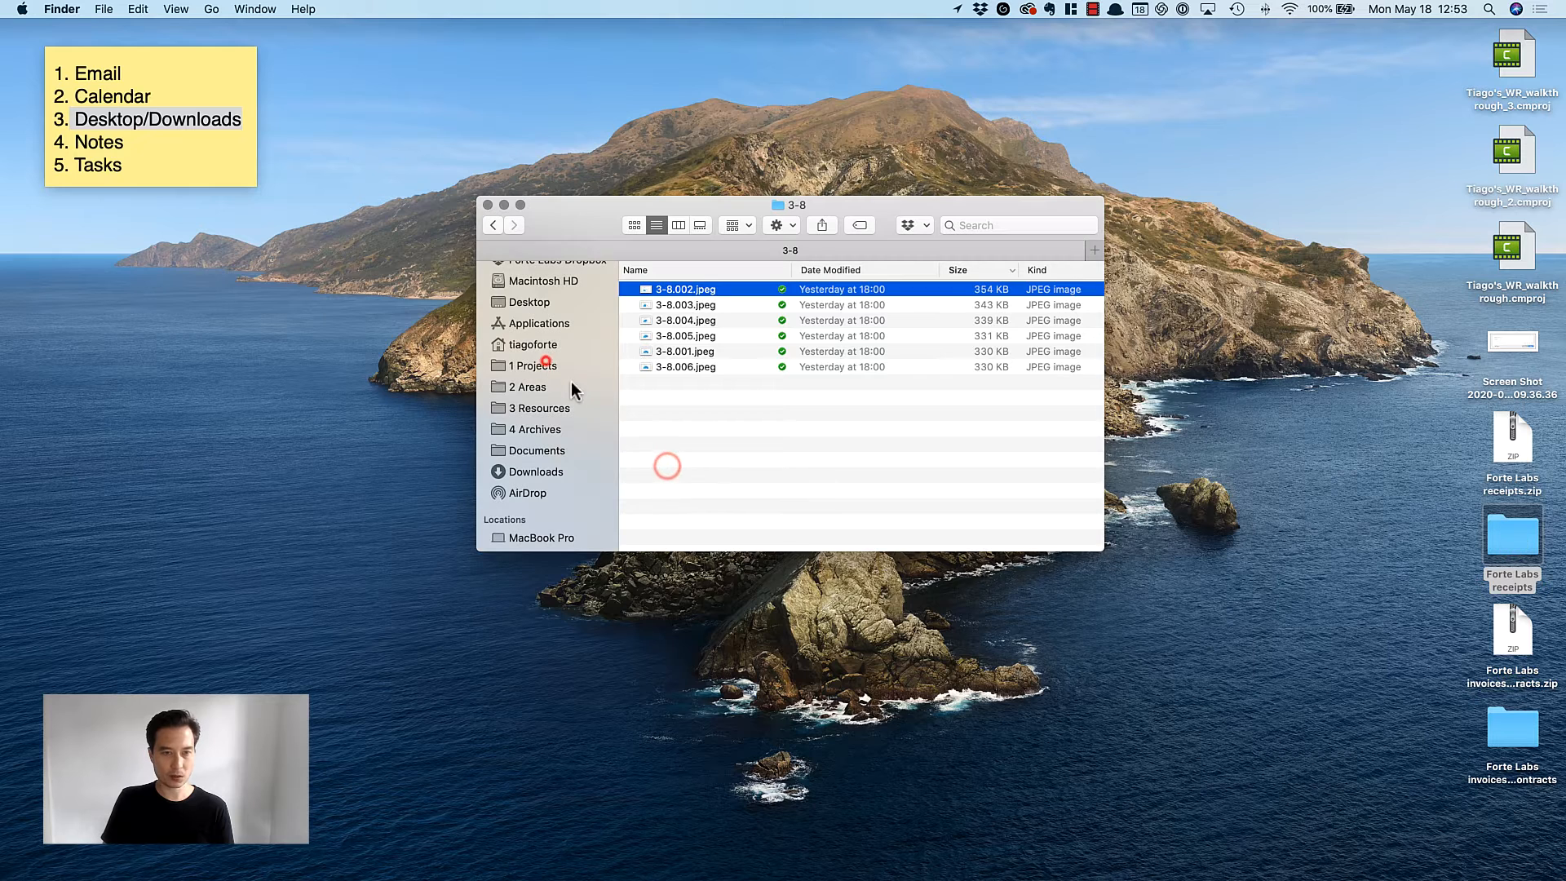
click(533, 364)
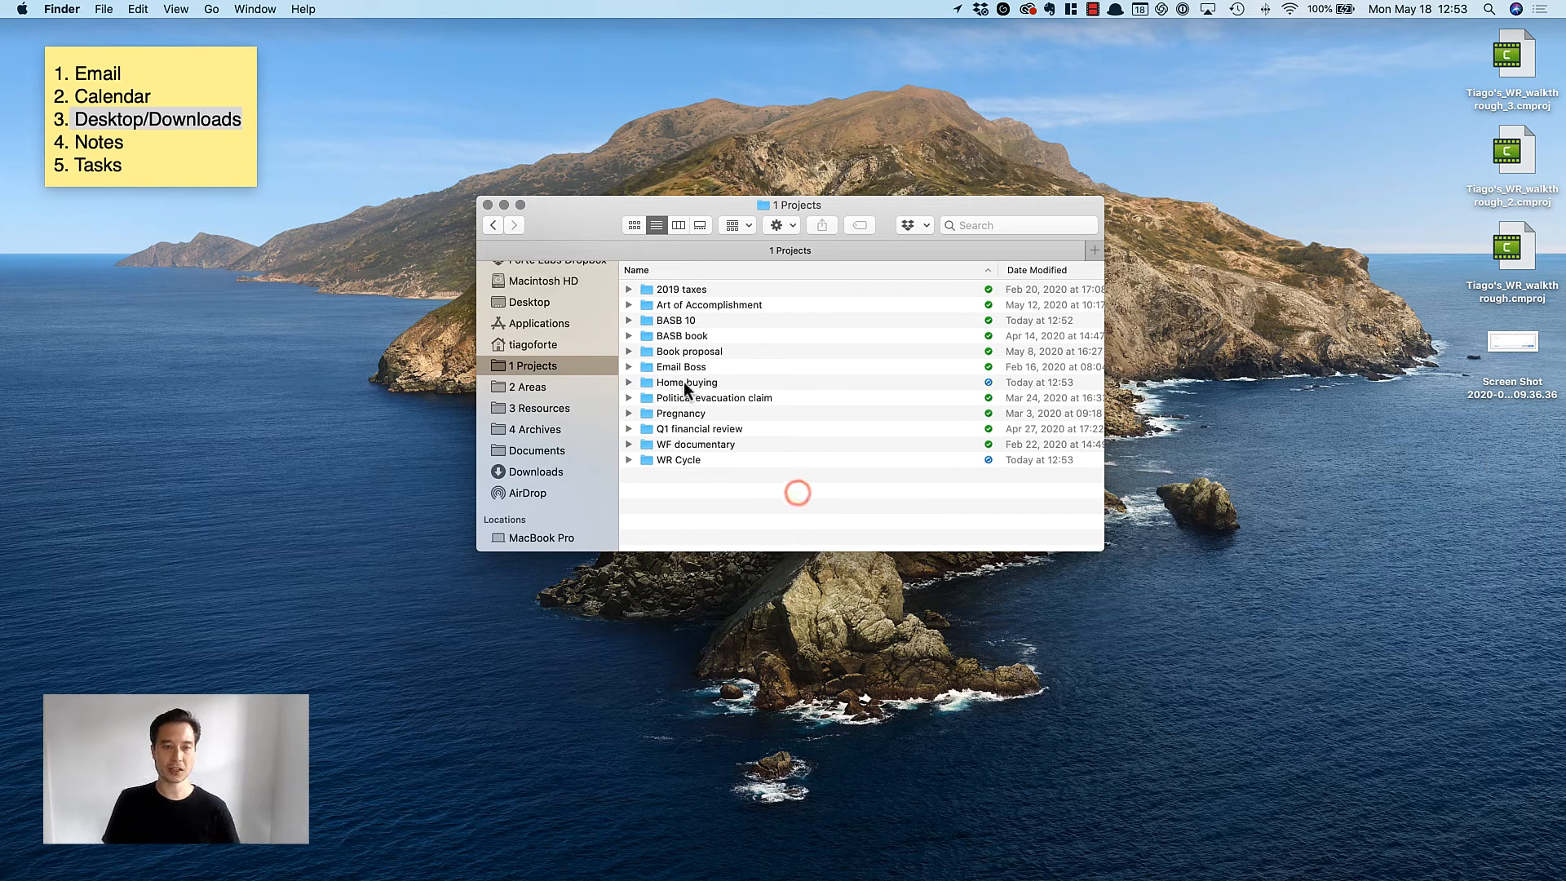
- Remove the last desktop screenshot and rename WR Cycle to 'Guide to Weekly Review'
click(685, 383)
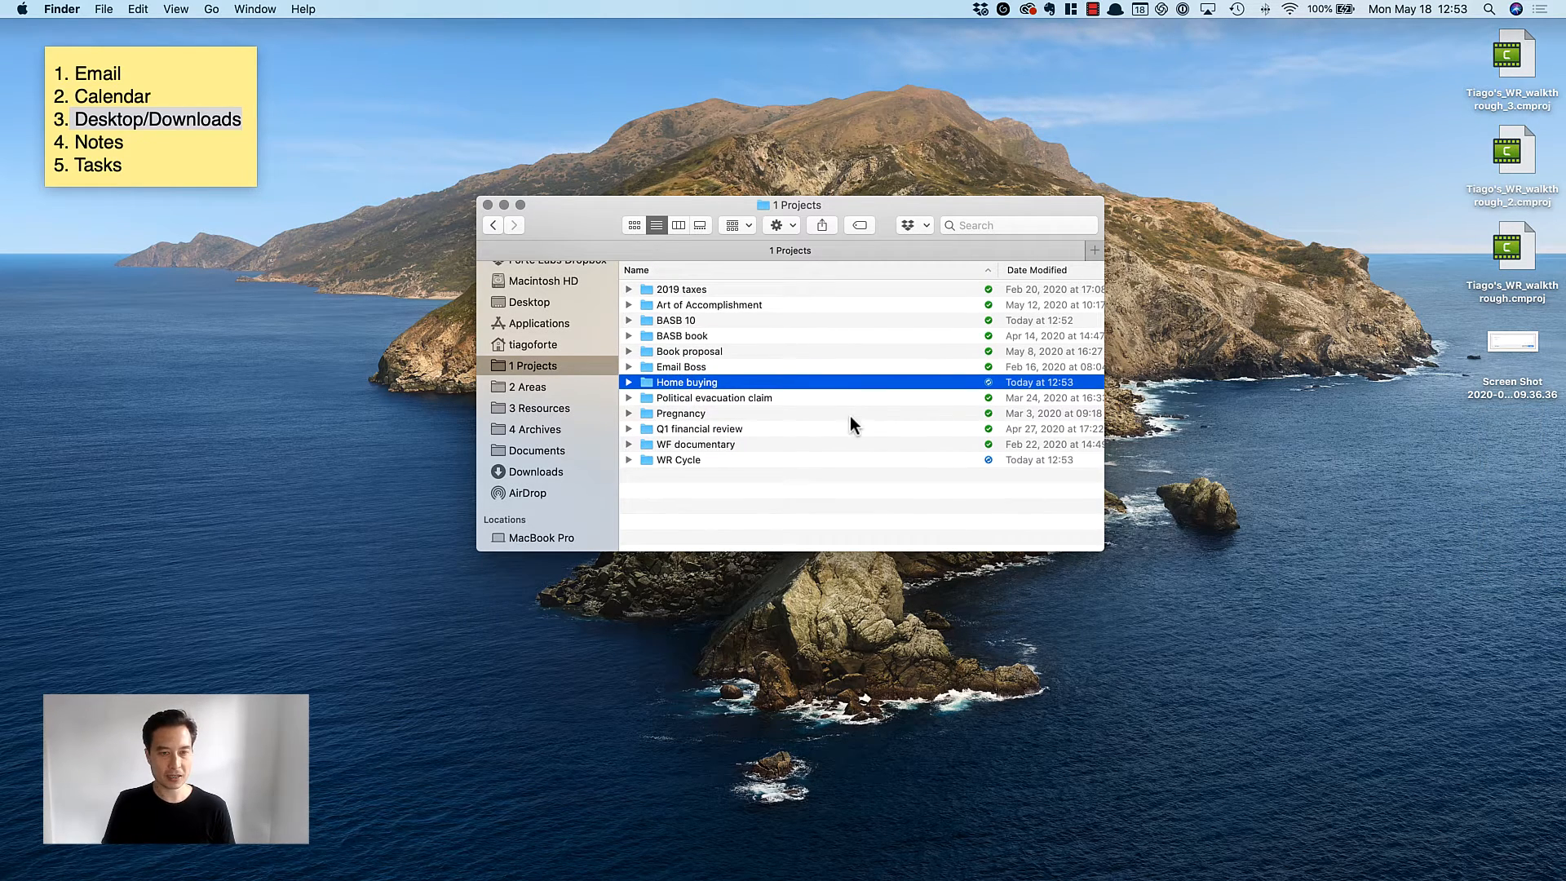
mouse_move(709, 384)
text(G)
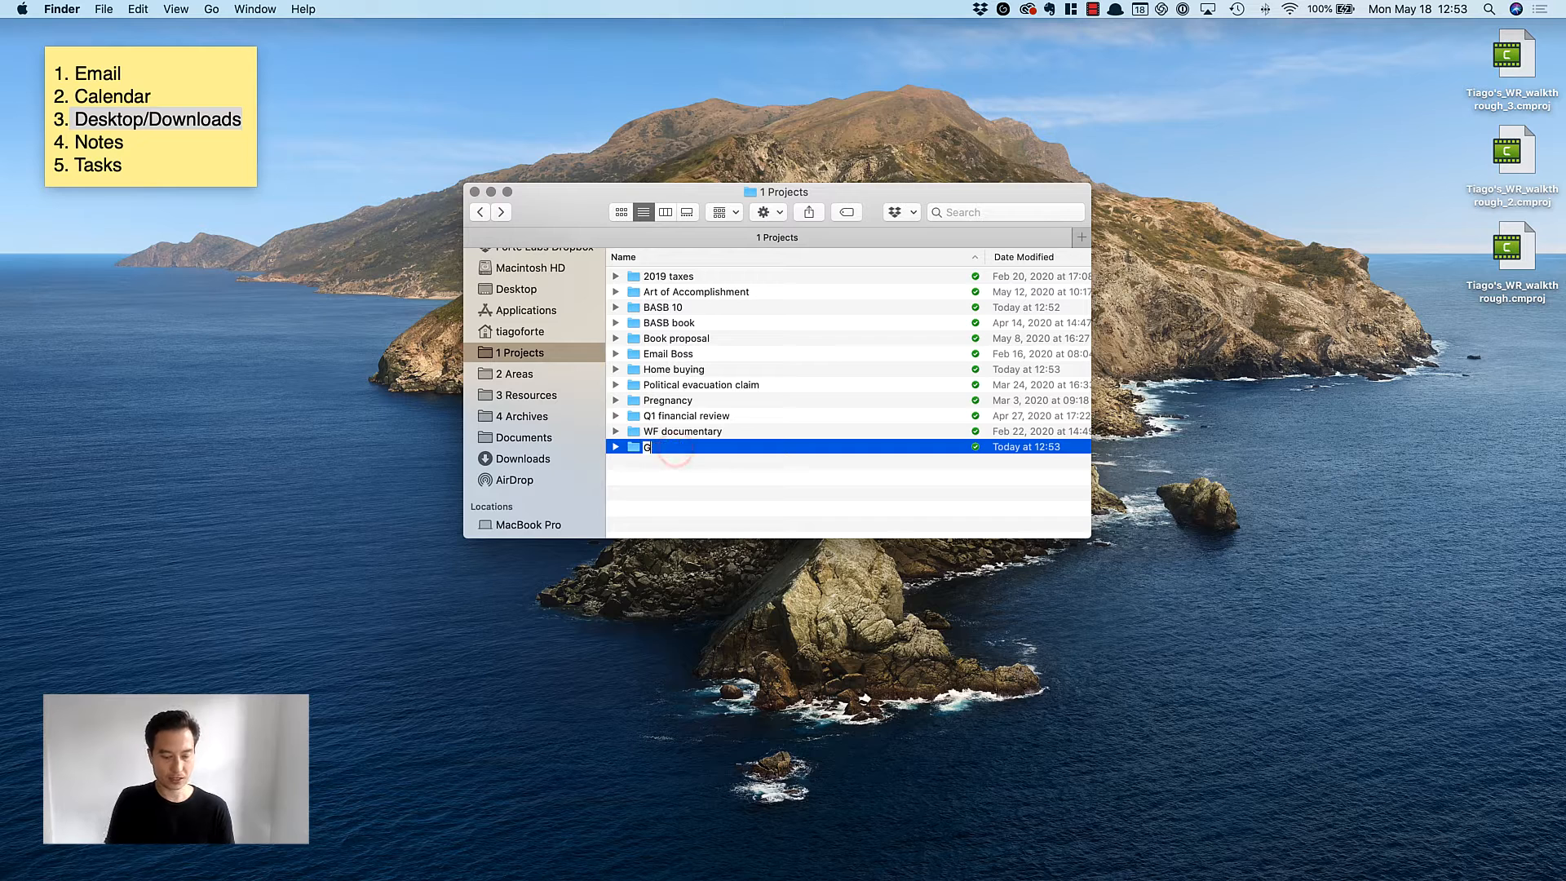
text(uide to Weekly Review)
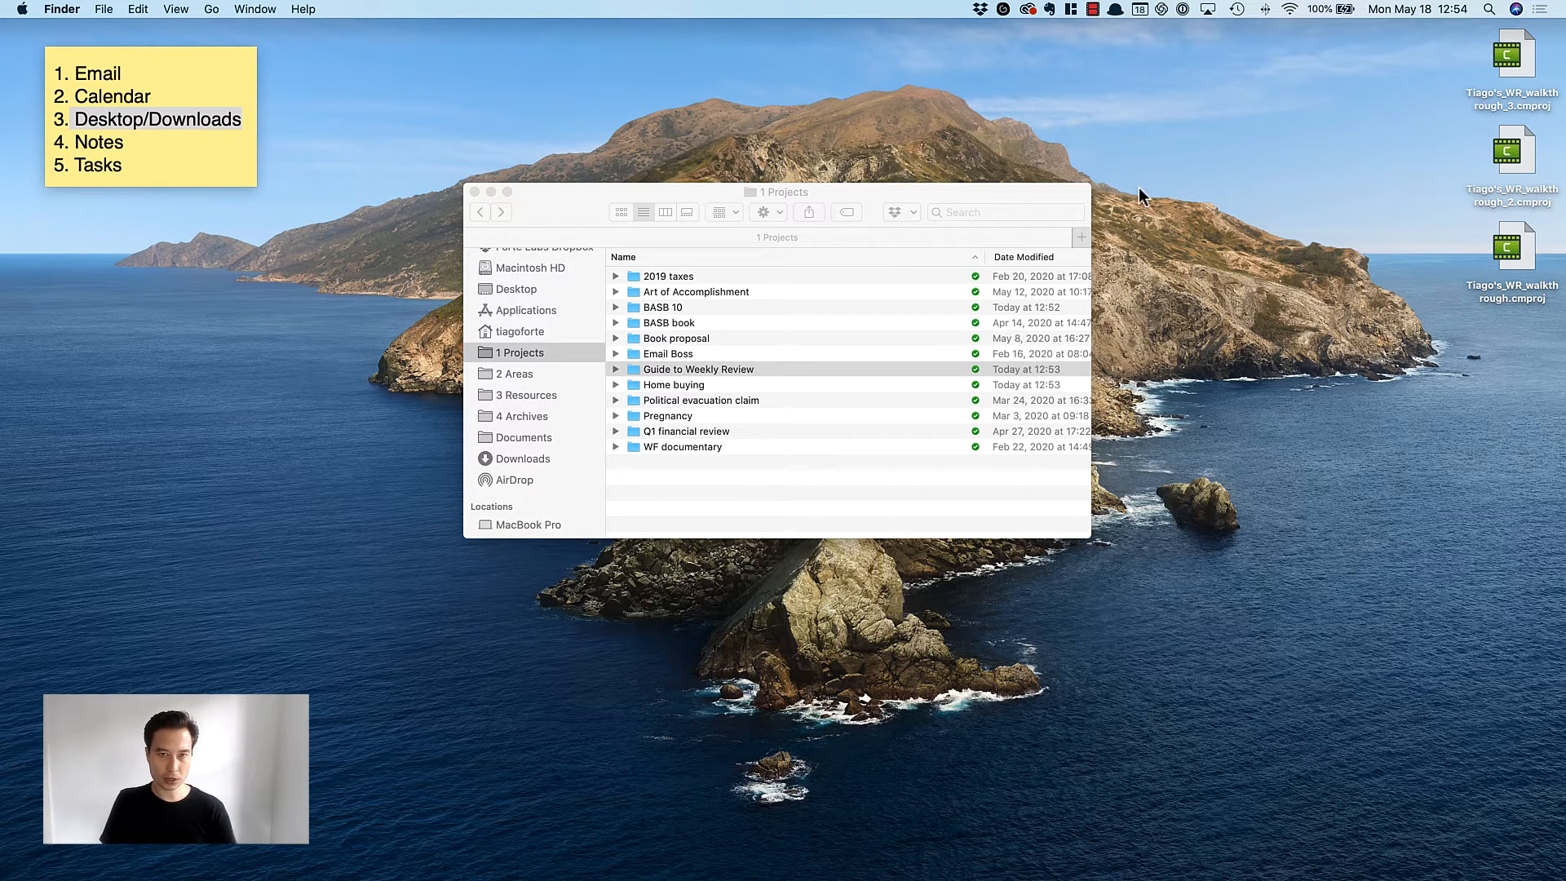
mouse_move(978, 203)
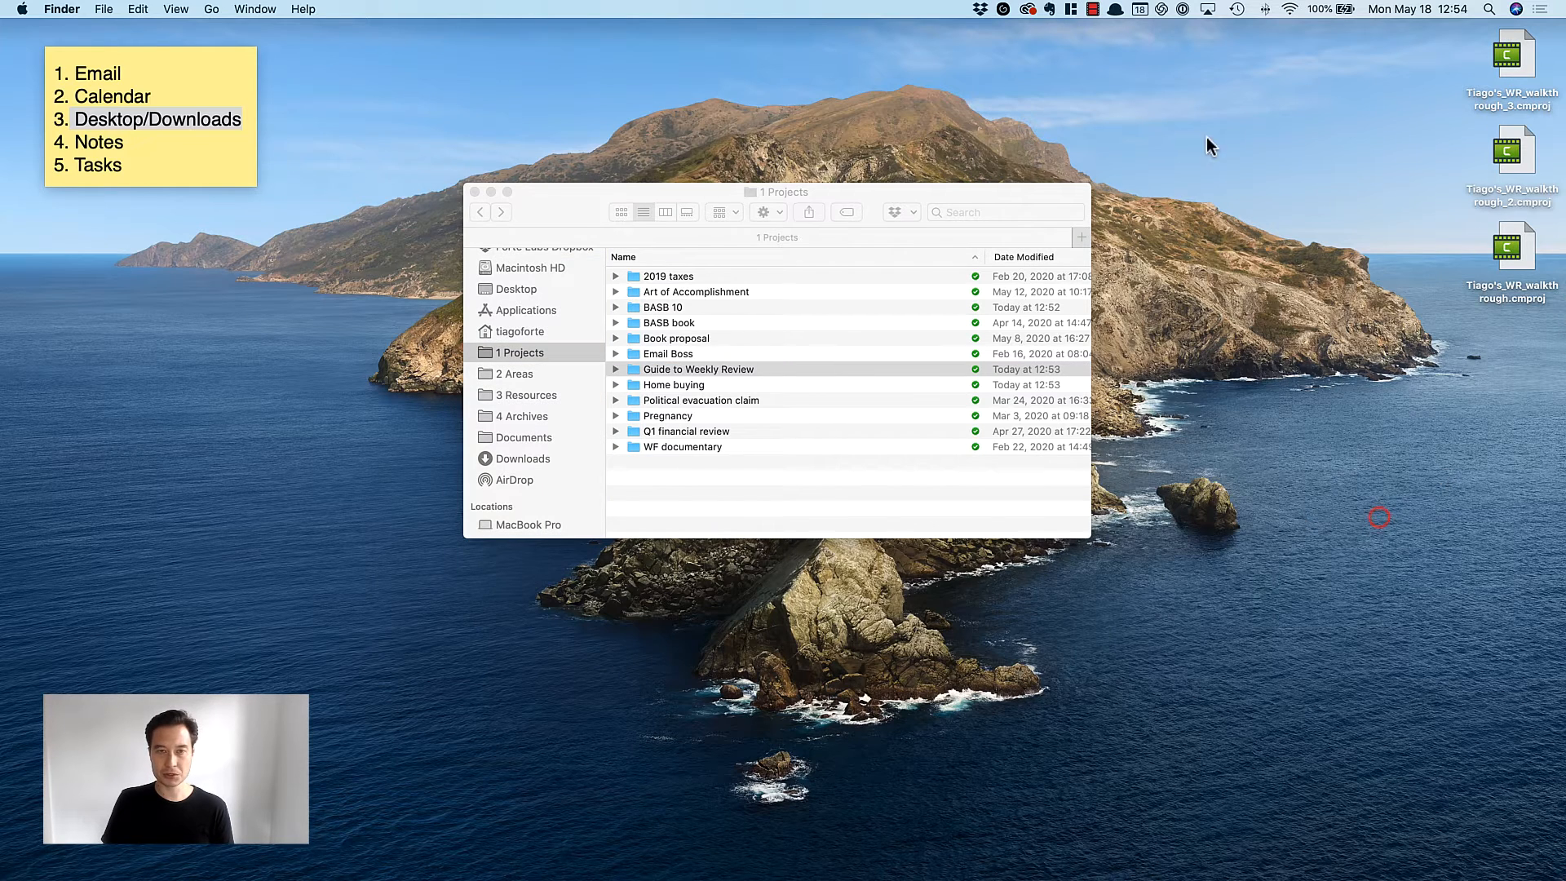
mouse_move(1282, 850)
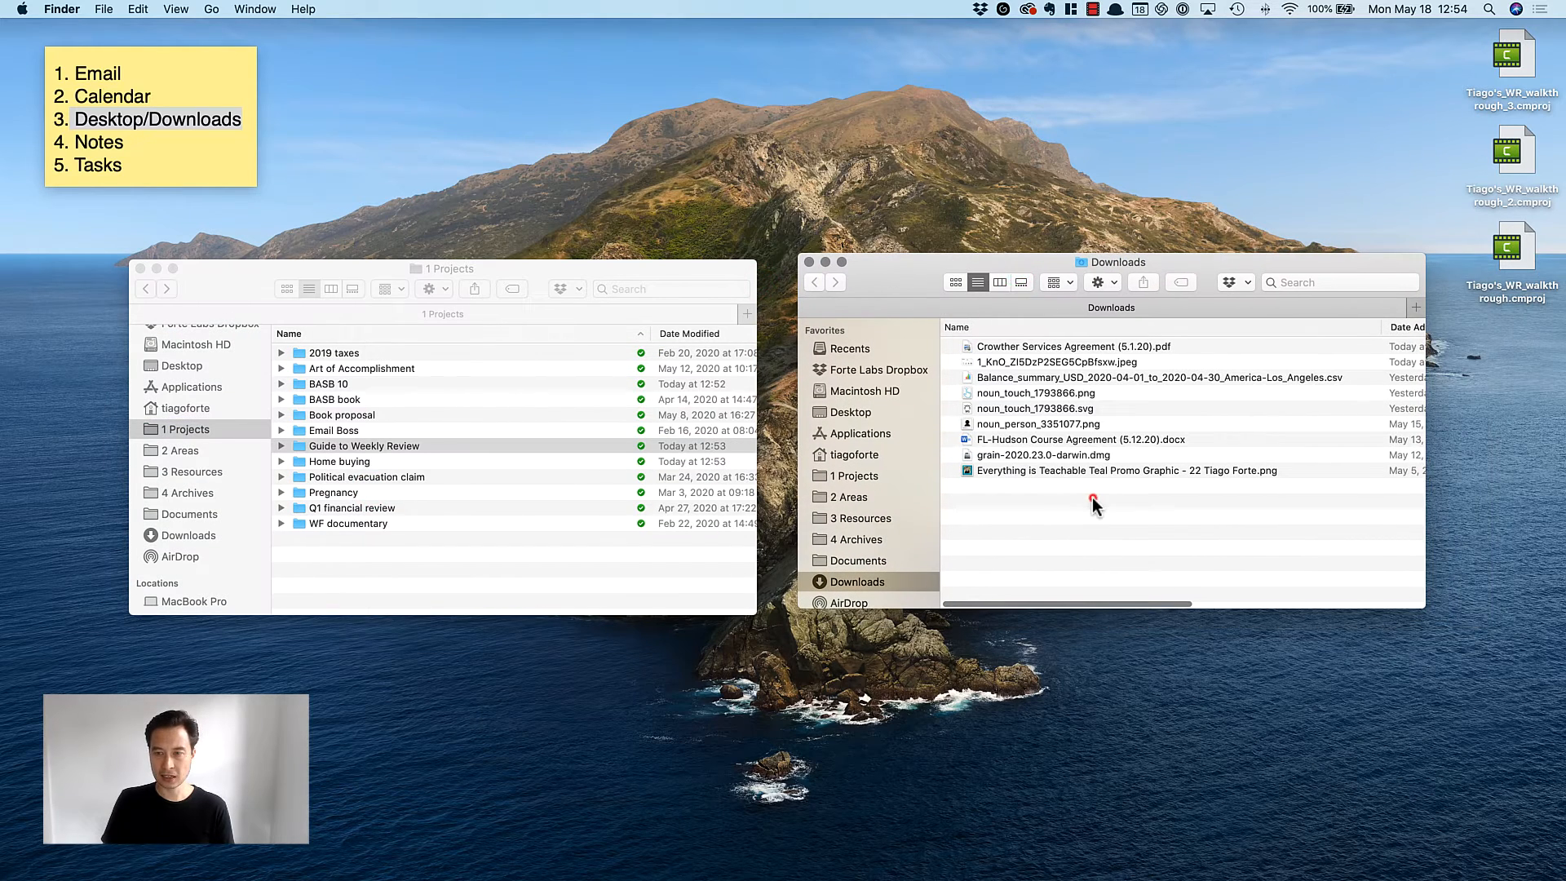
- Preview the Everything is Teachable promo graphic in the new Downloads window
click(1129, 470)
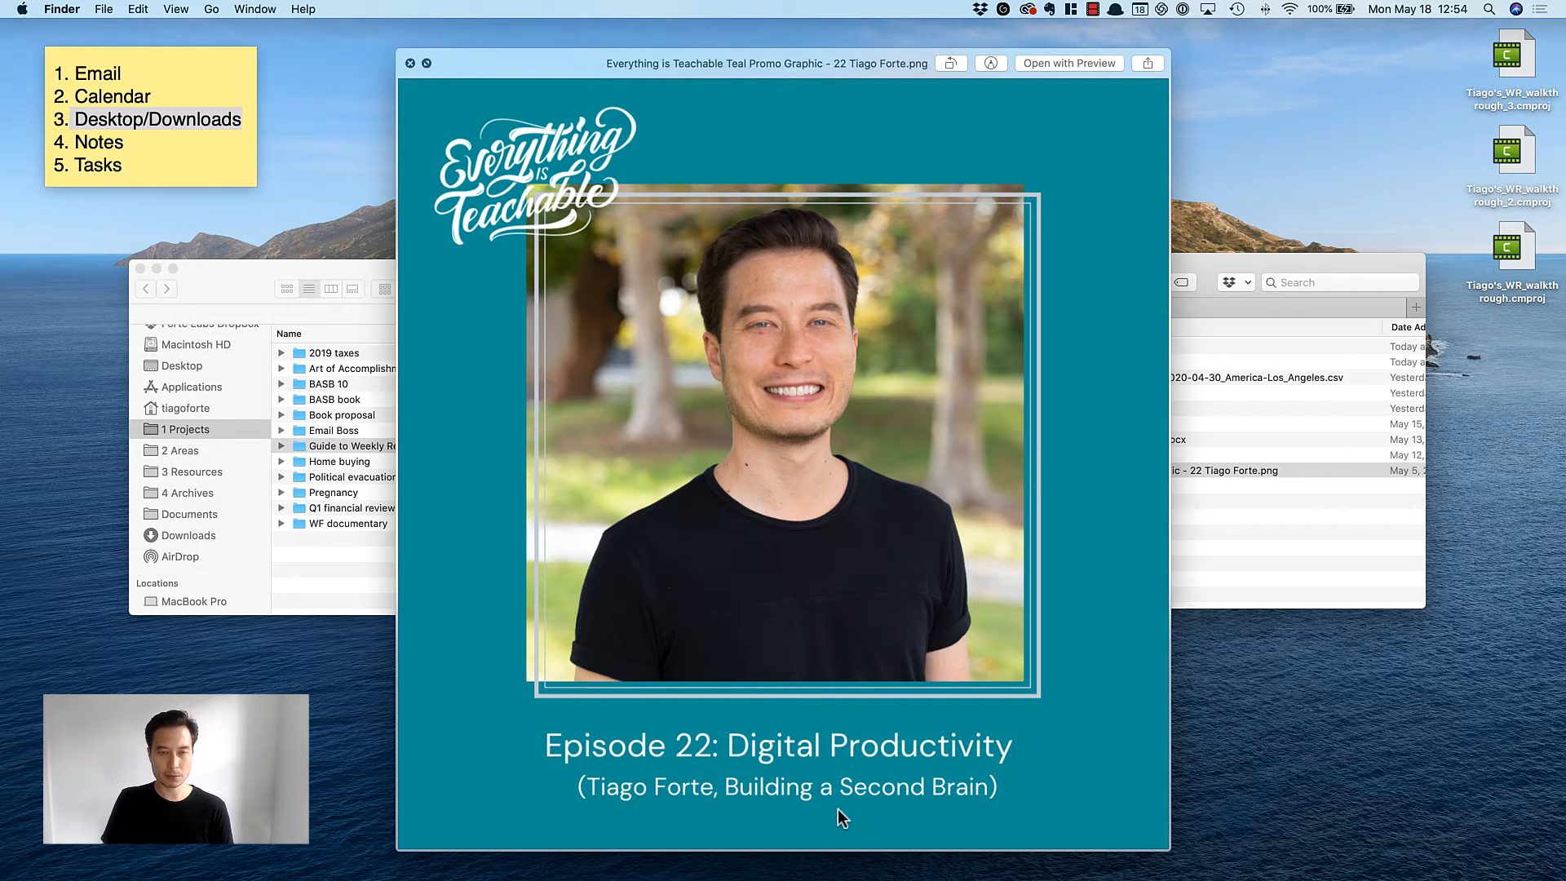
click(411, 63)
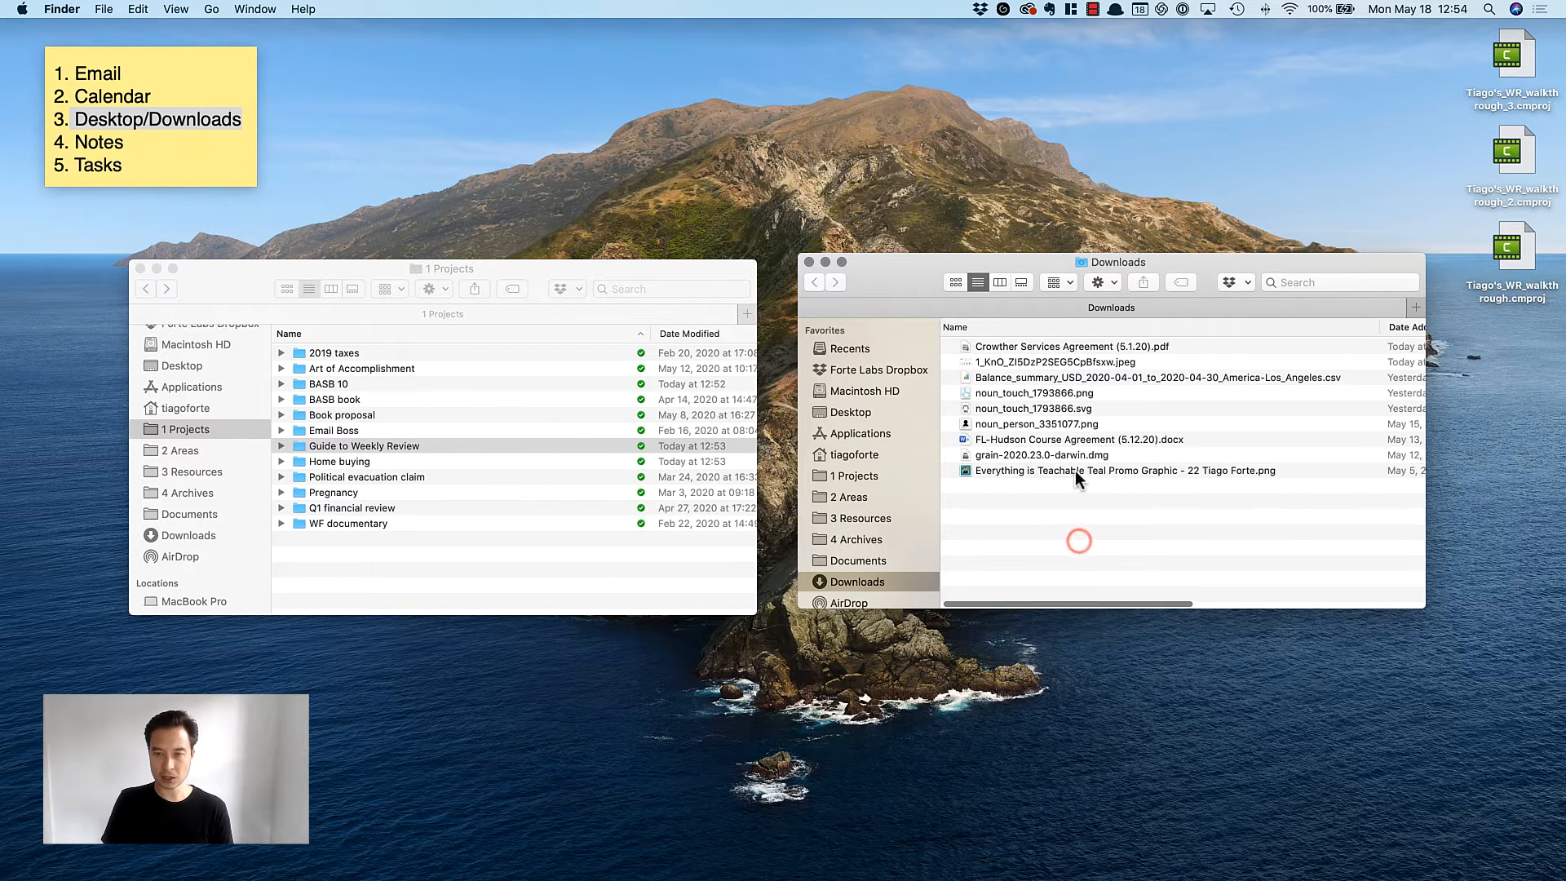
click(1126, 471)
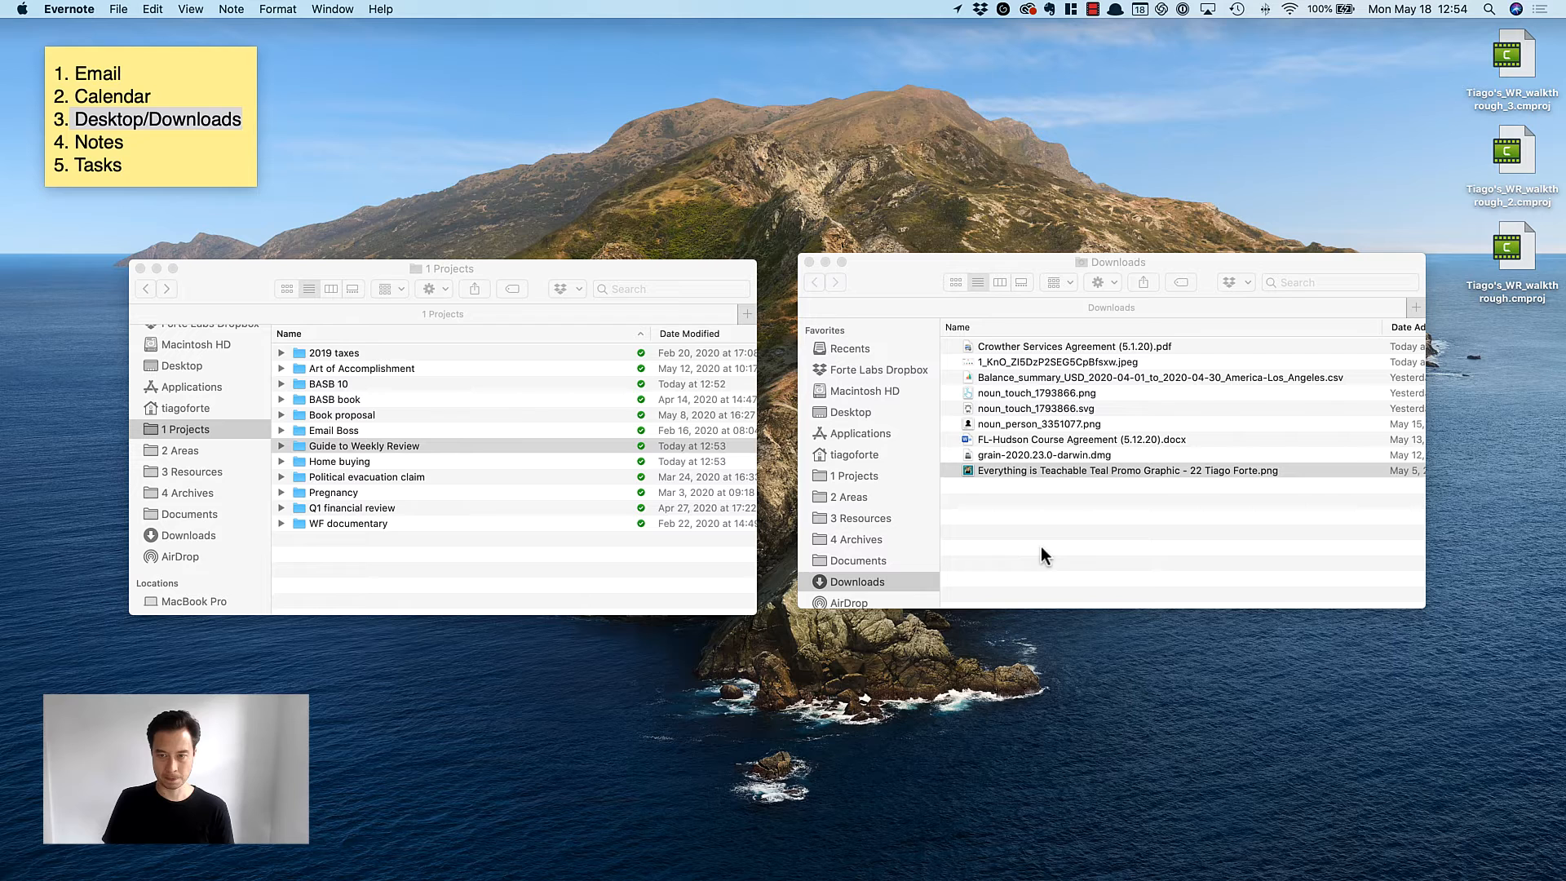
- Trash or file the grain disk image, FL-Hudson and Crowther agreements, and the jpeg download
click(1129, 470)
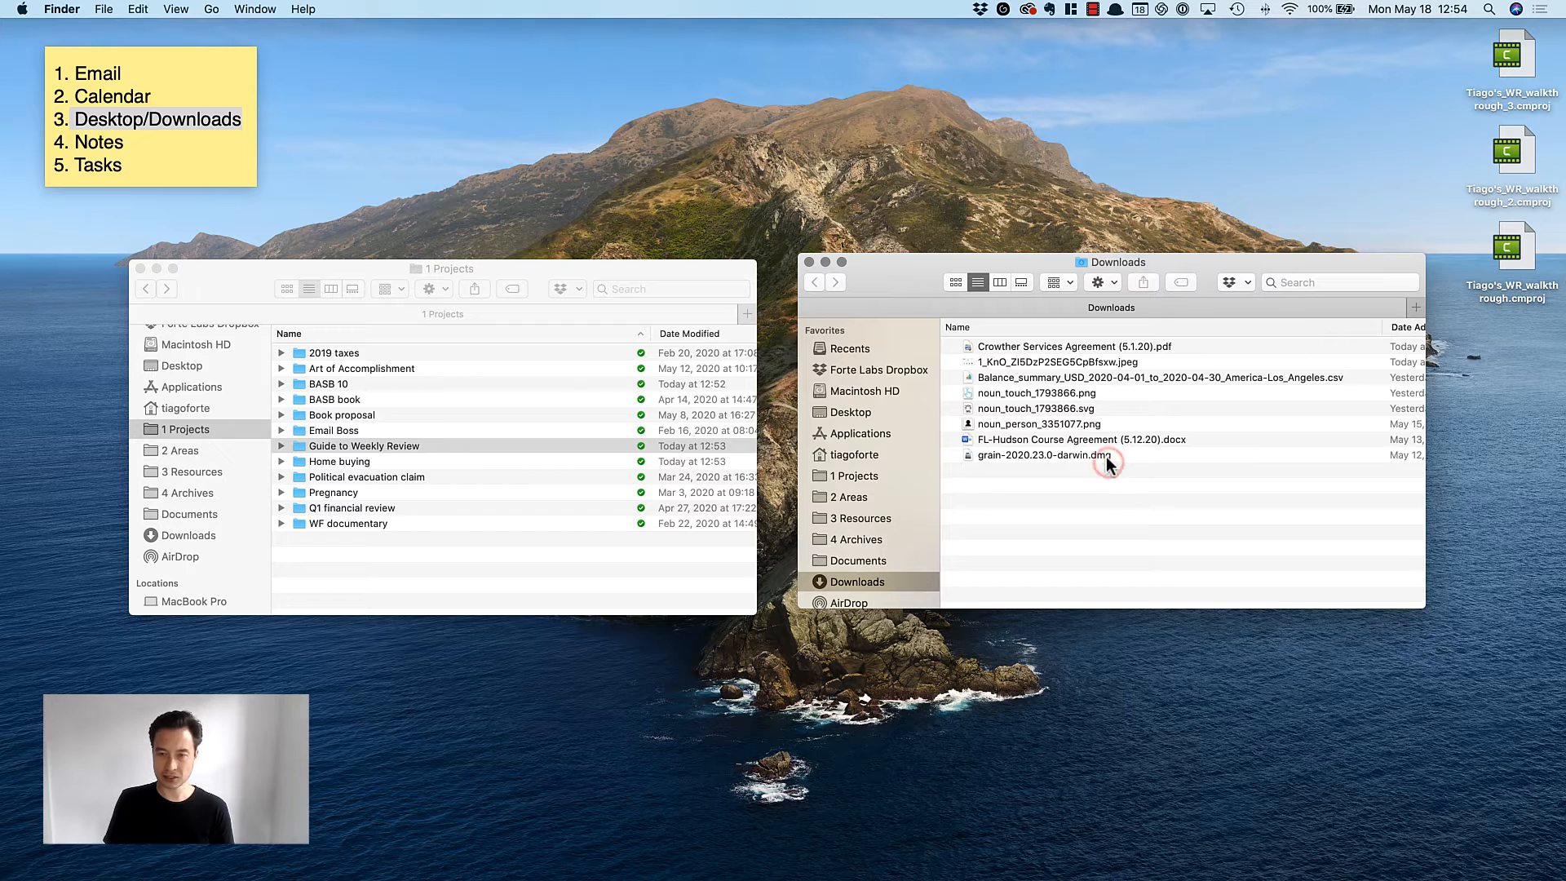
click(1043, 455)
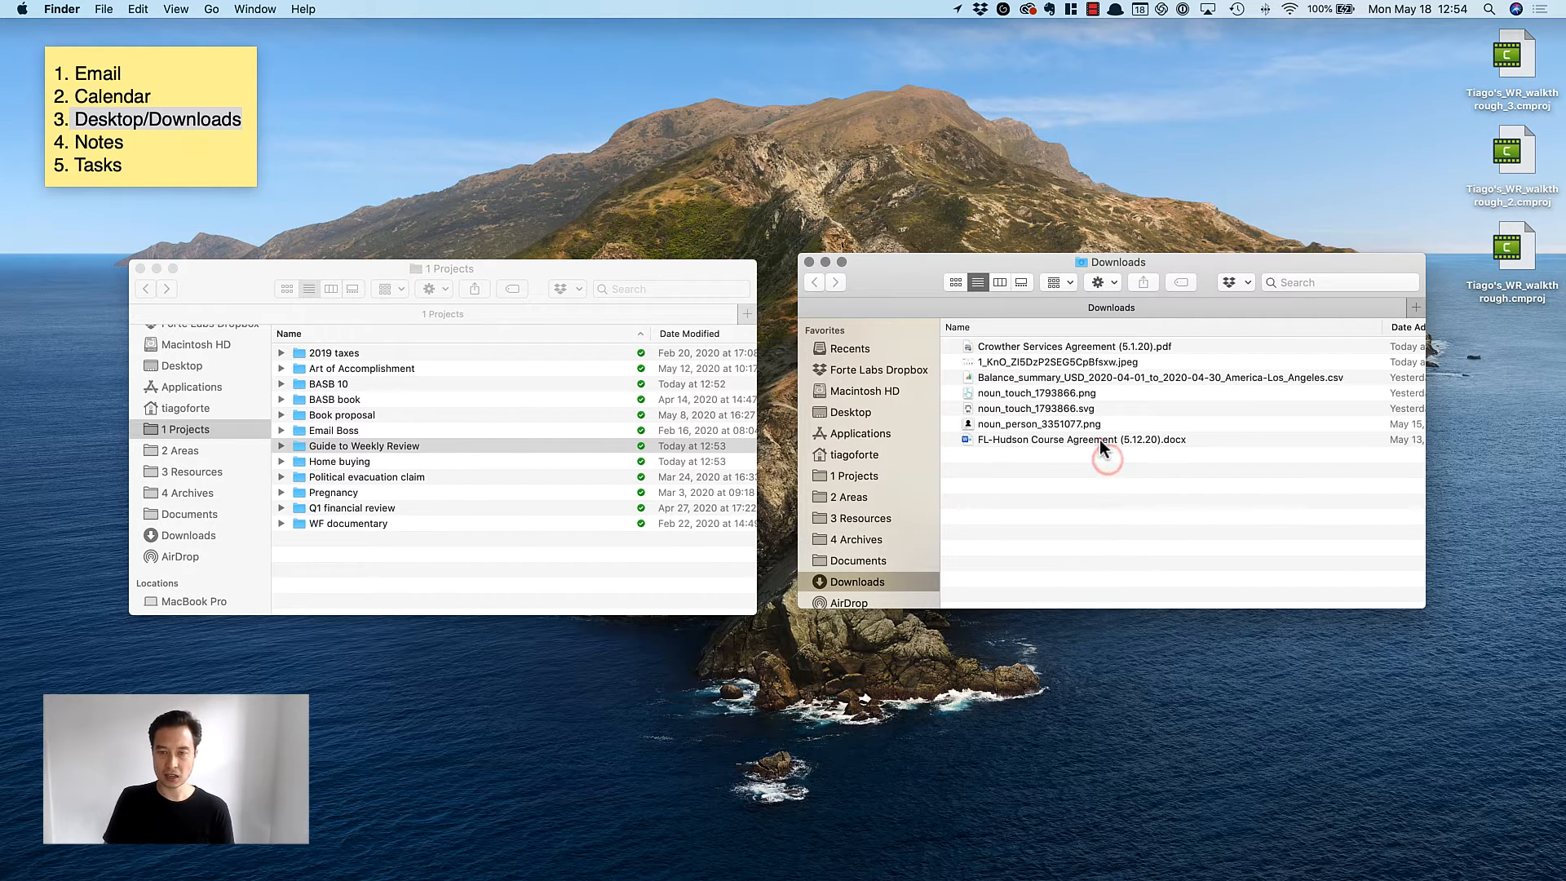
click(365, 446)
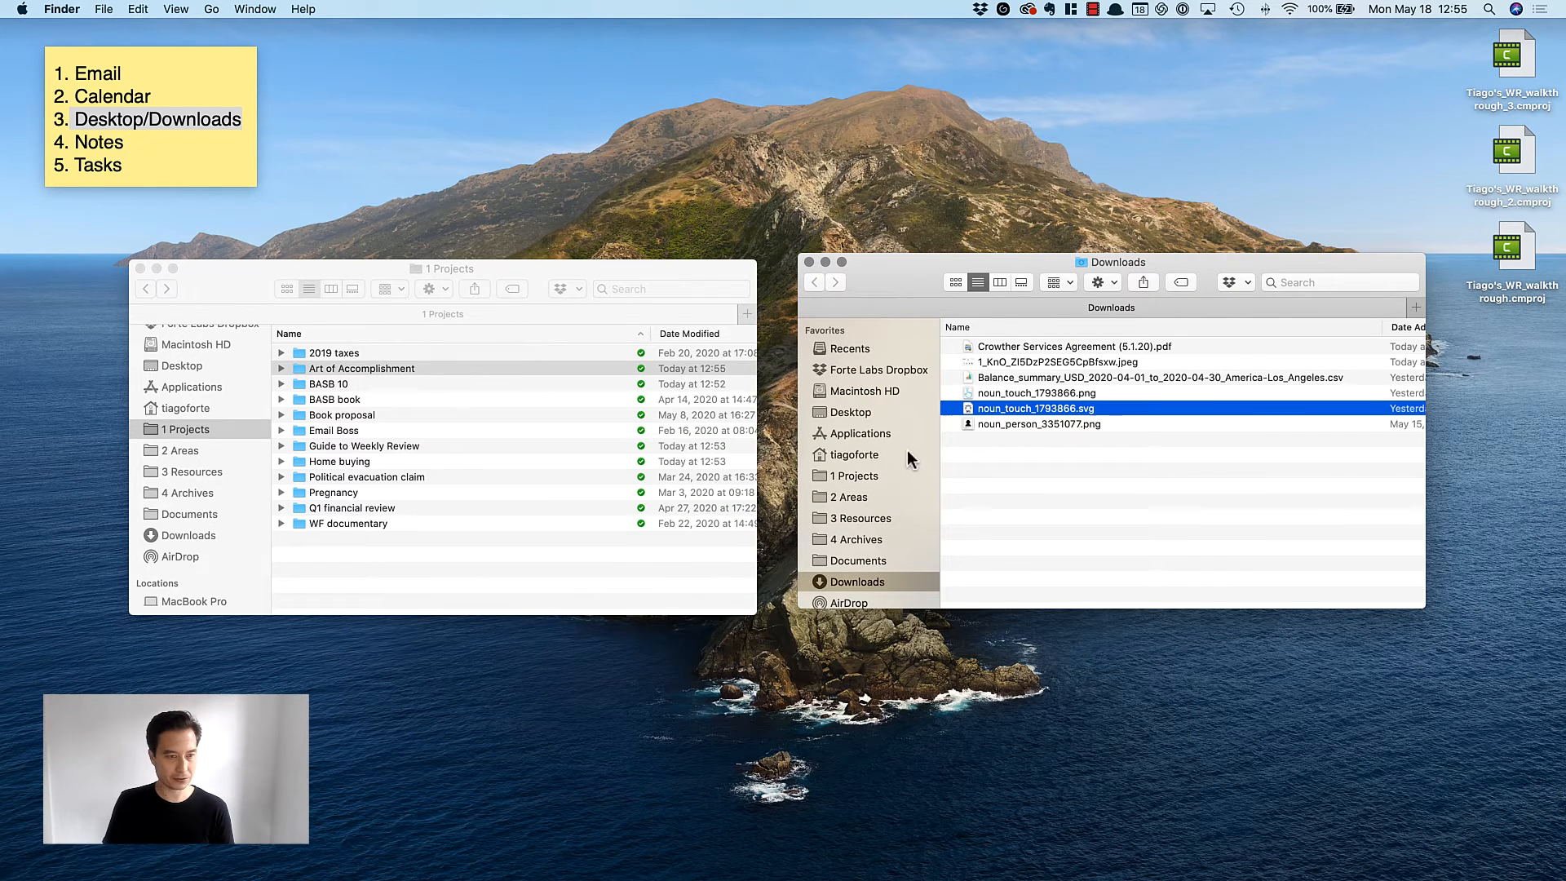
mouse_move(1051, 440)
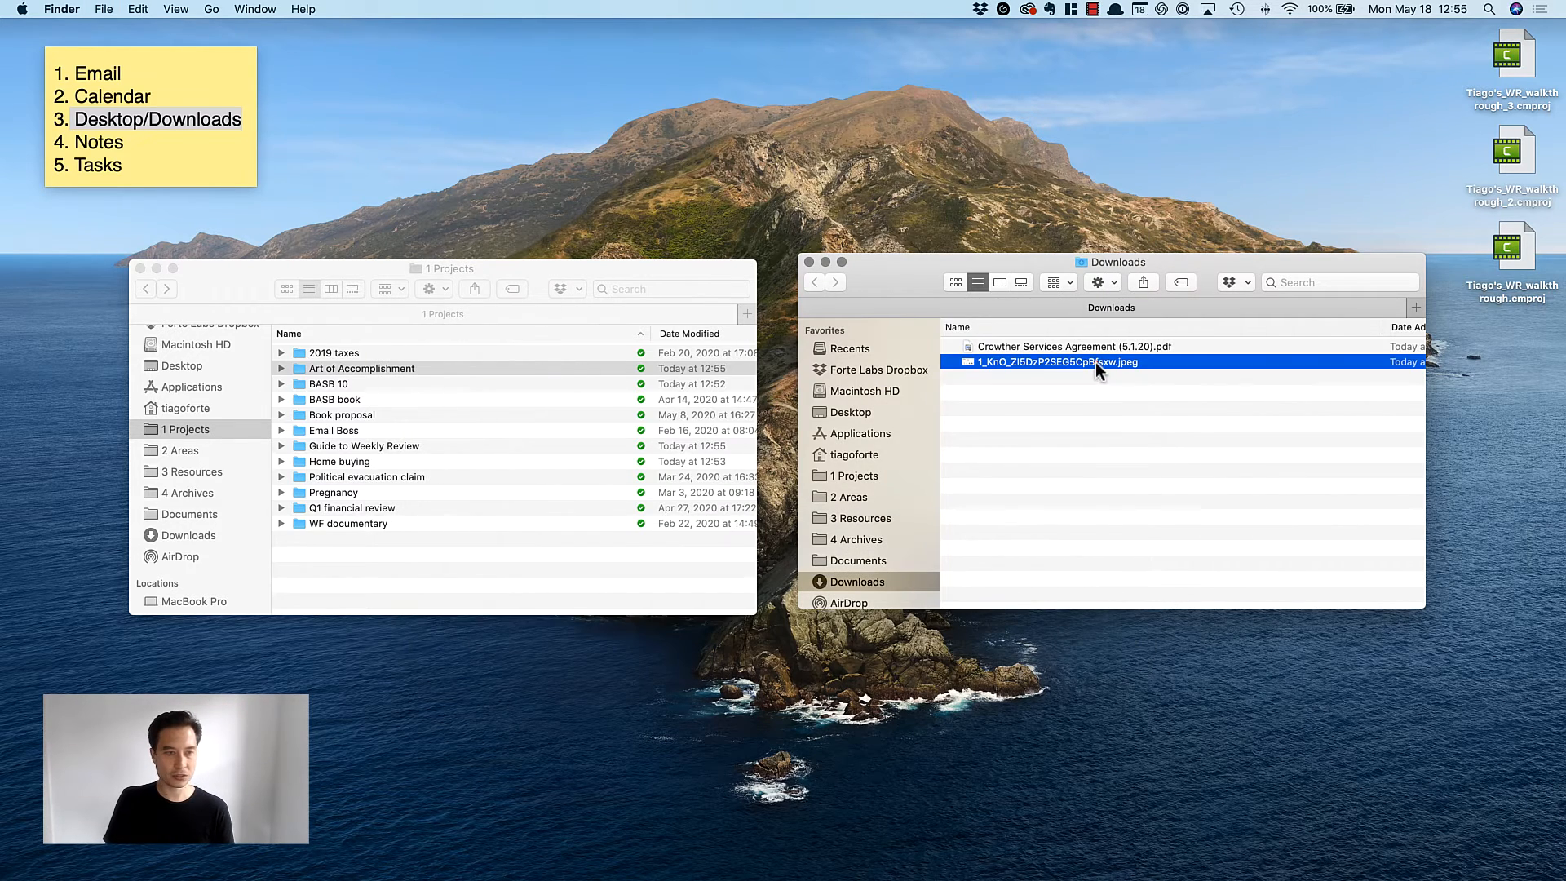
click(1074, 347)
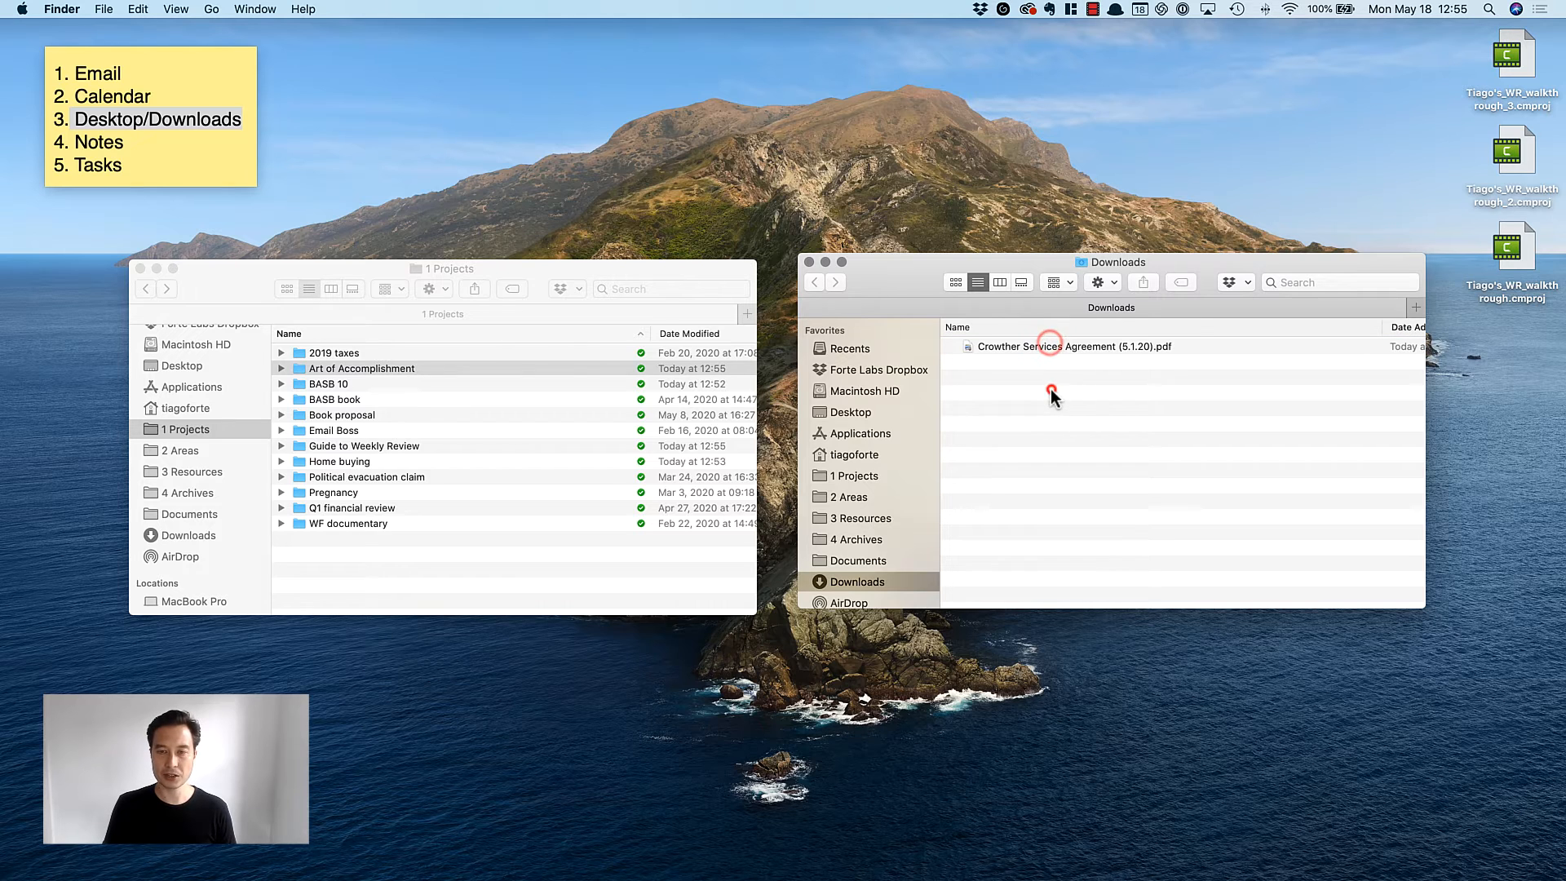
click(1054, 346)
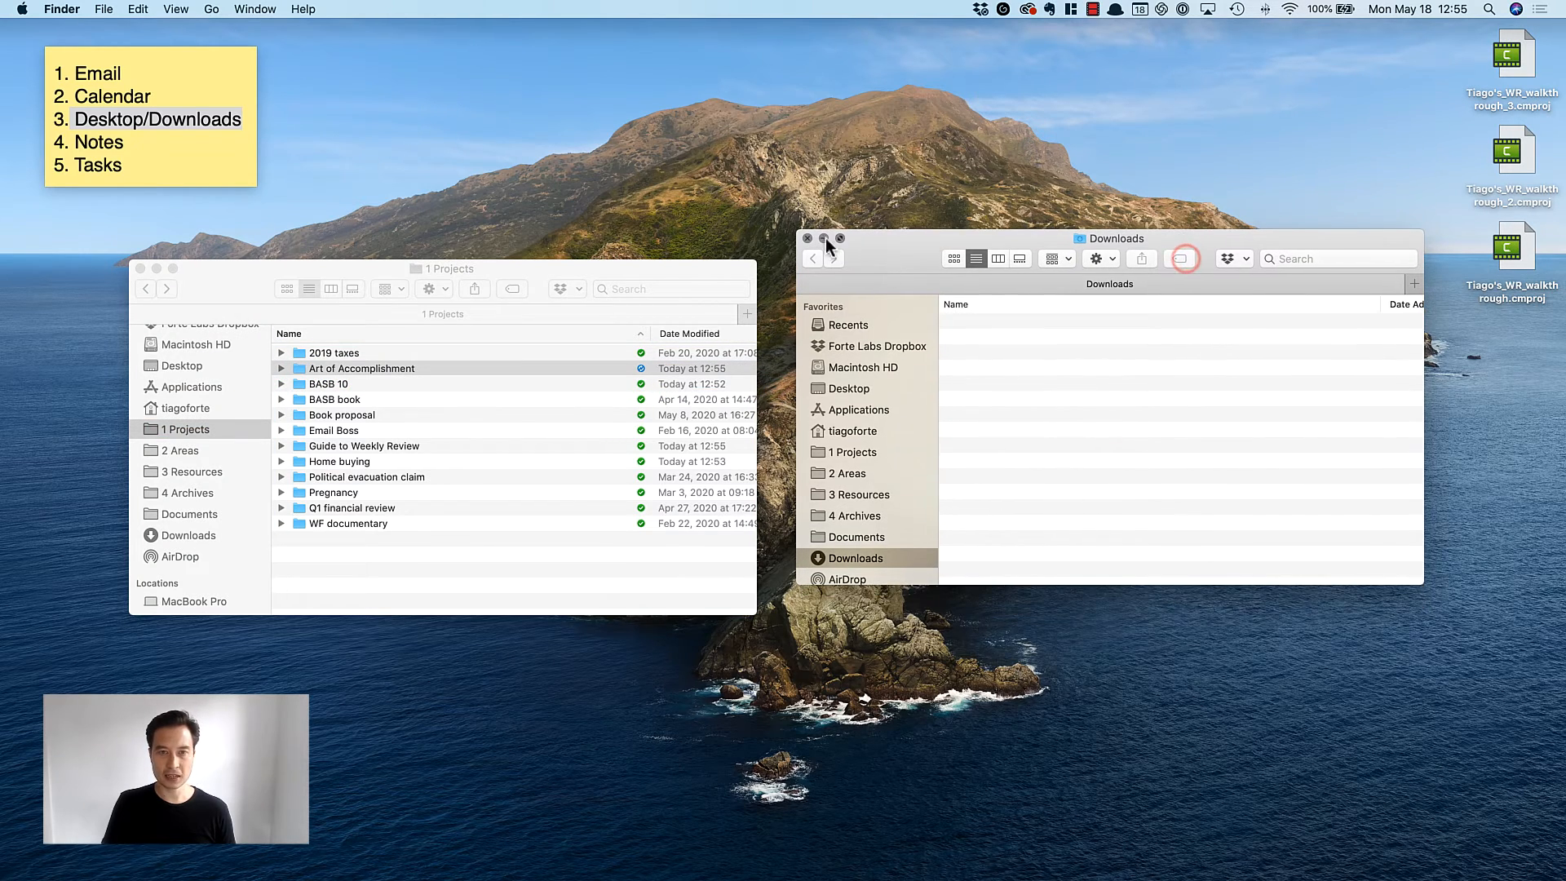
- Close the Downloads and Projects windows and empty the Trash from the Dock
click(807, 239)
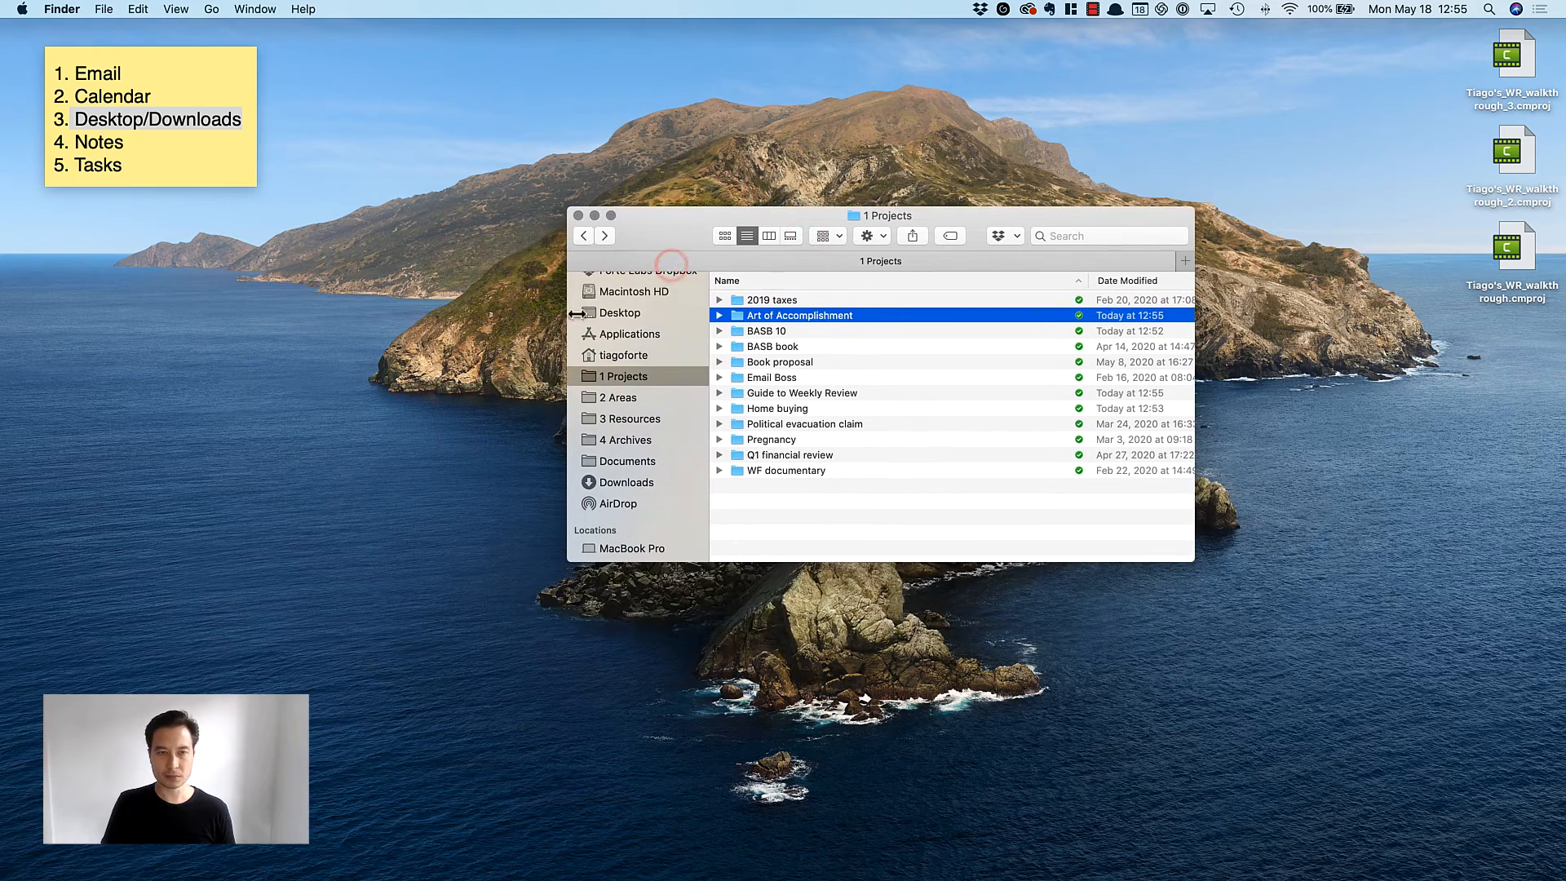
click(578, 214)
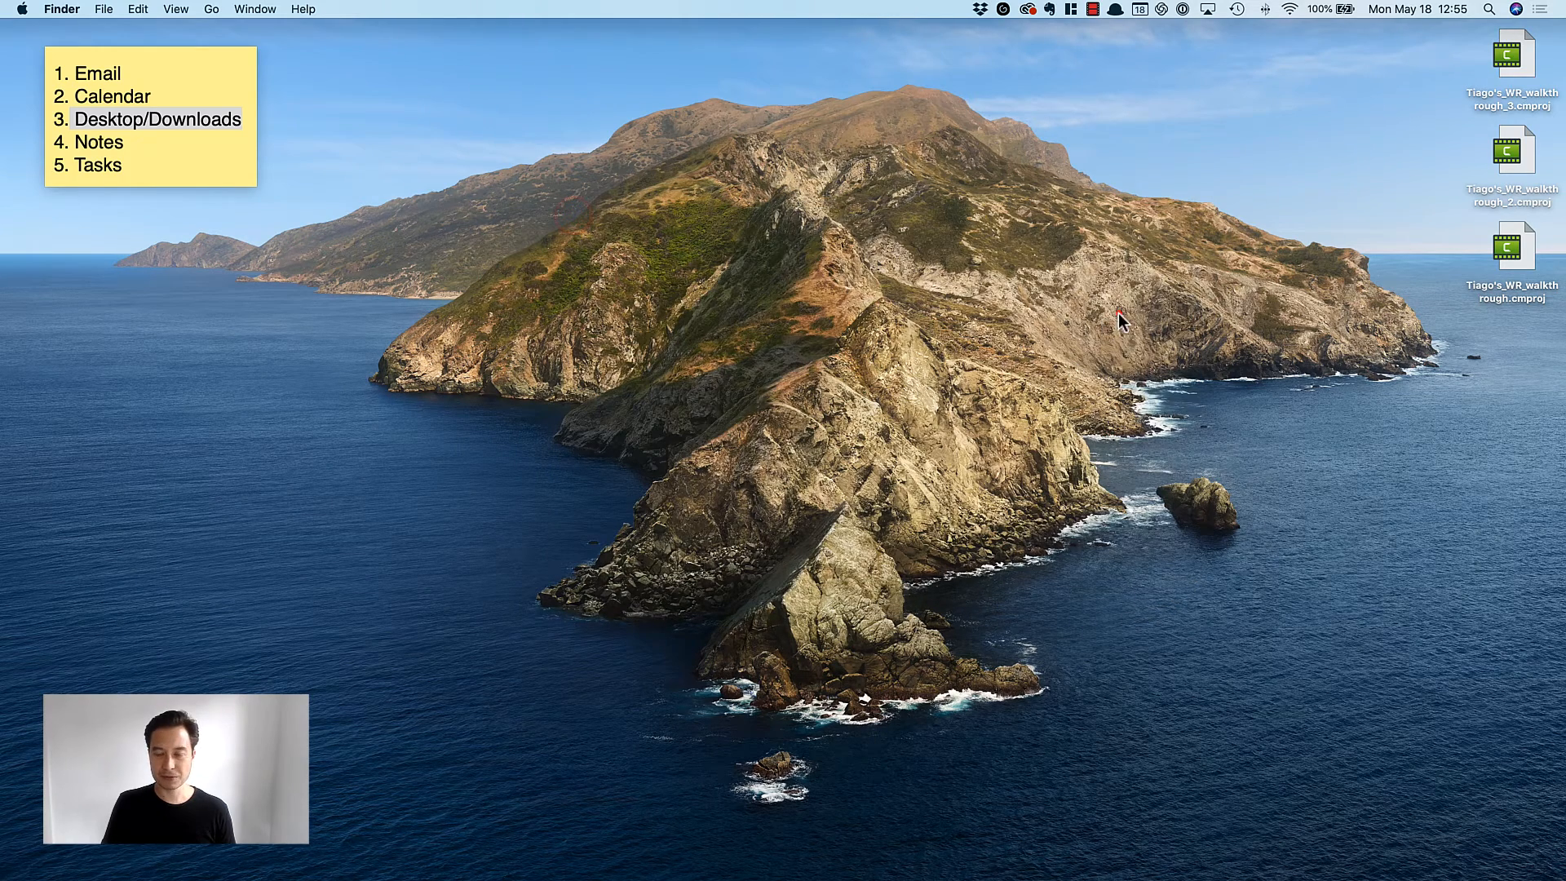
mouse_move(1396, 846)
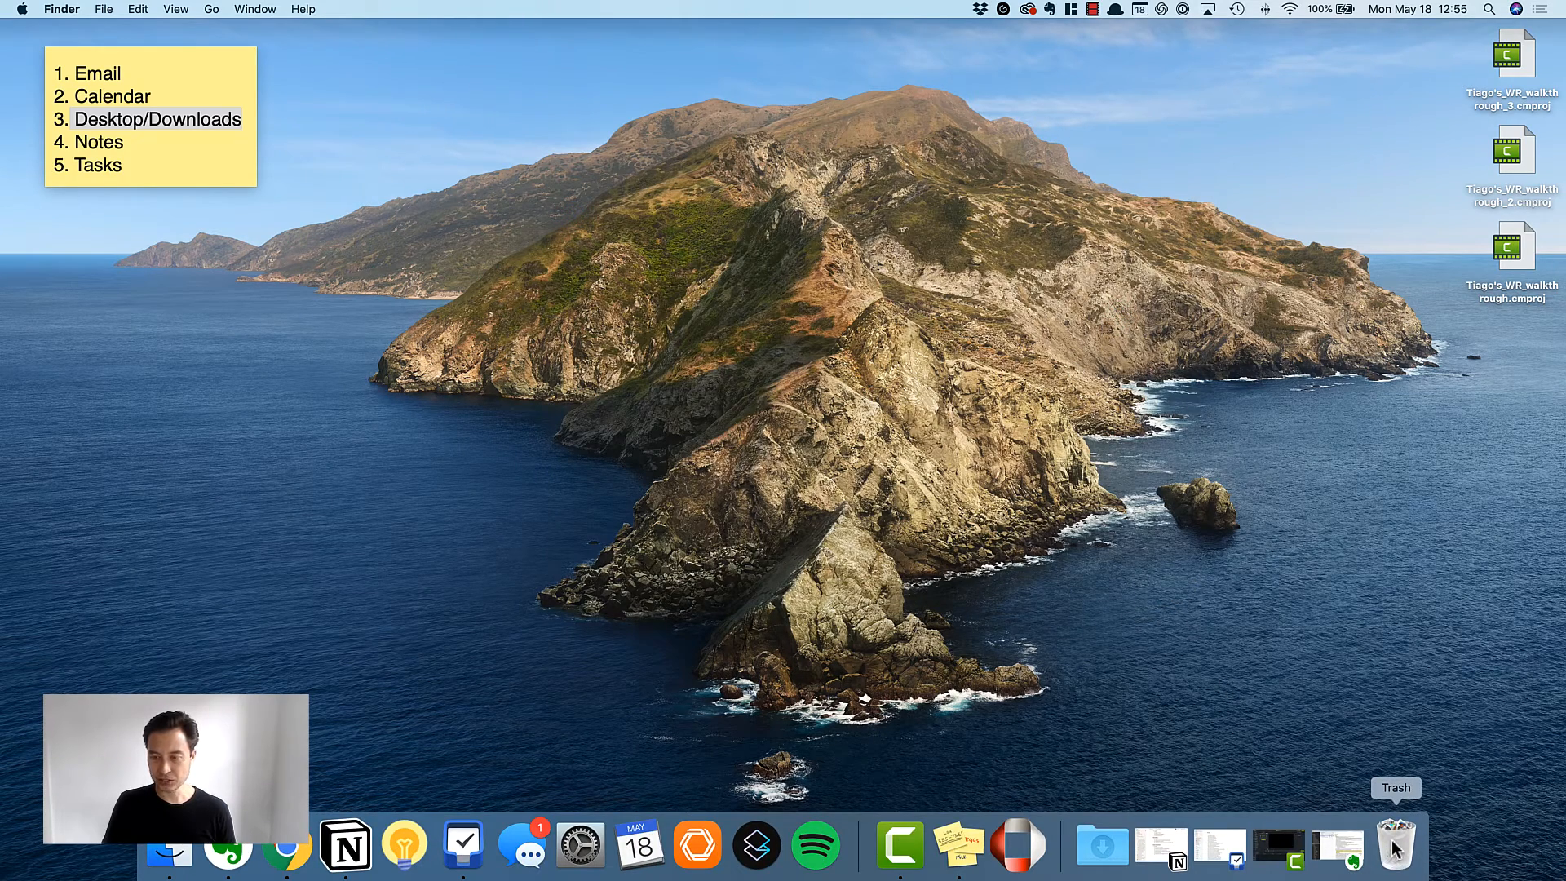
right_click(1395, 846)
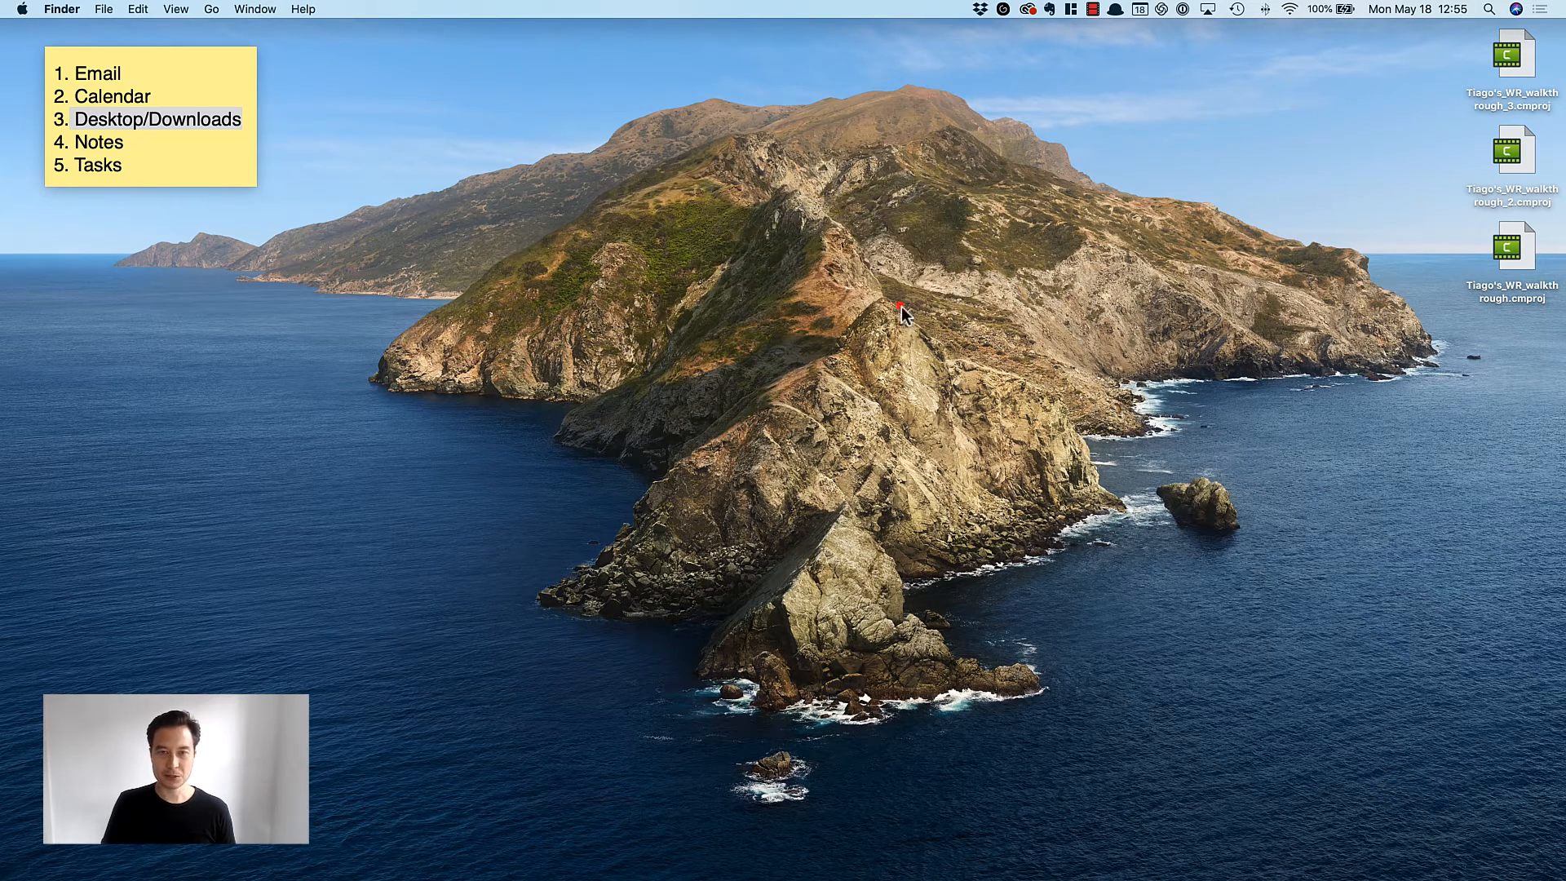
mouse_move(1316, 293)
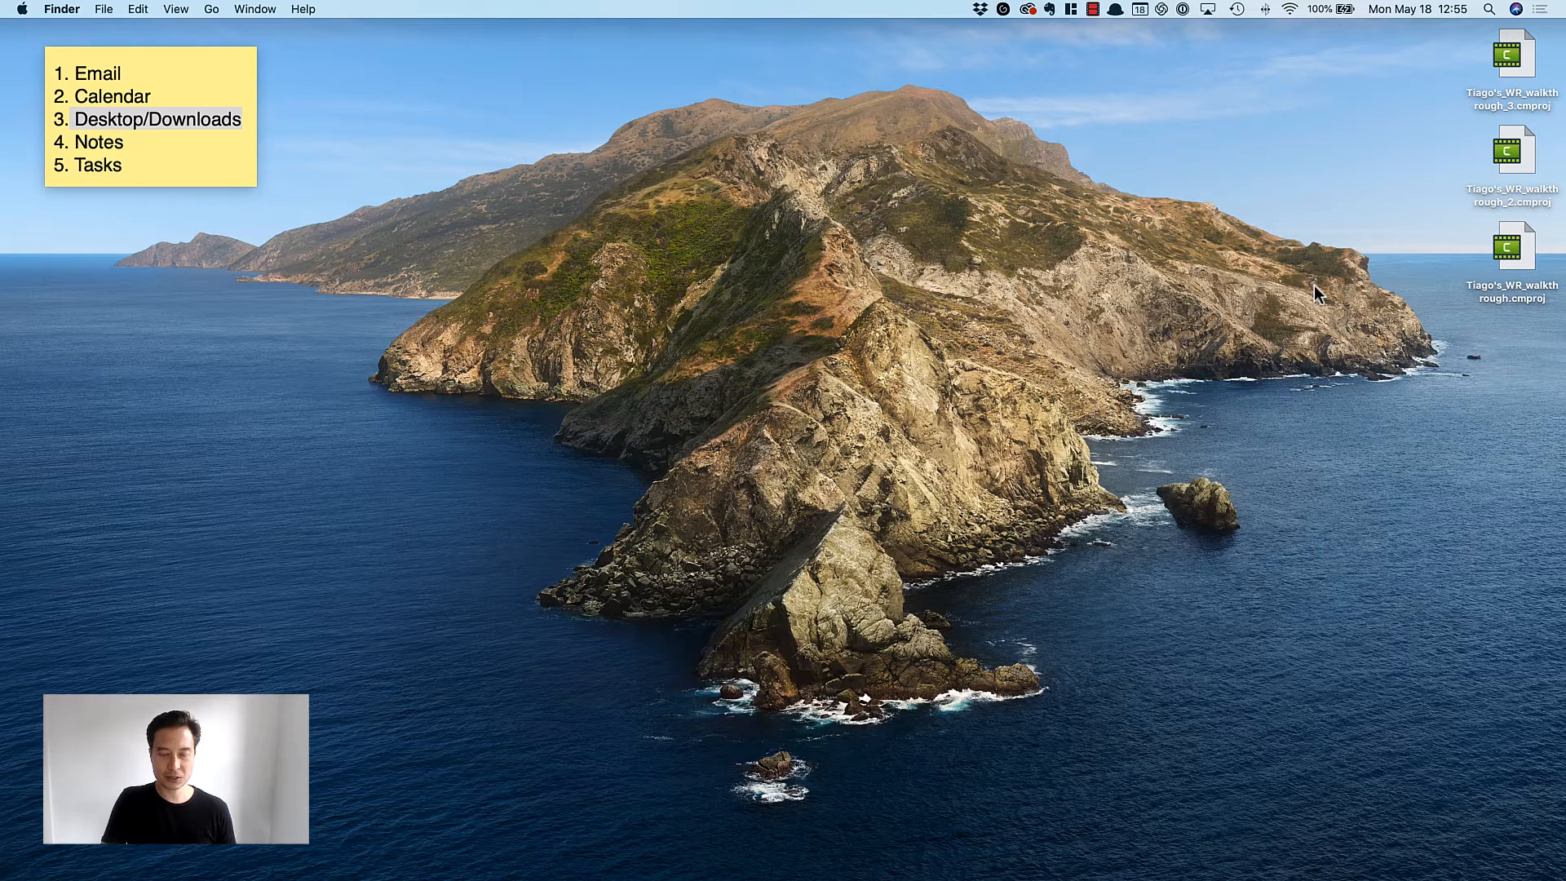